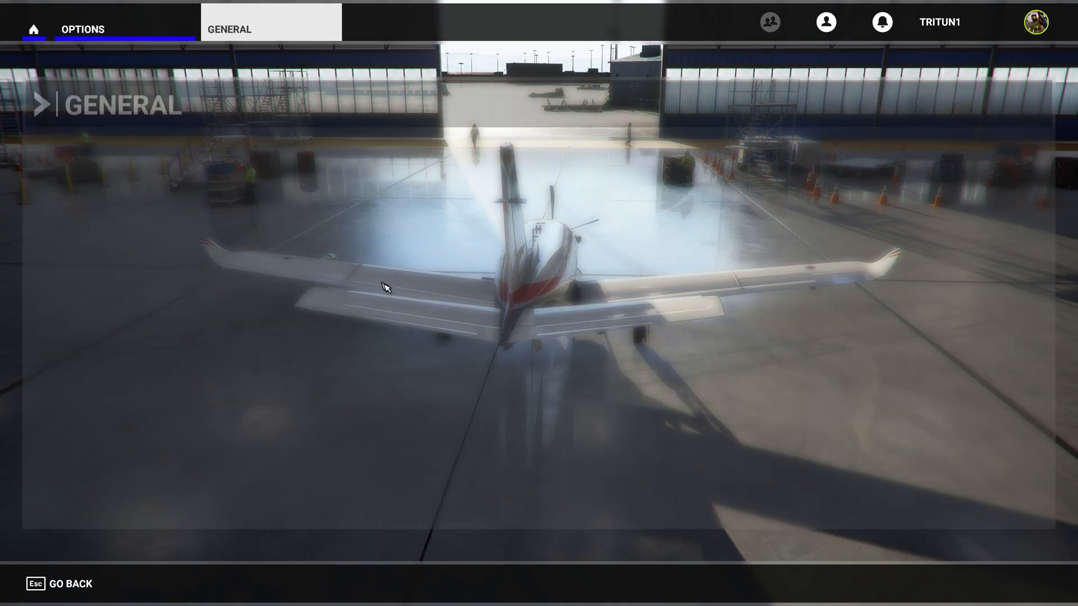
Step: Show the Graphics settings in General options: full screen 3840x2160, custom quality, V-Sync off
left_click(229, 29)
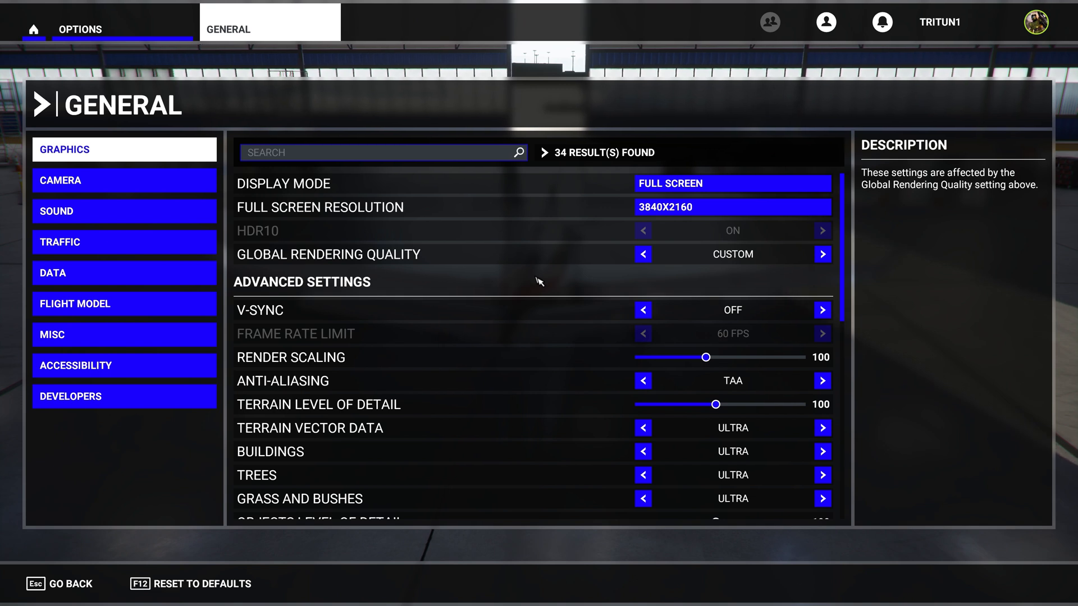
mouse_move(603, 277)
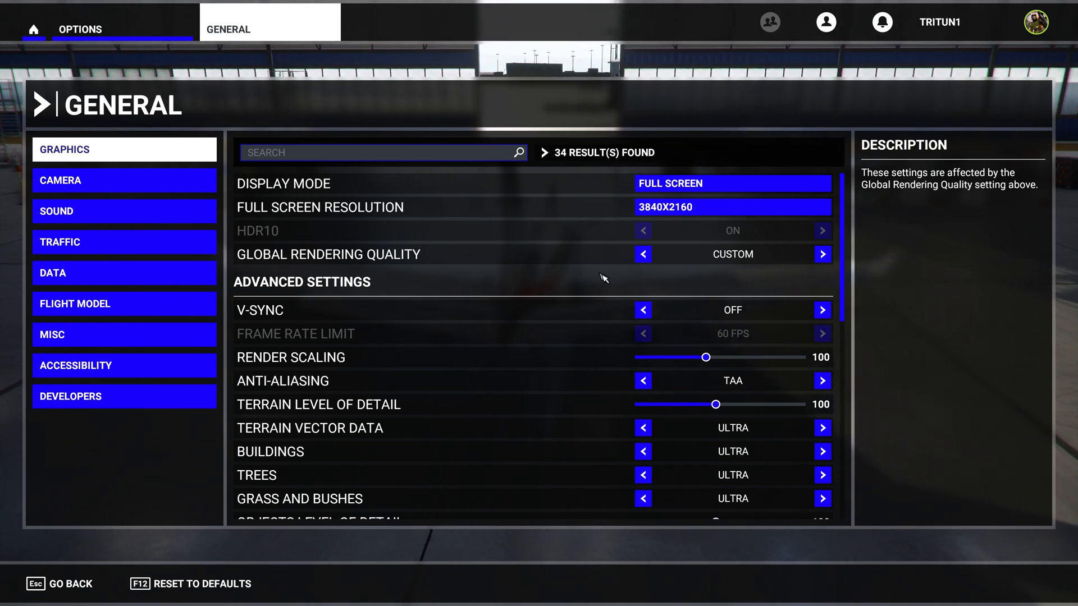
mouse_move(623, 294)
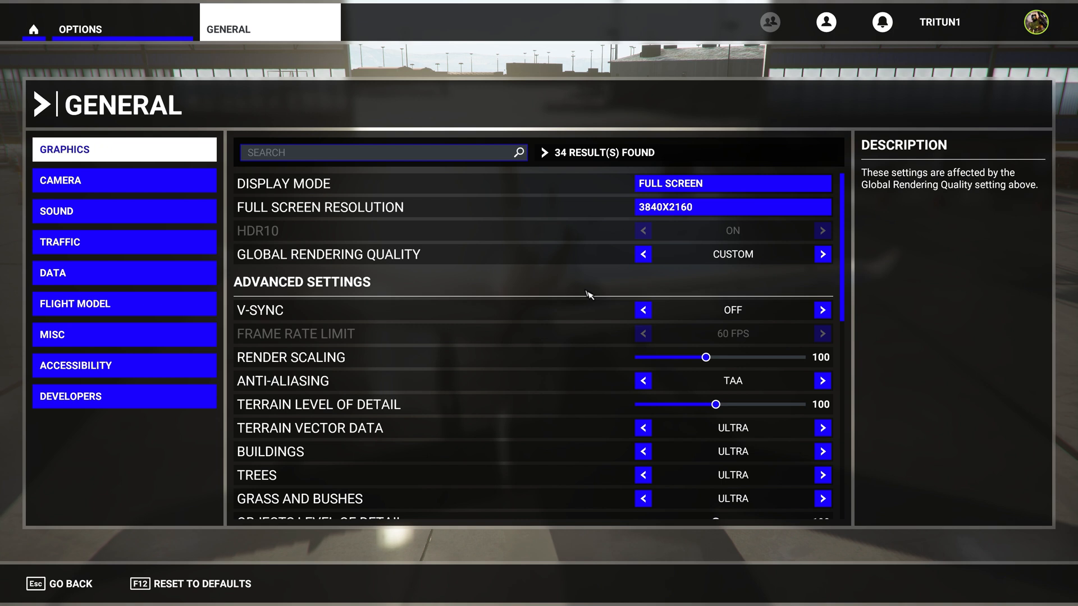
mouse_move(660, 302)
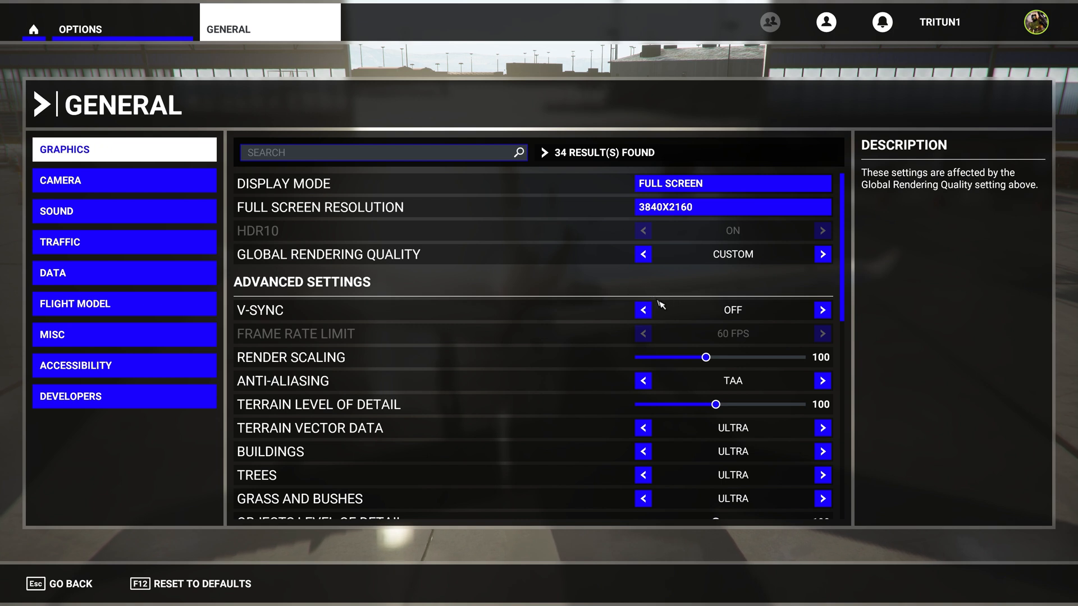
mouse_move(608, 282)
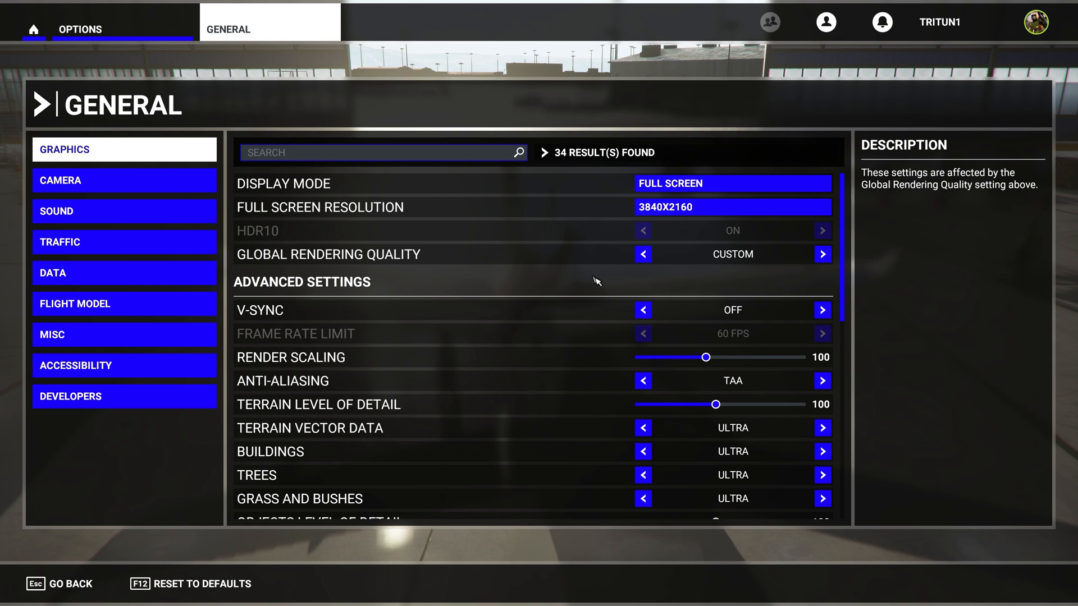
mouse_move(587, 283)
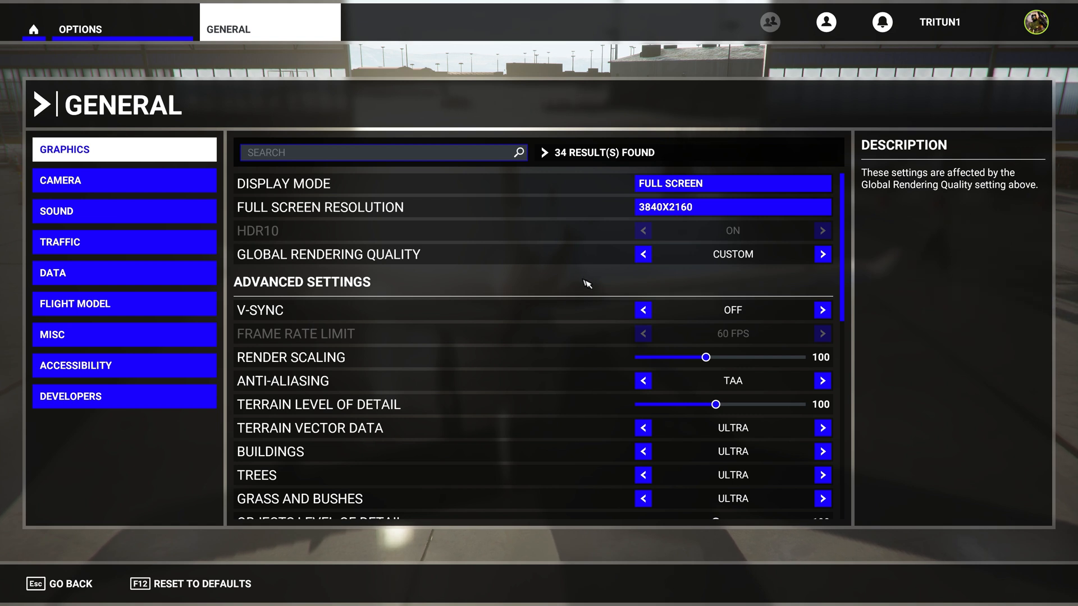
mouse_move(609, 275)
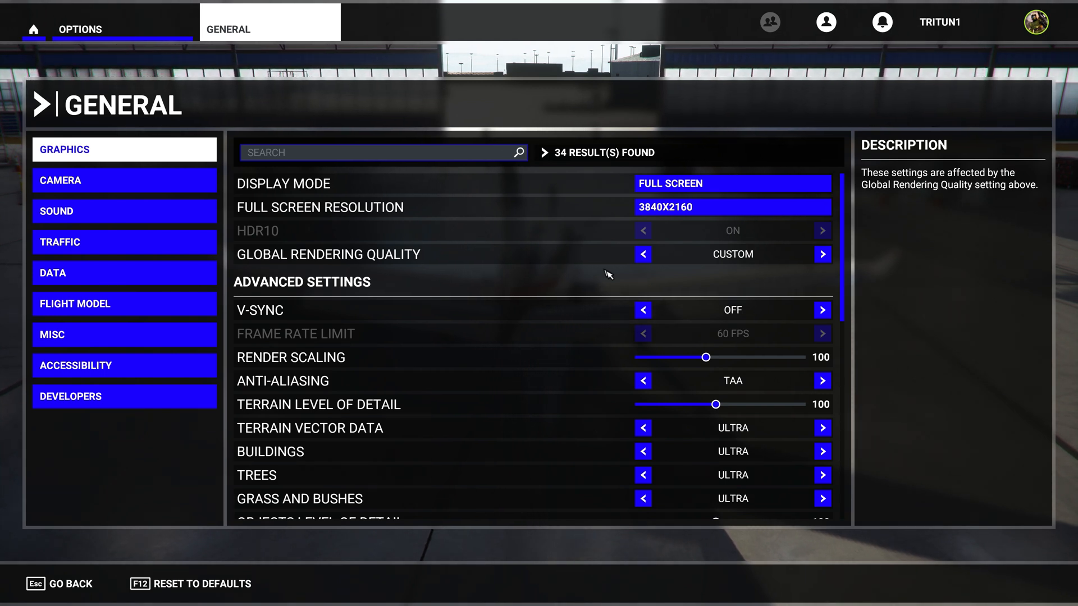
mouse_move(761, 271)
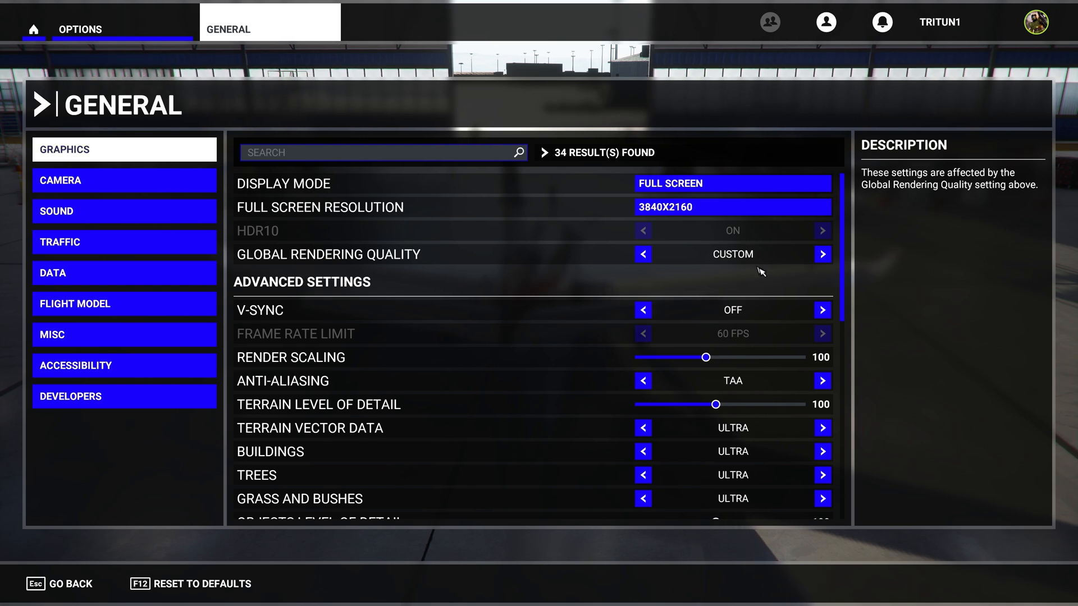
scroll("down", 3)
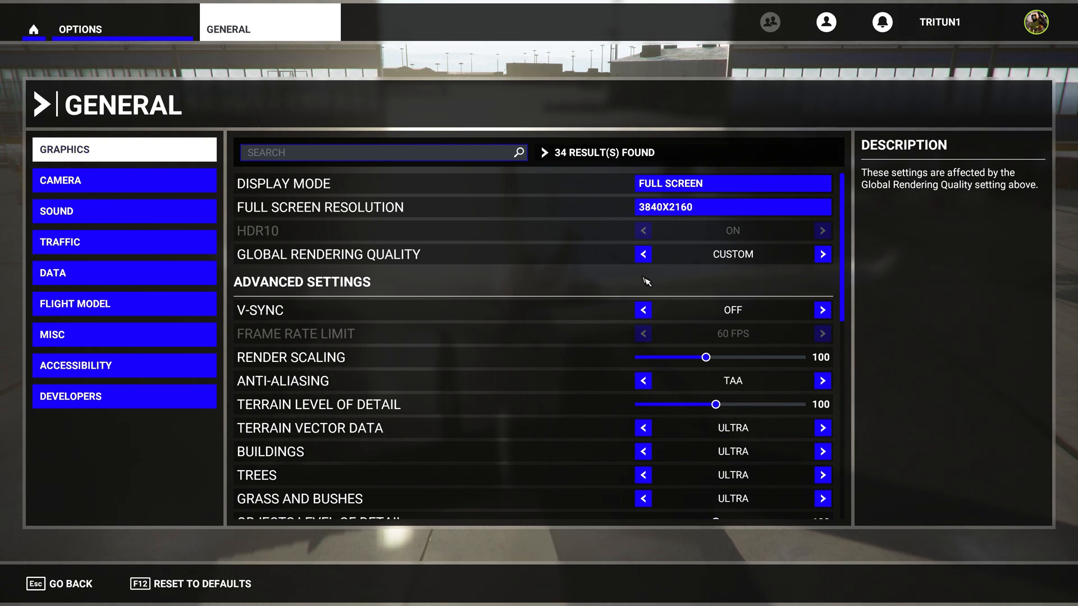
mouse_move(741, 335)
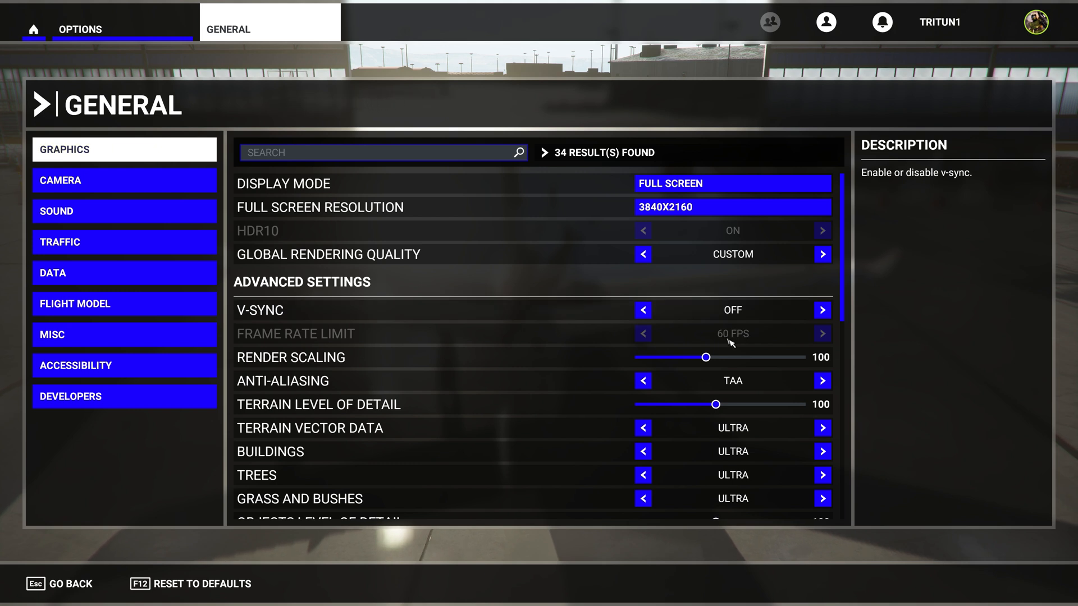
scroll("down", 3)
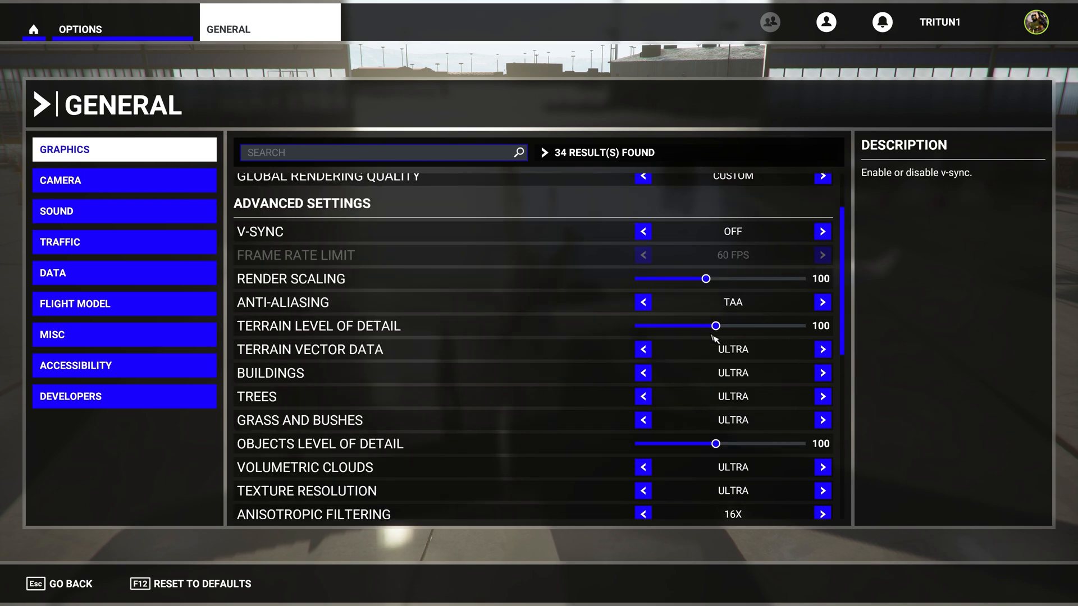
mouse_move(707, 278)
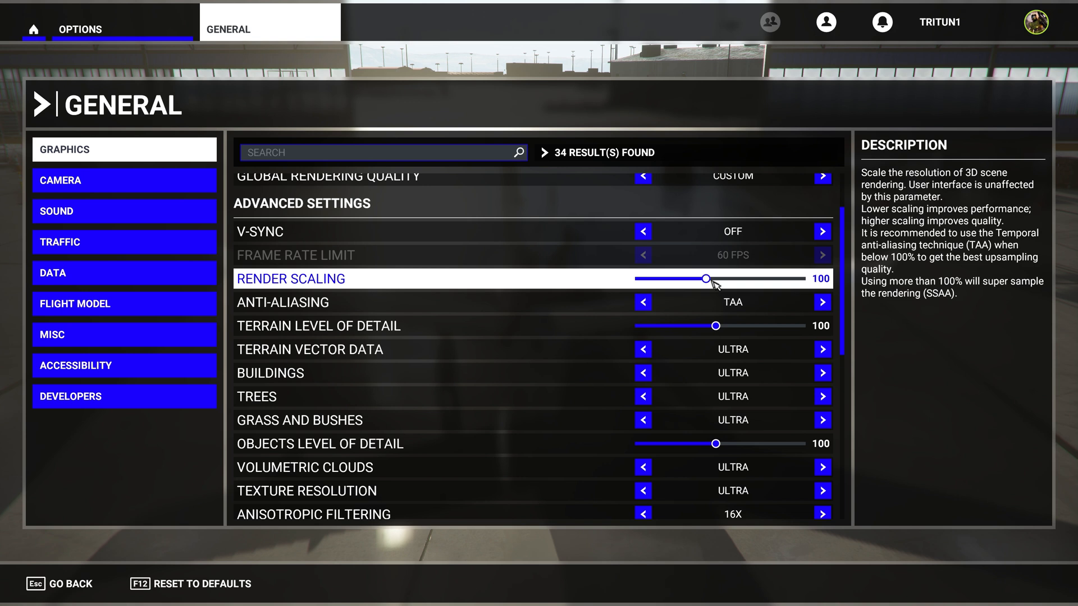
mouse_move(654, 284)
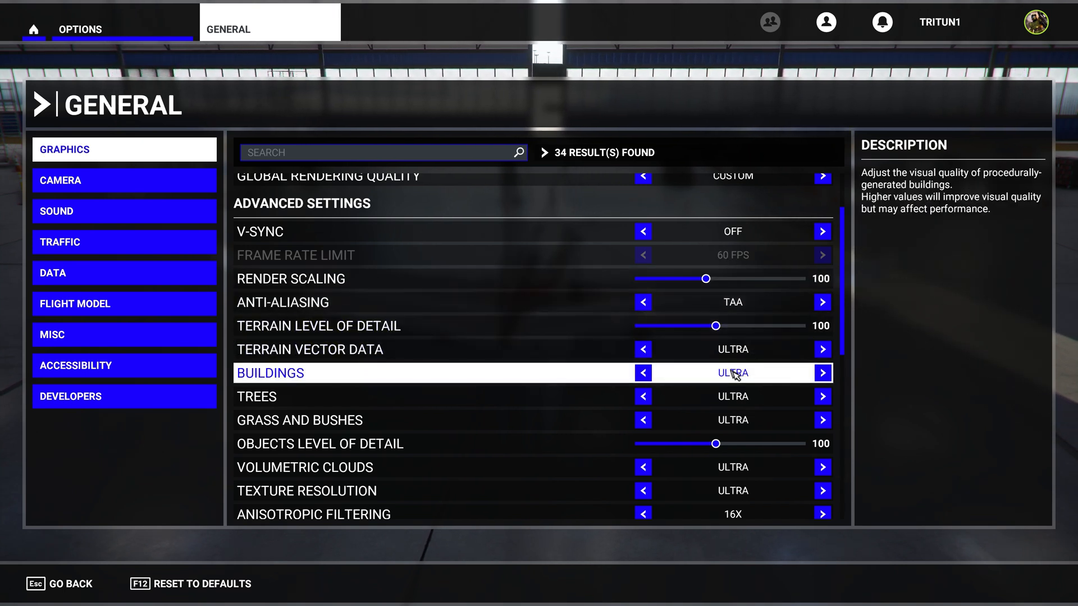
mouse_move(701, 325)
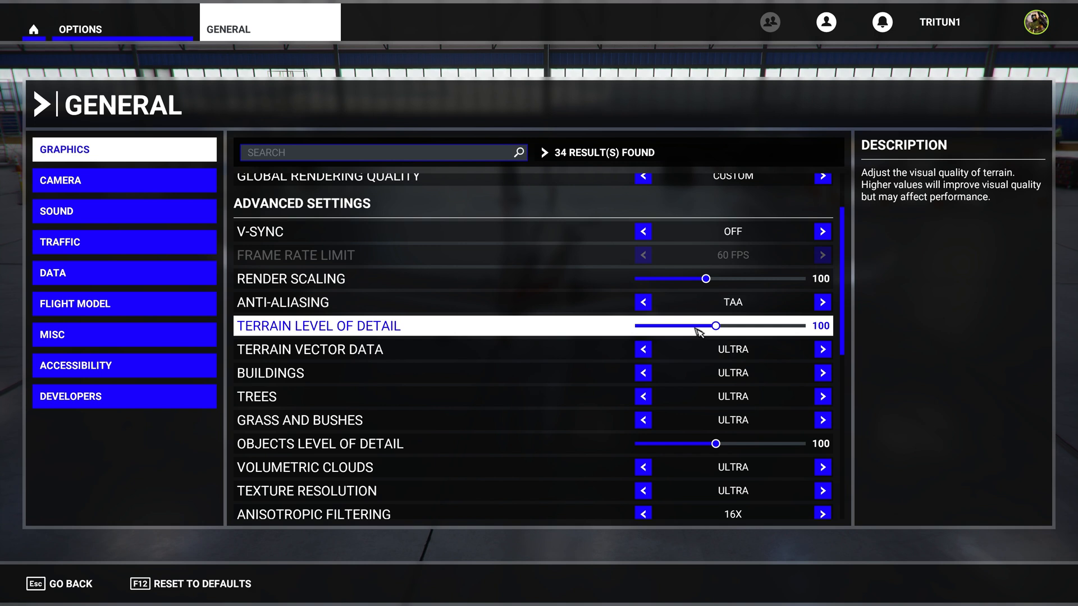
mouse_move(693, 333)
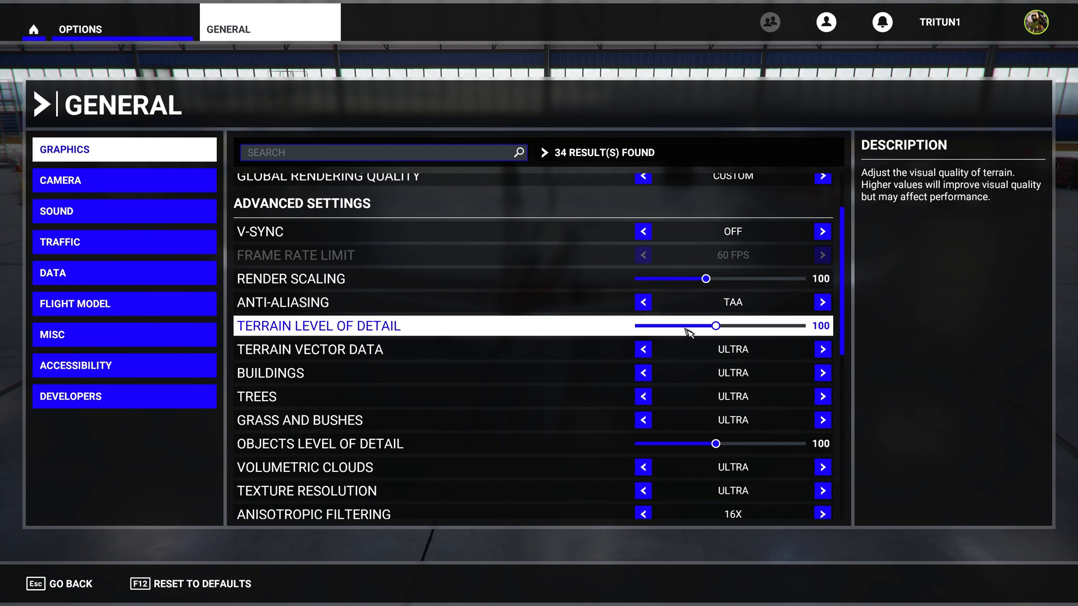
mouse_move(684, 333)
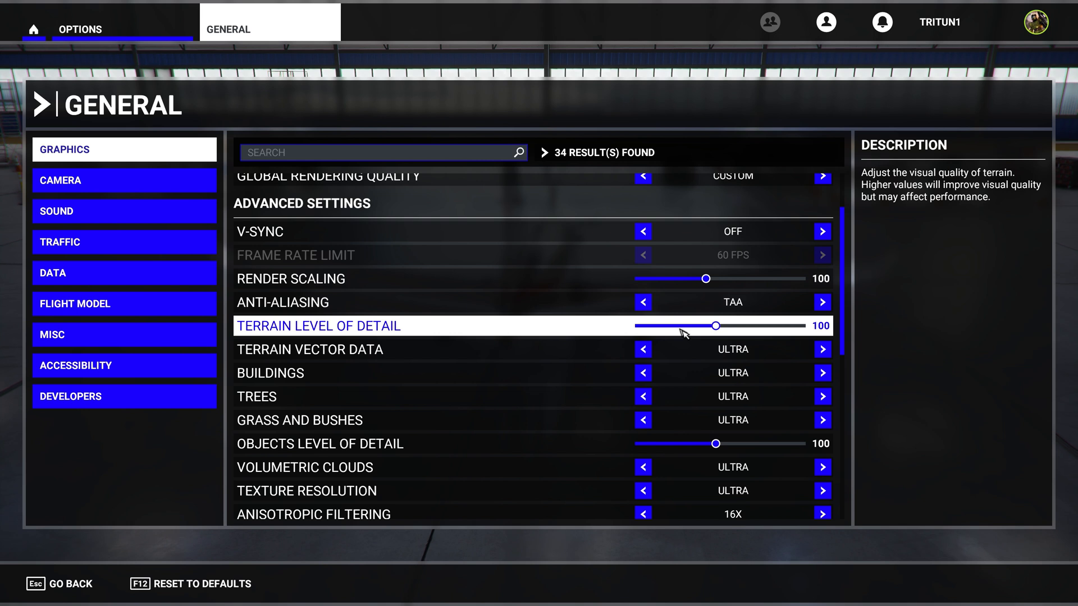
mouse_move(718, 443)
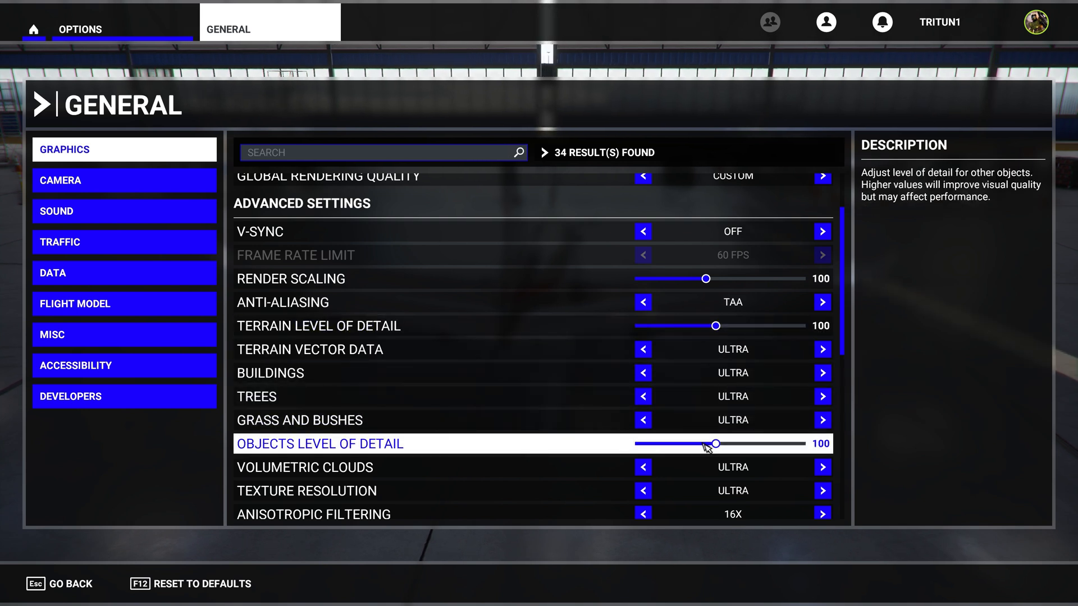
mouse_move(693, 334)
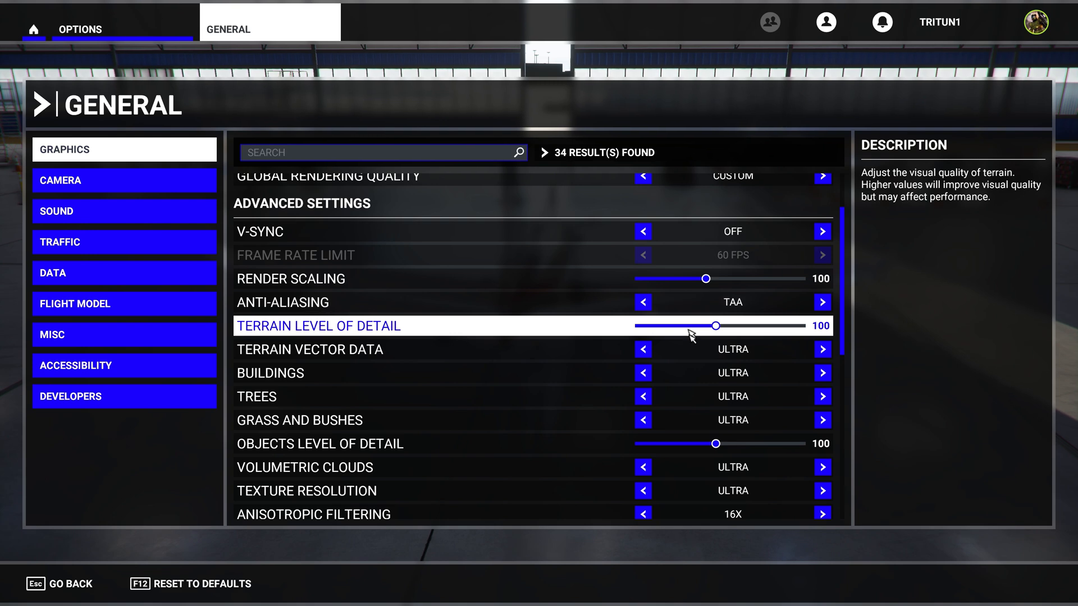
mouse_move(665, 444)
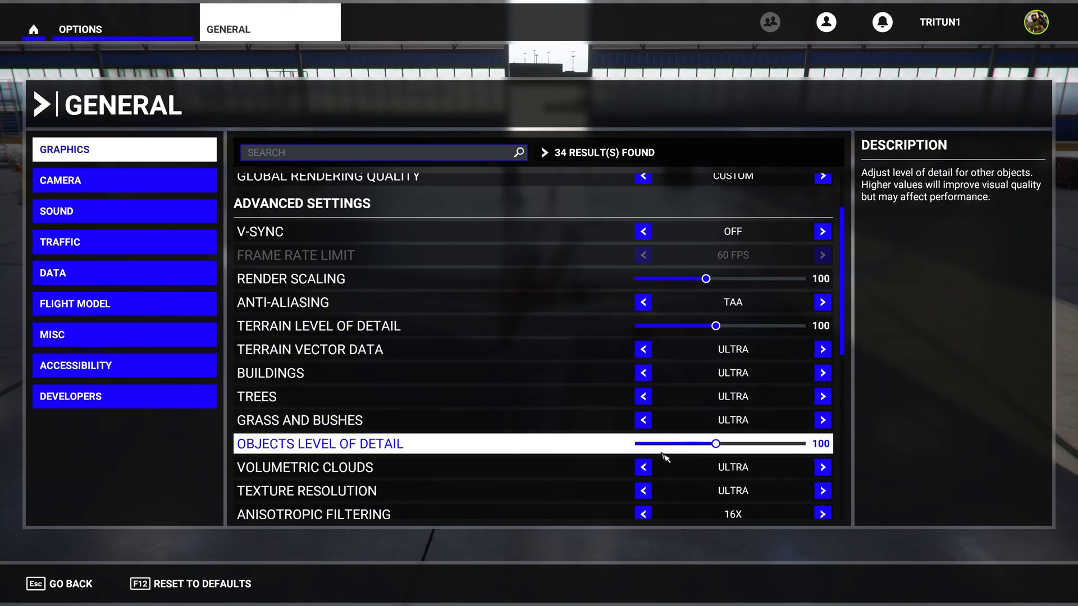
scroll("down", 3)
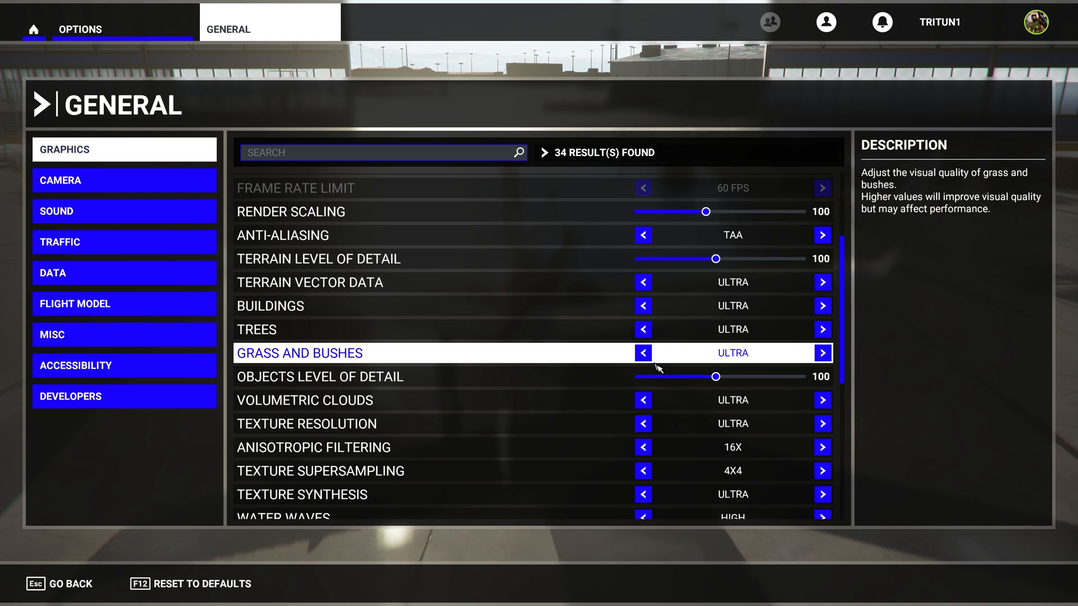
mouse_move(678, 403)
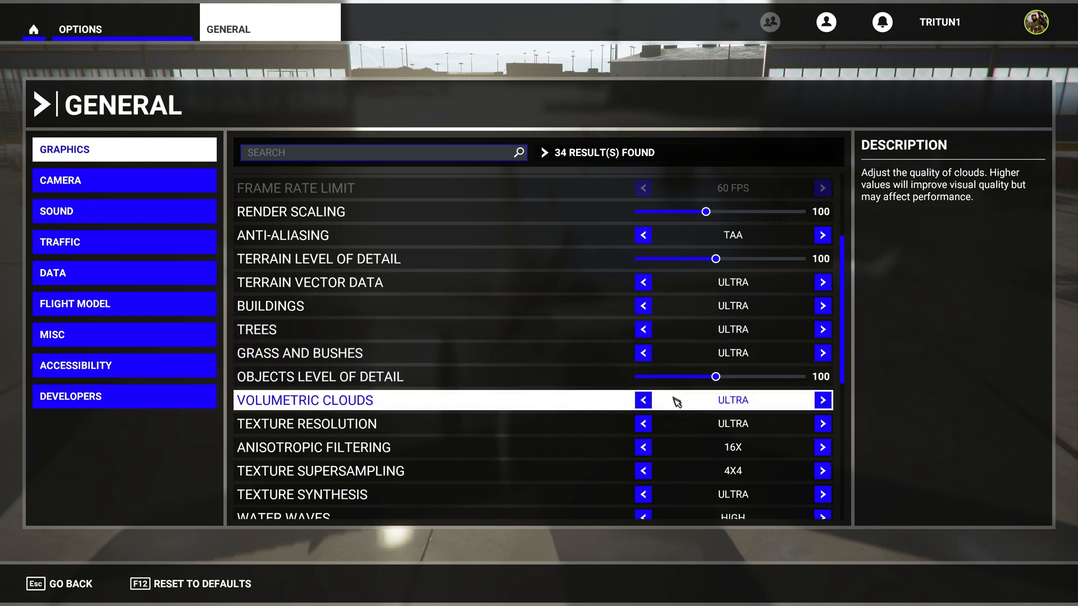
mouse_move(604, 407)
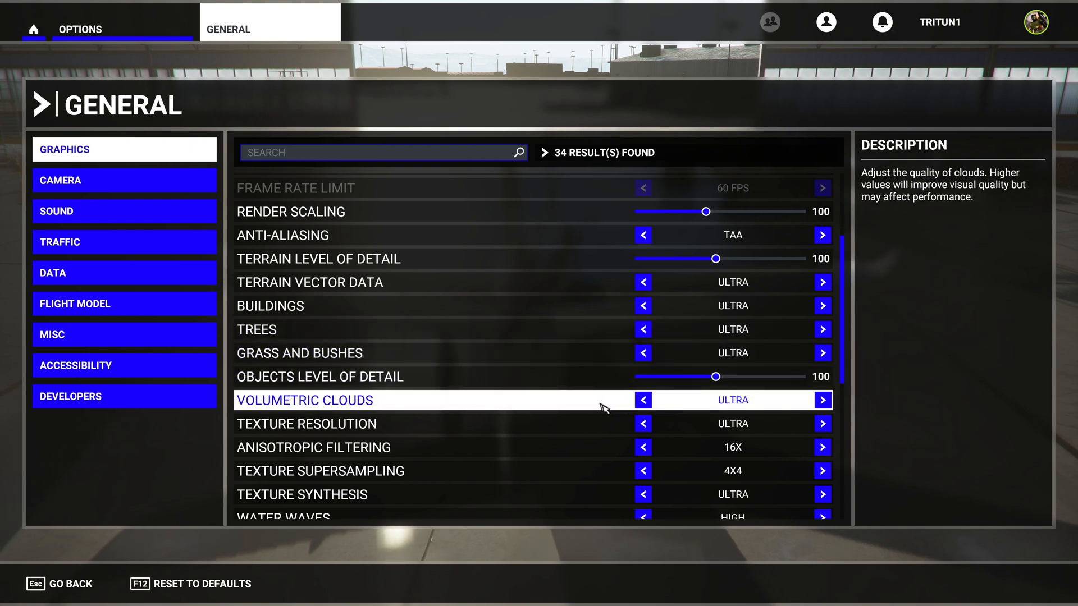
mouse_move(553, 471)
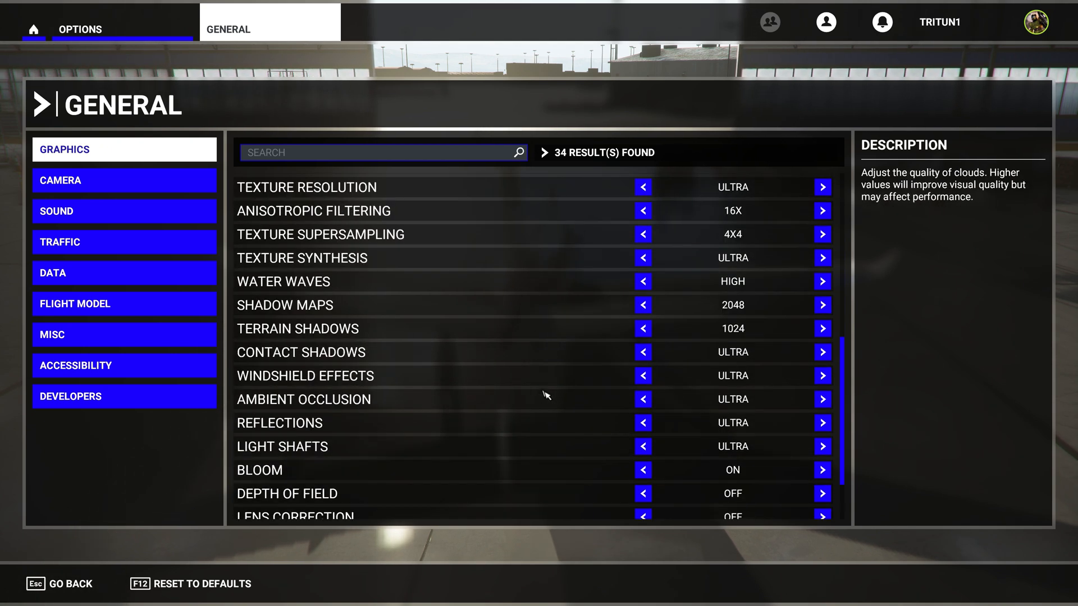
scroll("down", 3)
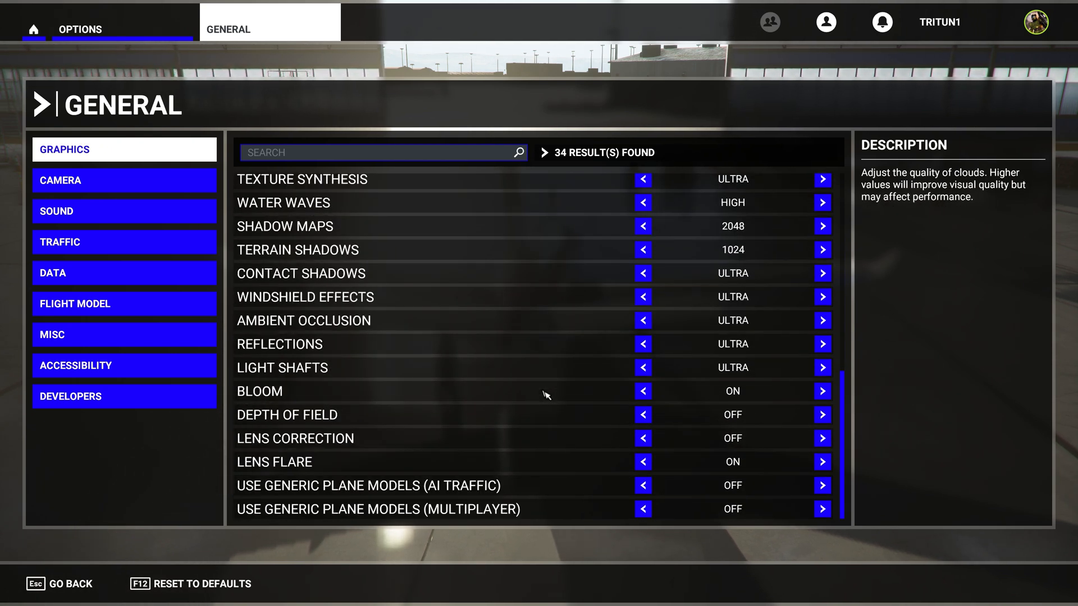
mouse_move(479, 384)
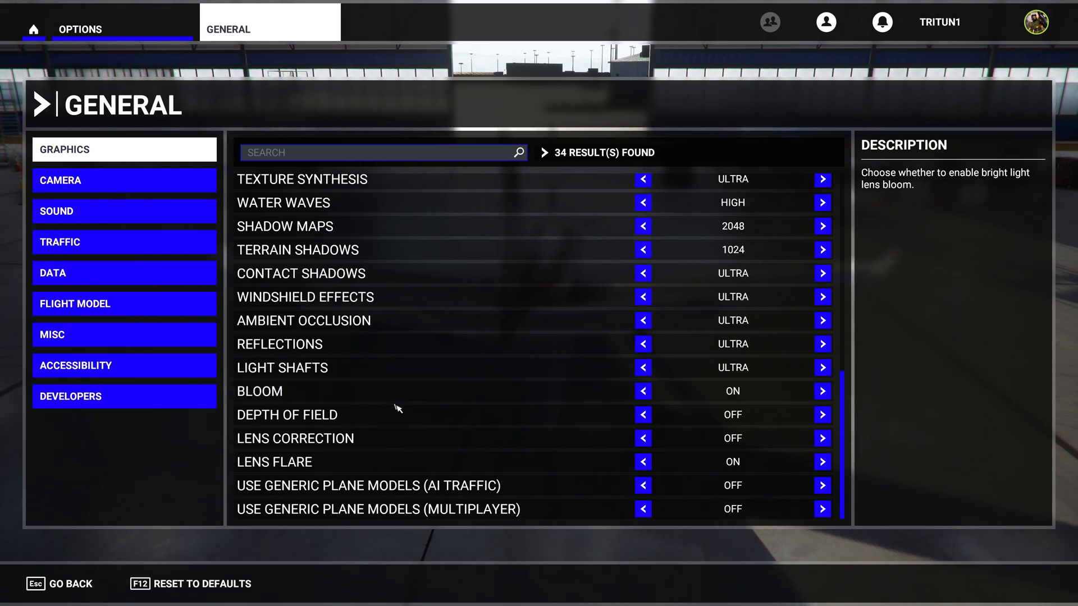
mouse_move(412, 399)
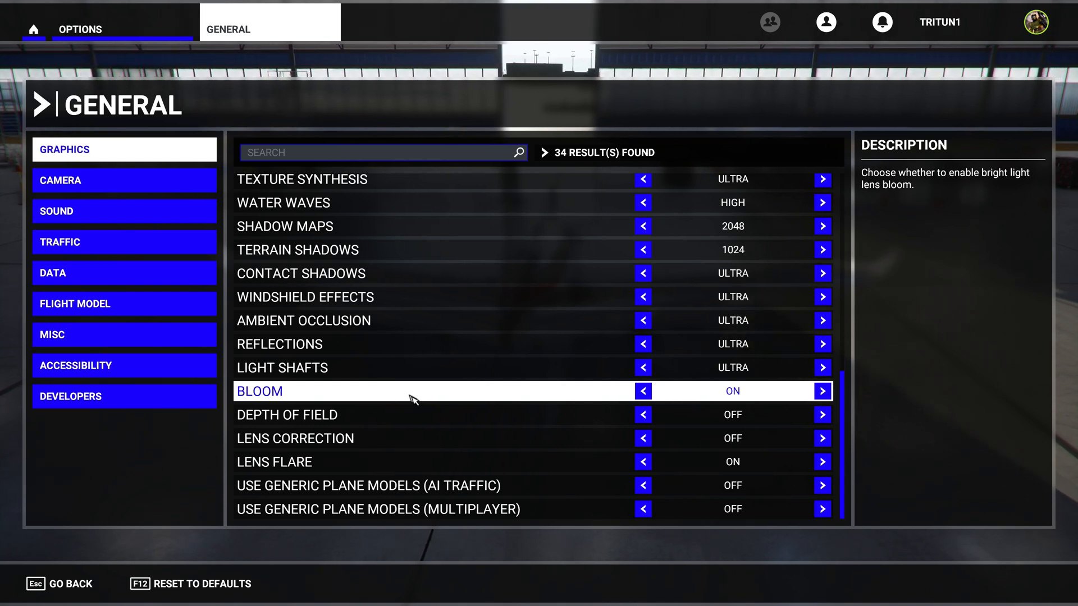
mouse_move(508, 438)
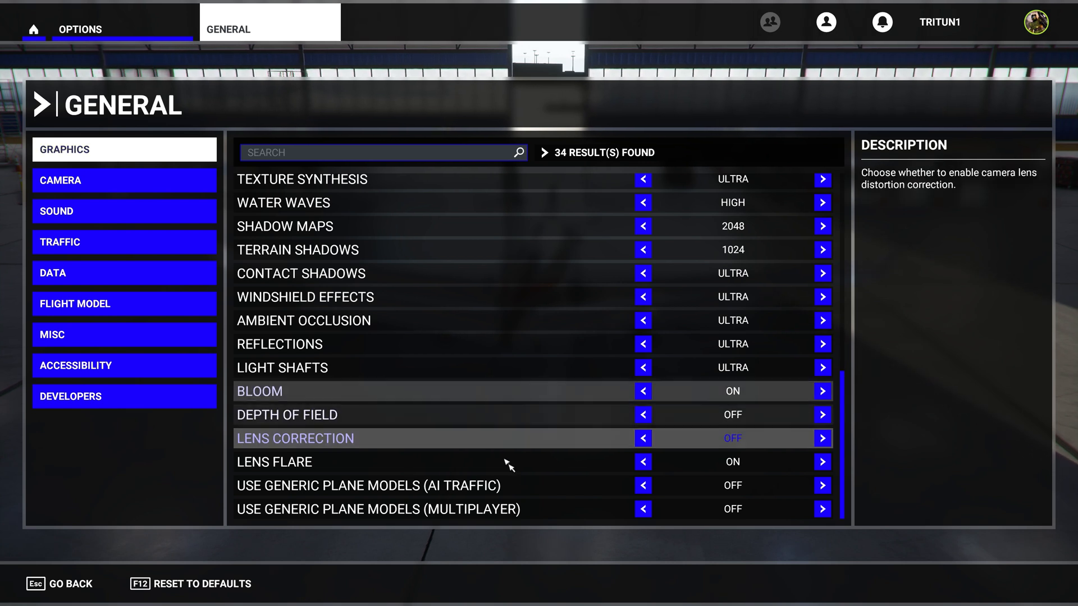
mouse_move(382, 510)
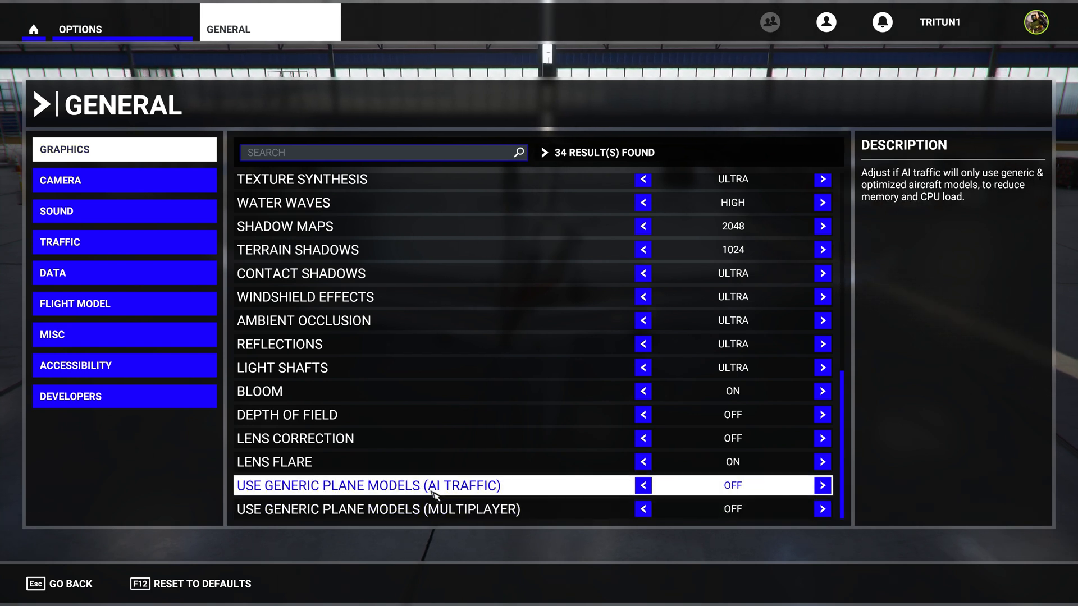
mouse_move(584, 499)
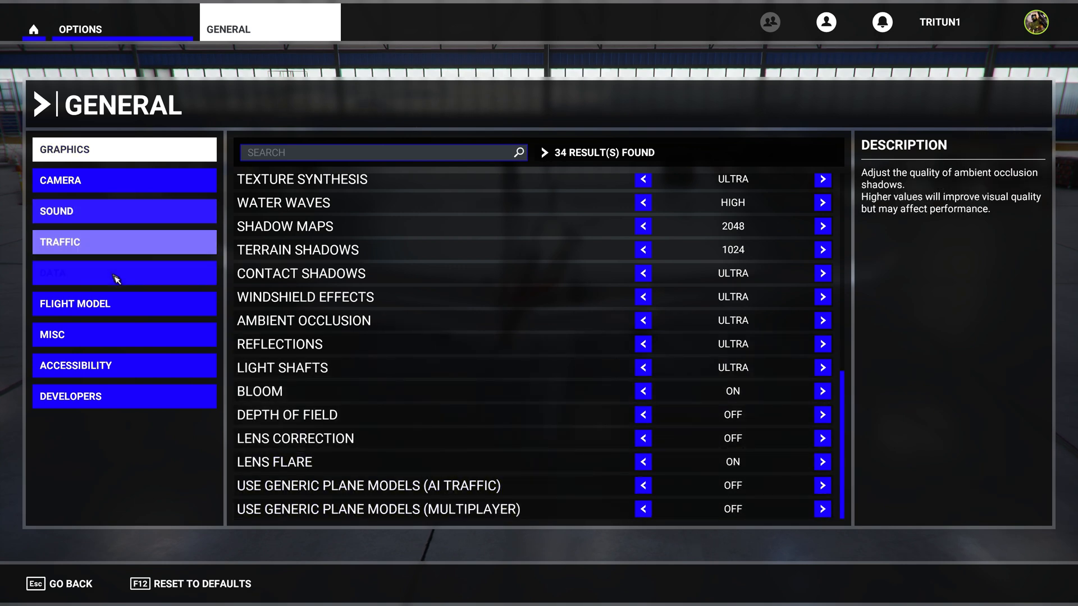
Step: Leave Traffic and show the Data settings with online functionality, Bing data and live weather on
left_click(125, 273)
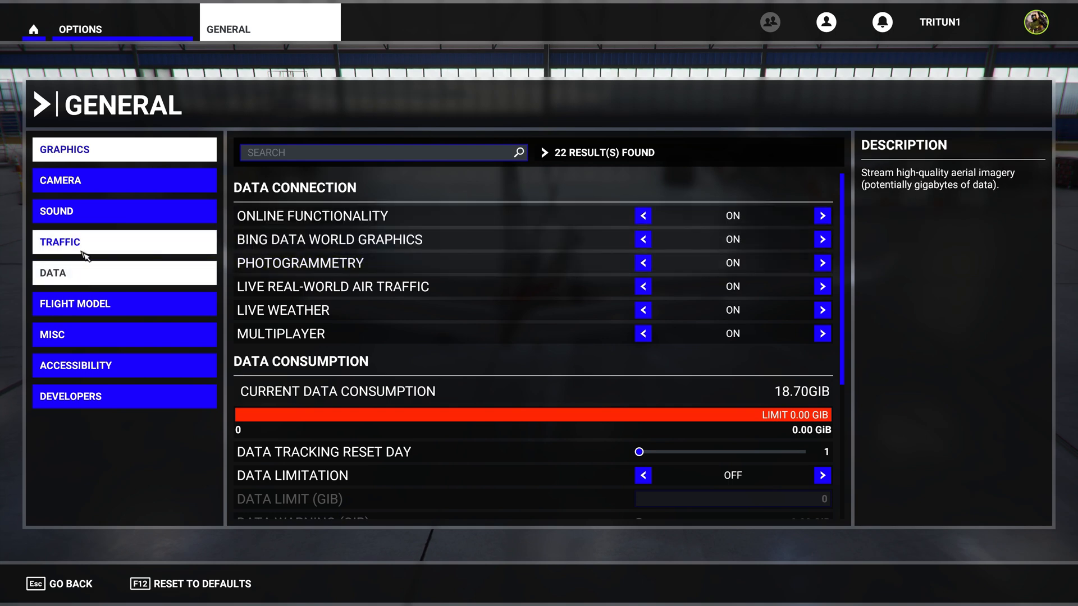
left_click(61, 243)
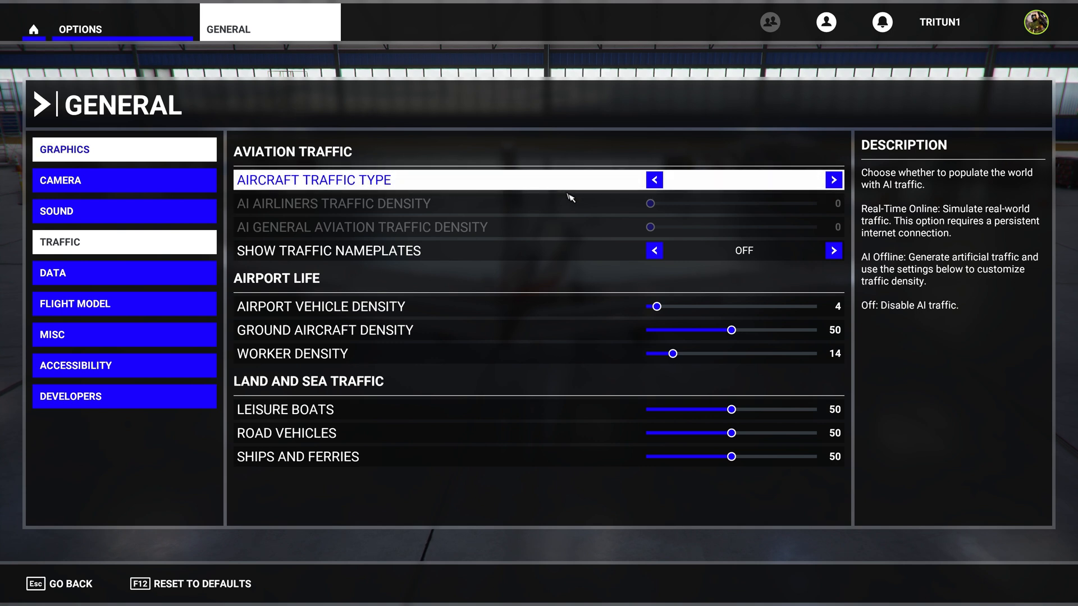
left_click(832, 179)
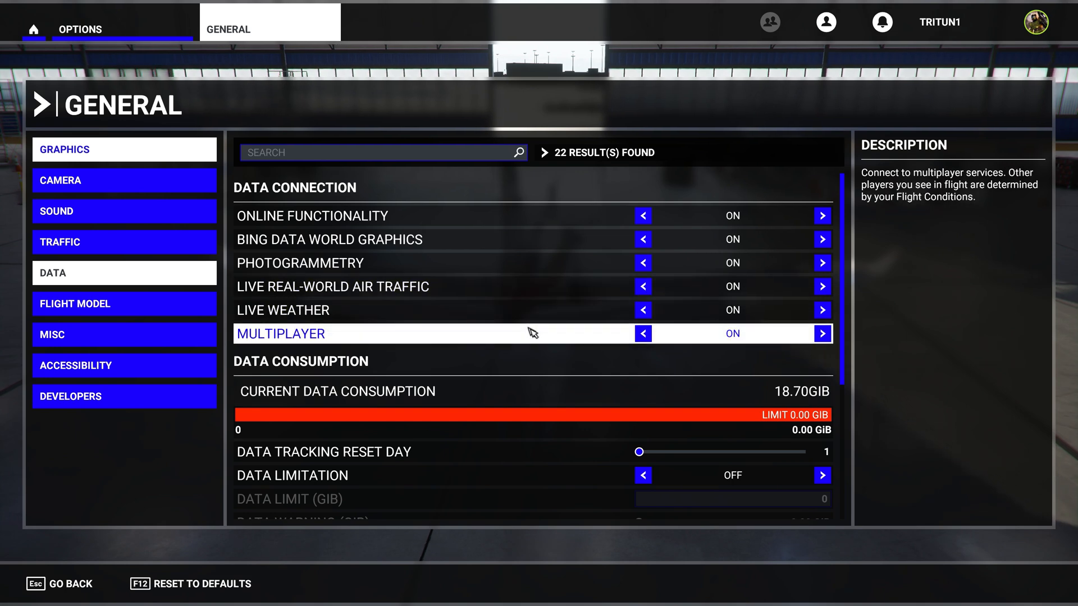
Step: Scroll the Data settings down to the Rolling Cache section, currently off with unlimited bandwidth
scroll("down", 3)
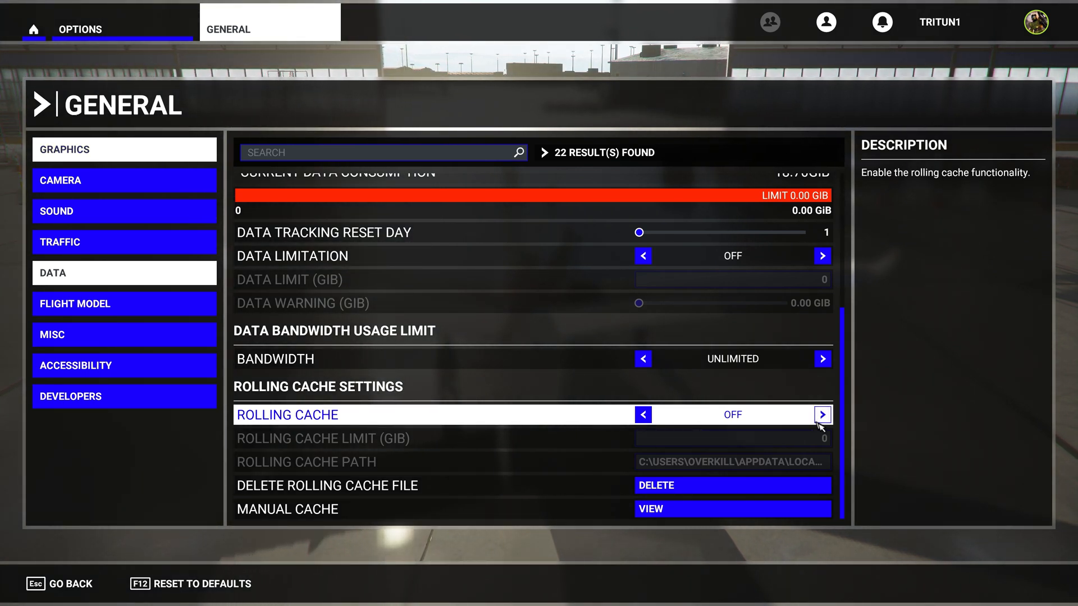
Step: Turn Rolling Cache on and start editing its size limit, still reading 0 GiB
left_click(821, 415)
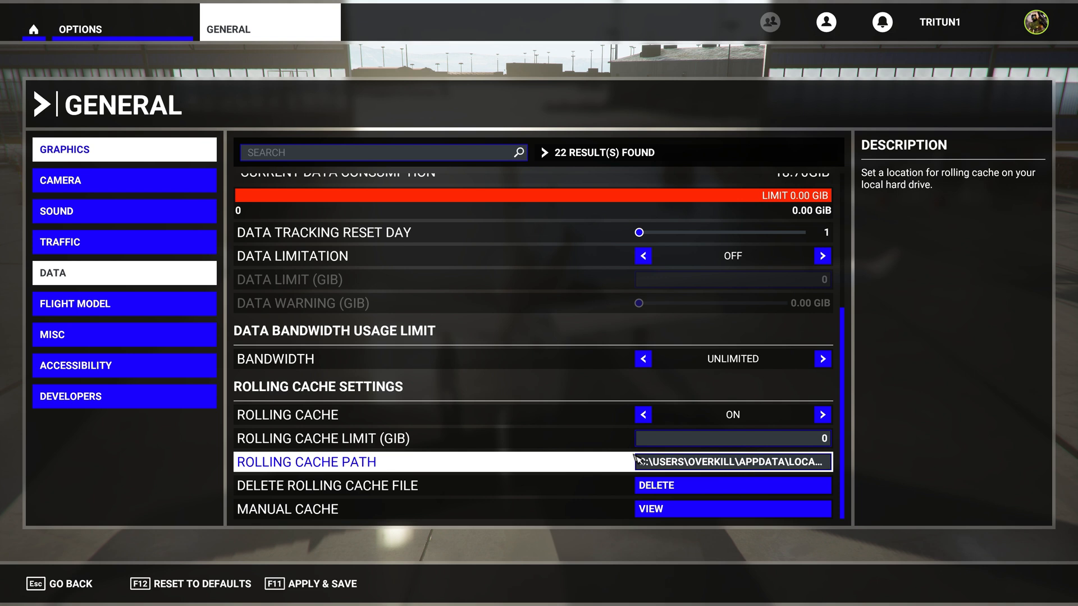
mouse_move(631, 459)
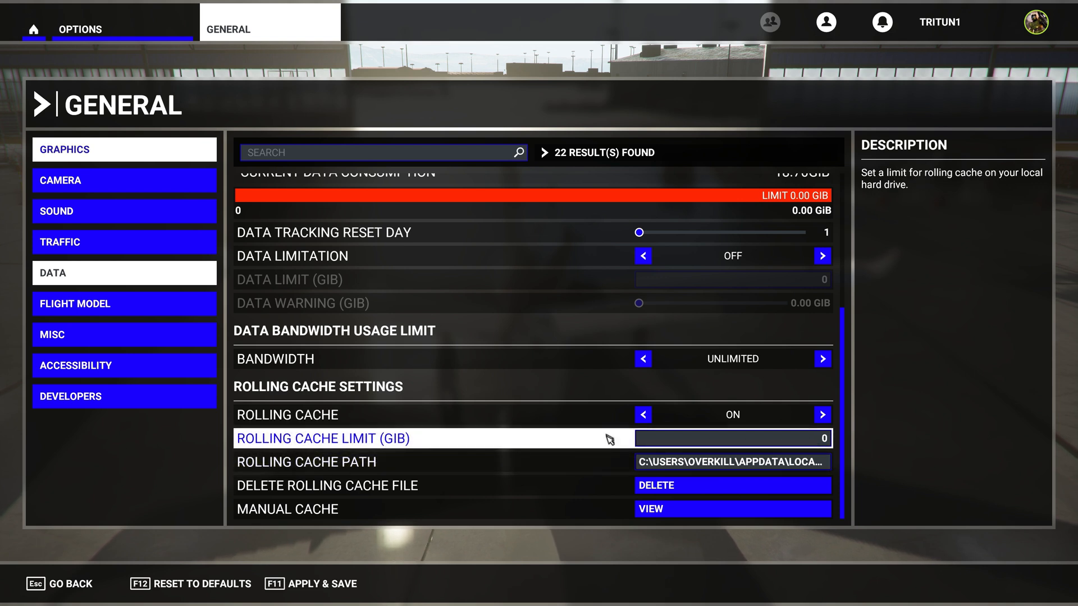
mouse_move(791, 447)
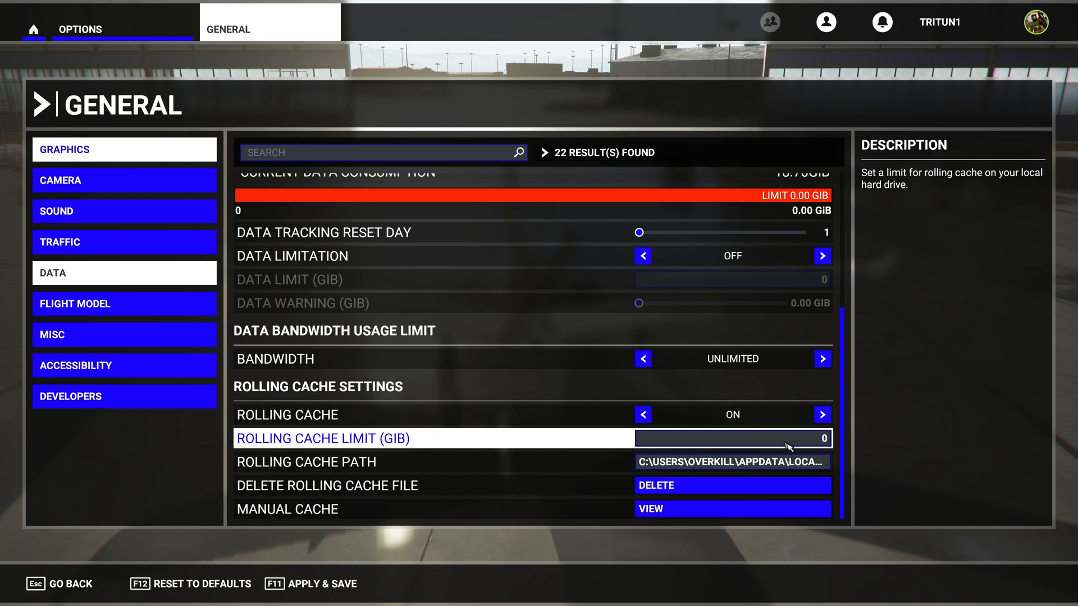
mouse_move(827, 438)
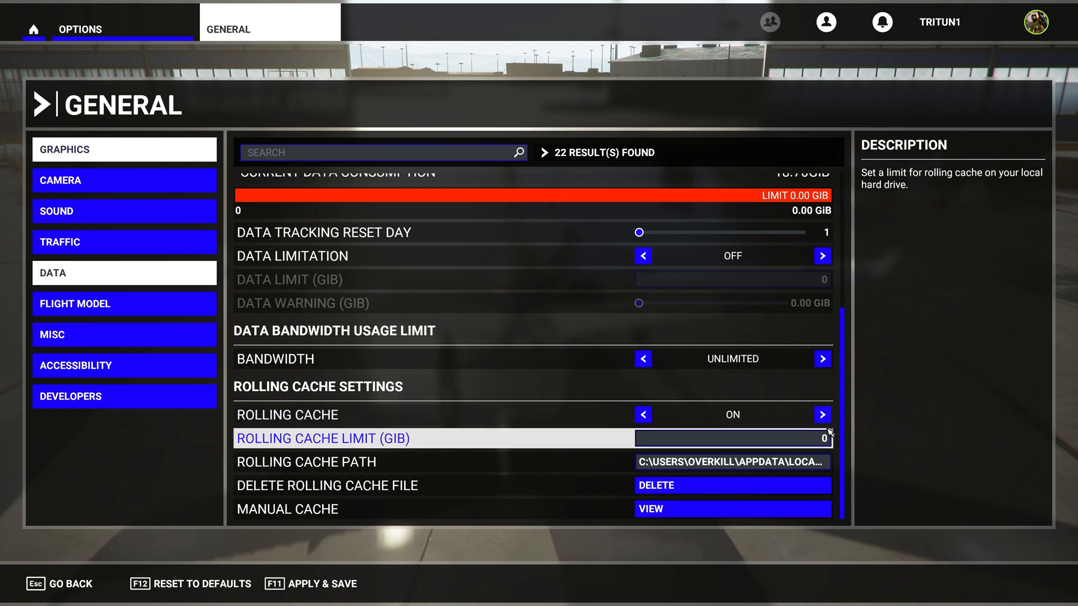
left_click(732, 438)
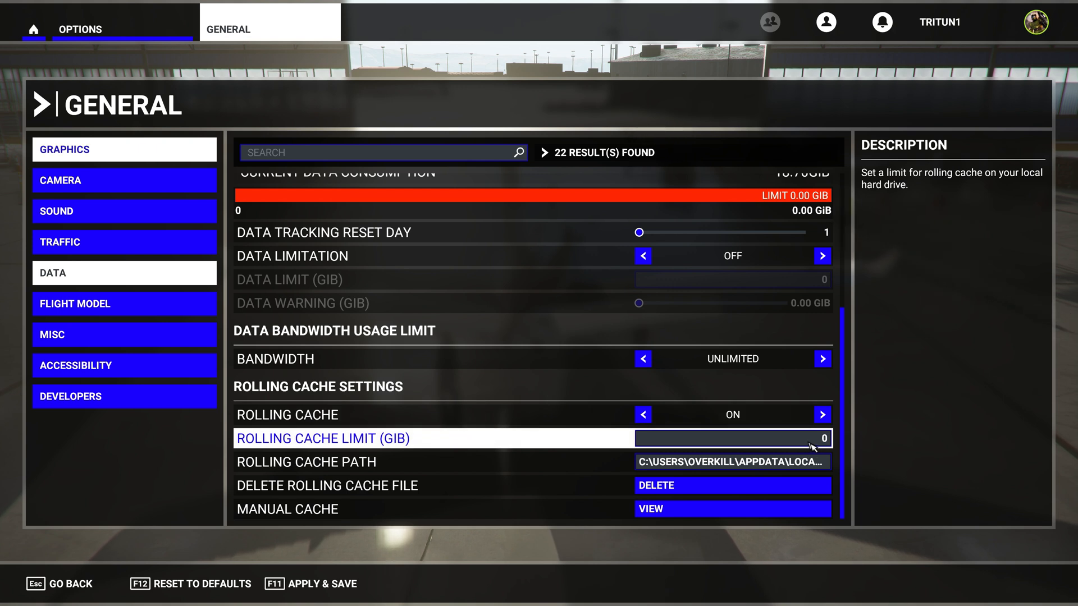
mouse_move(832, 446)
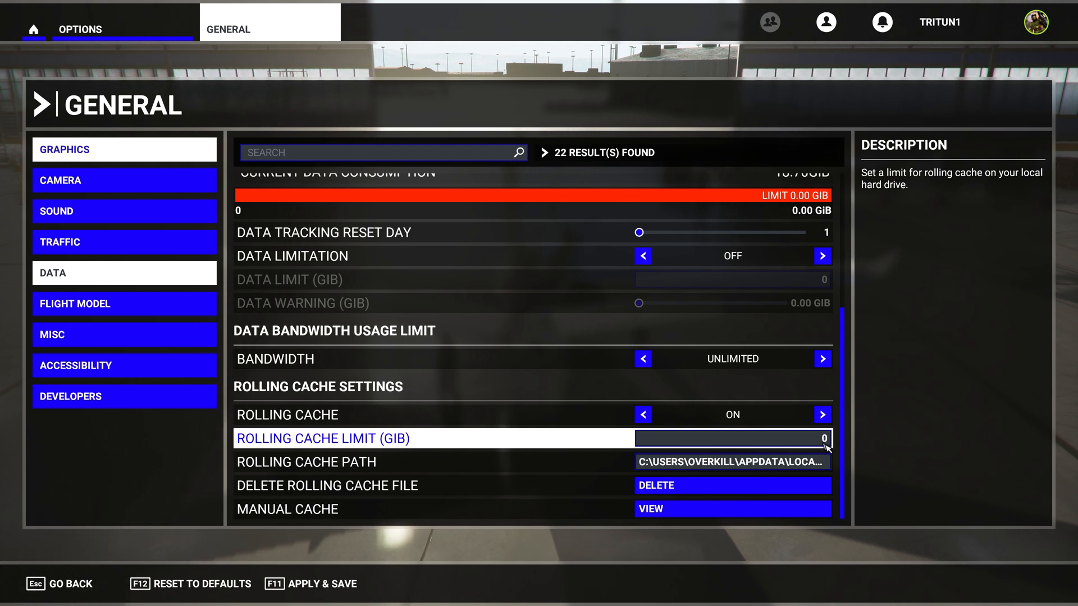
mouse_move(813, 438)
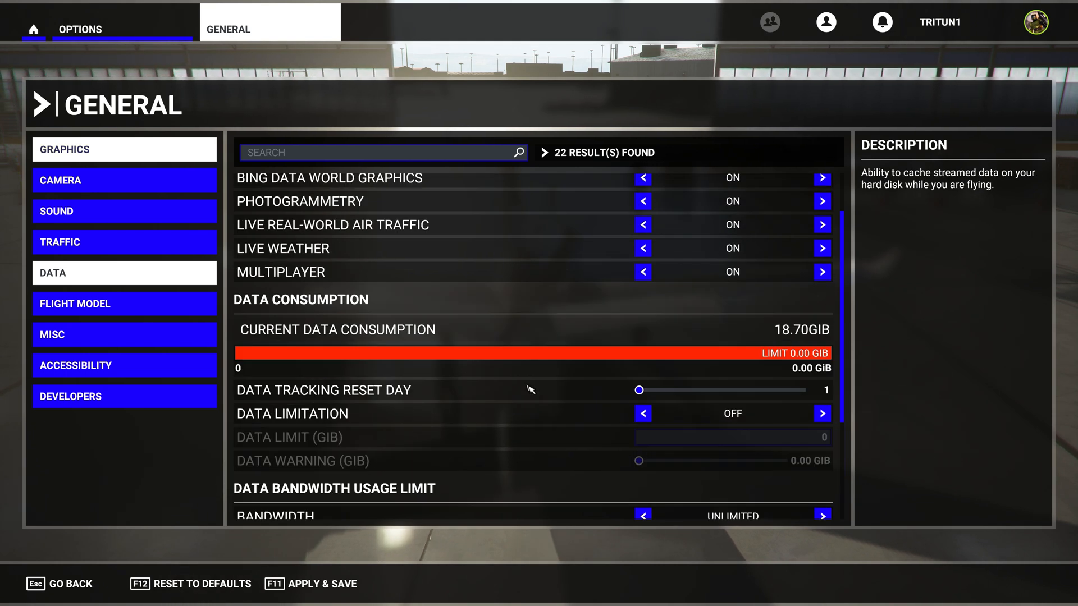
mouse_move(556, 434)
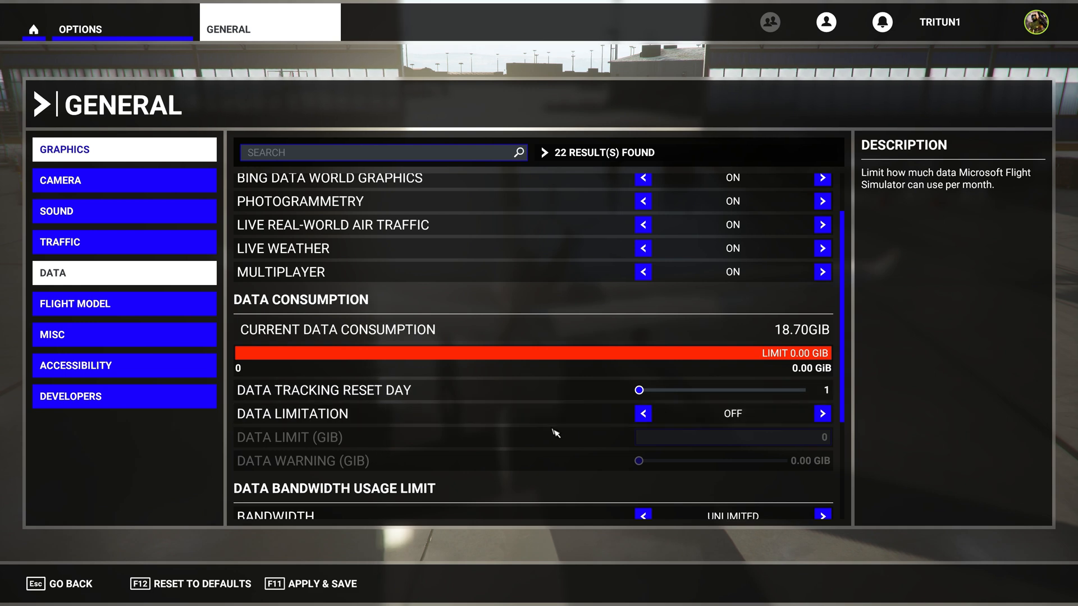
scroll("down", 3)
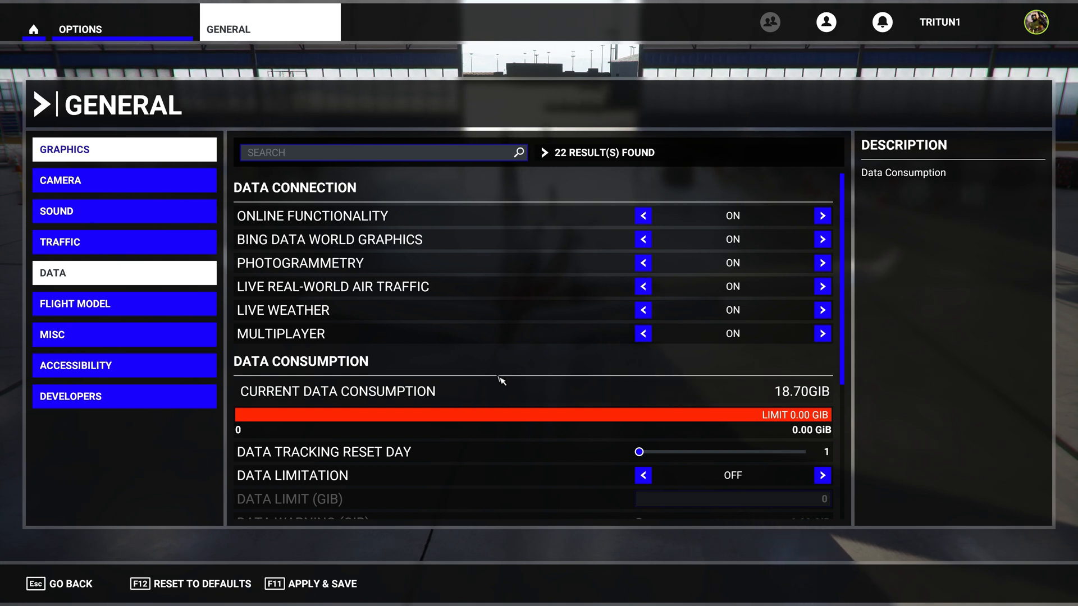
mouse_move(435, 366)
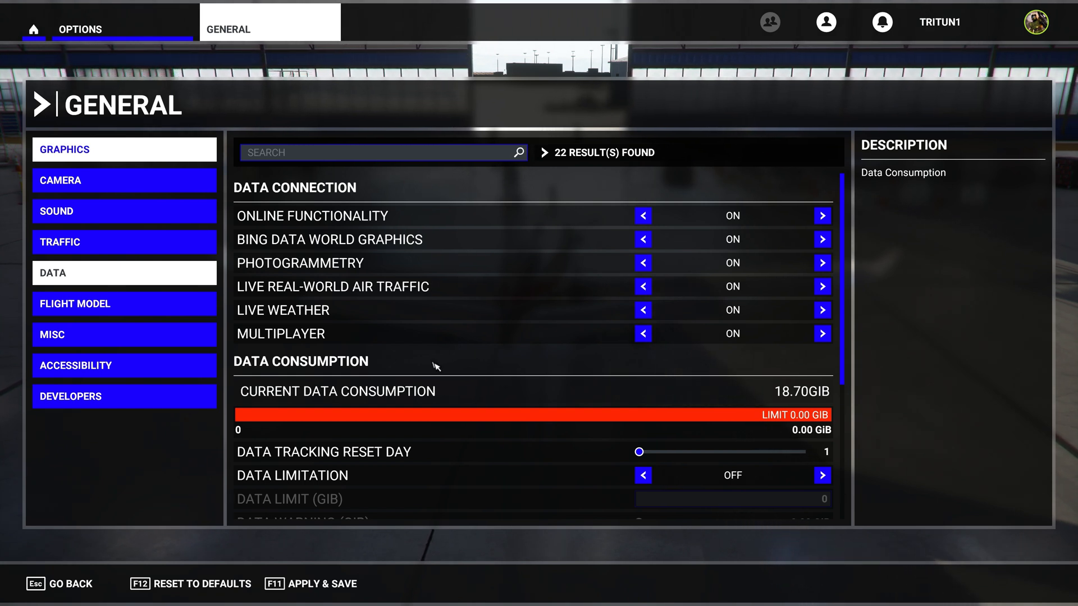
mouse_move(125, 180)
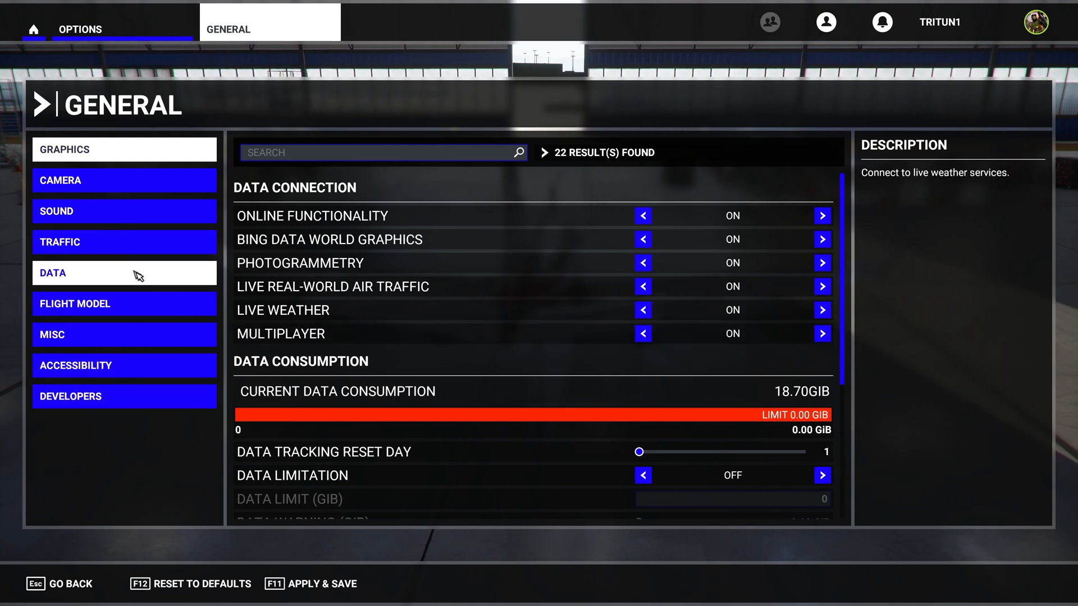
Step: Set Aircraft Traffic Type to Off, Apply & Save, and acknowledge the invalid rolling cache size warning
left_click(125, 242)
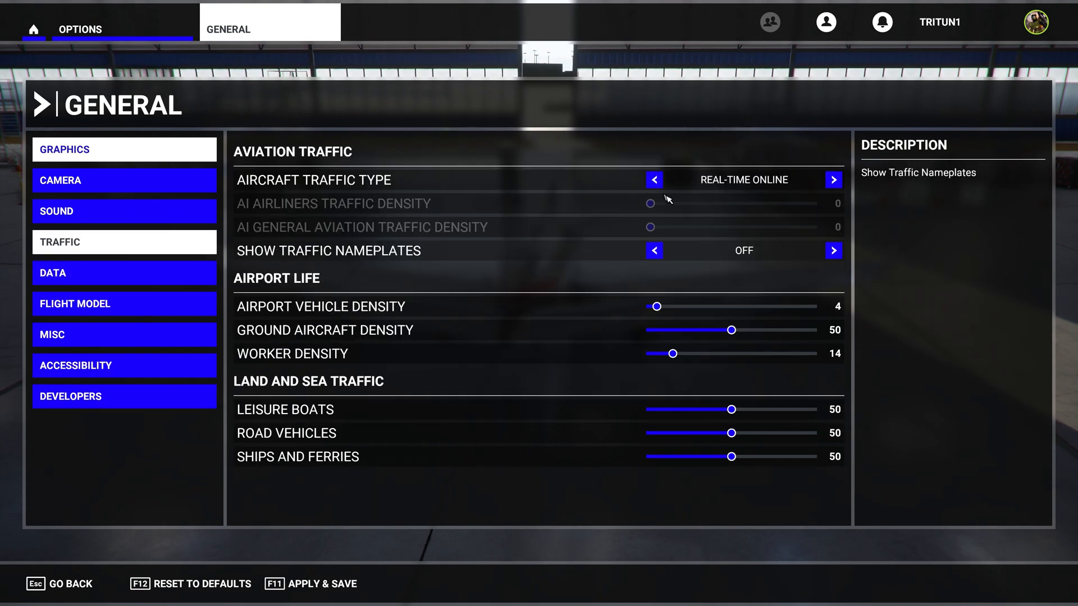
left_click(654, 180)
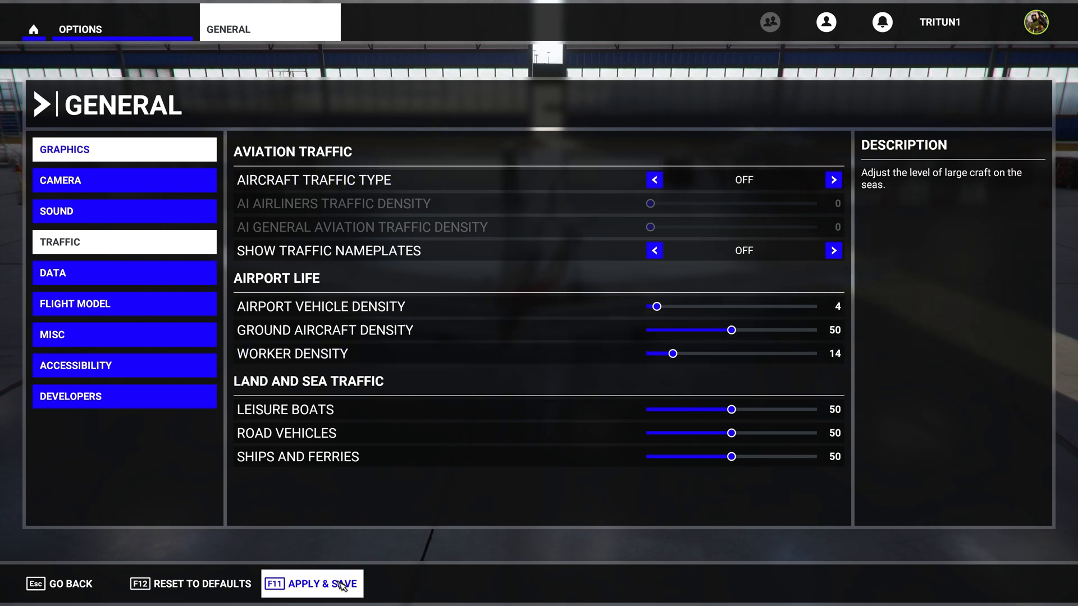
left_click(311, 584)
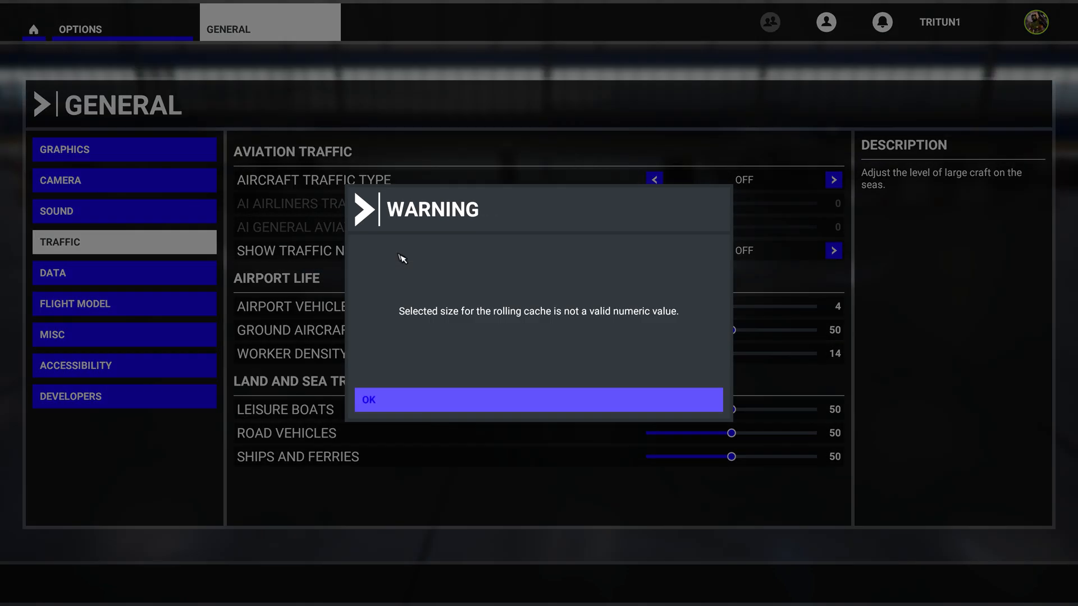
mouse_move(396, 406)
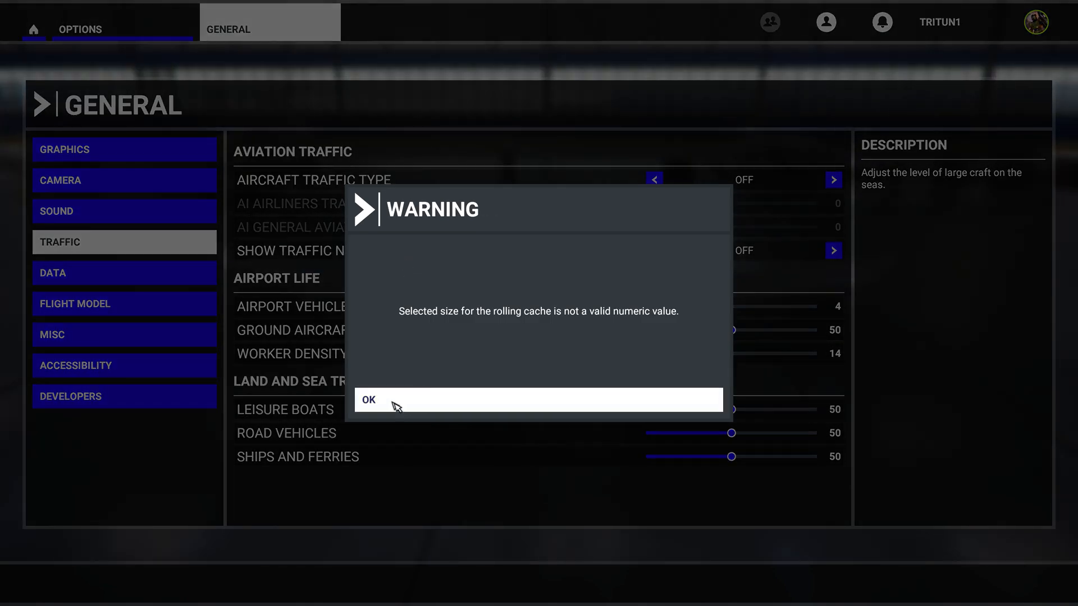
left_click(367, 400)
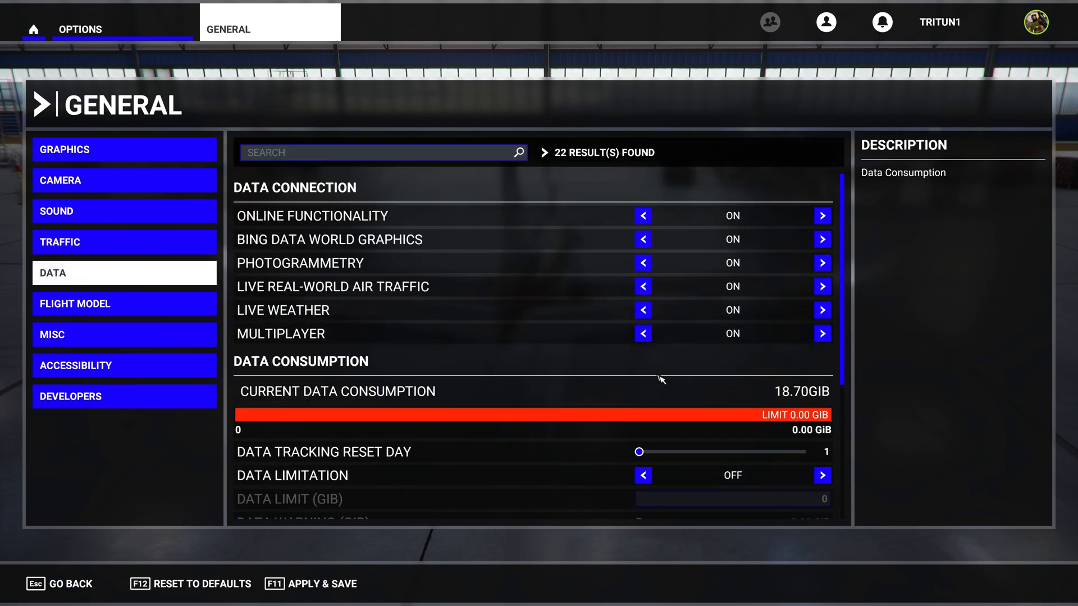
scroll("down", 3)
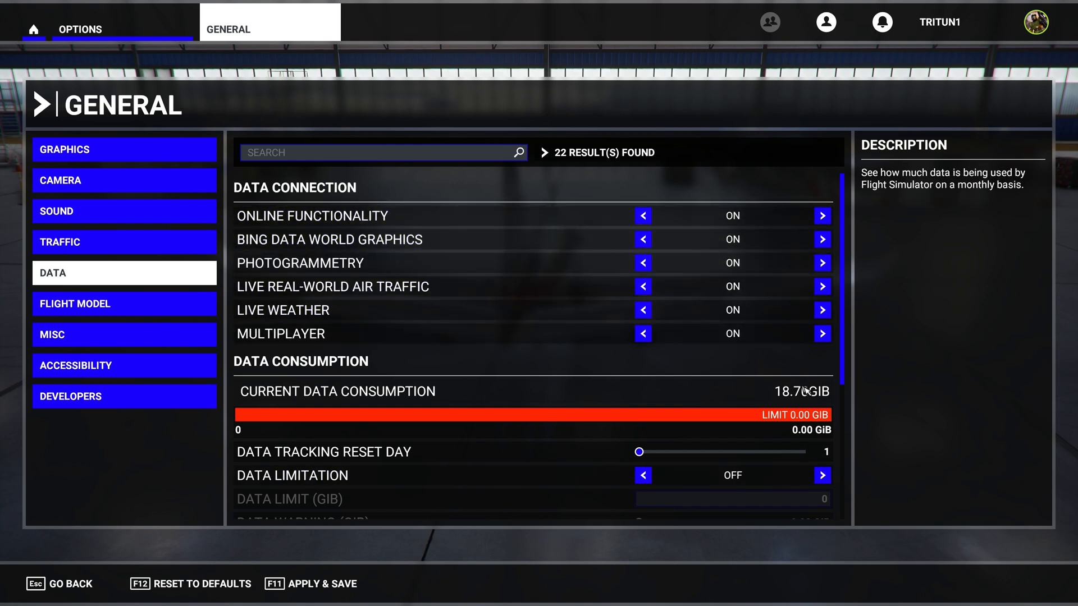
mouse_move(573, 414)
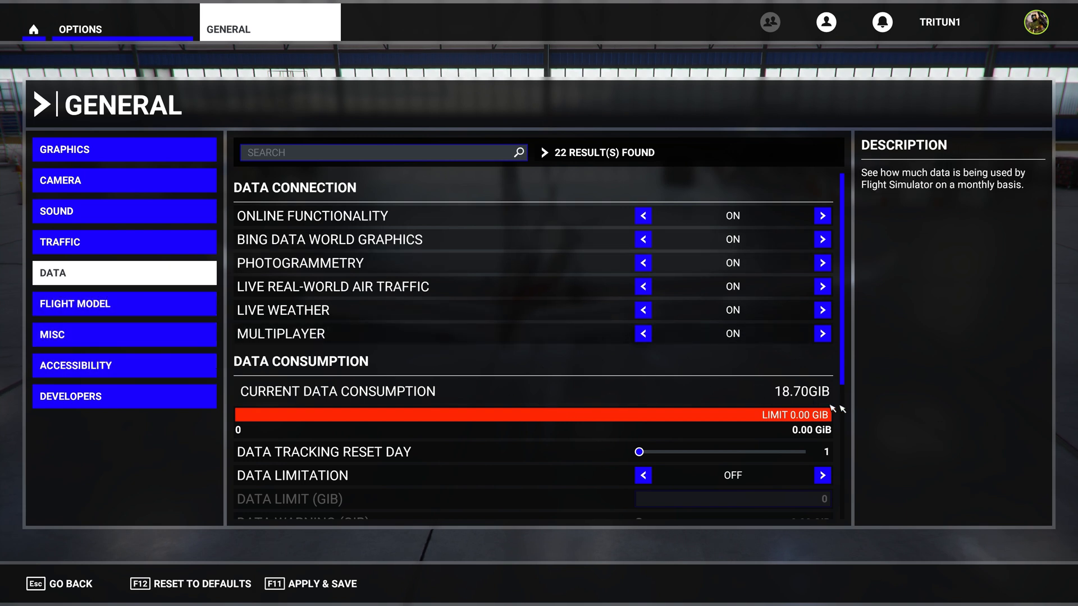
mouse_move(789, 361)
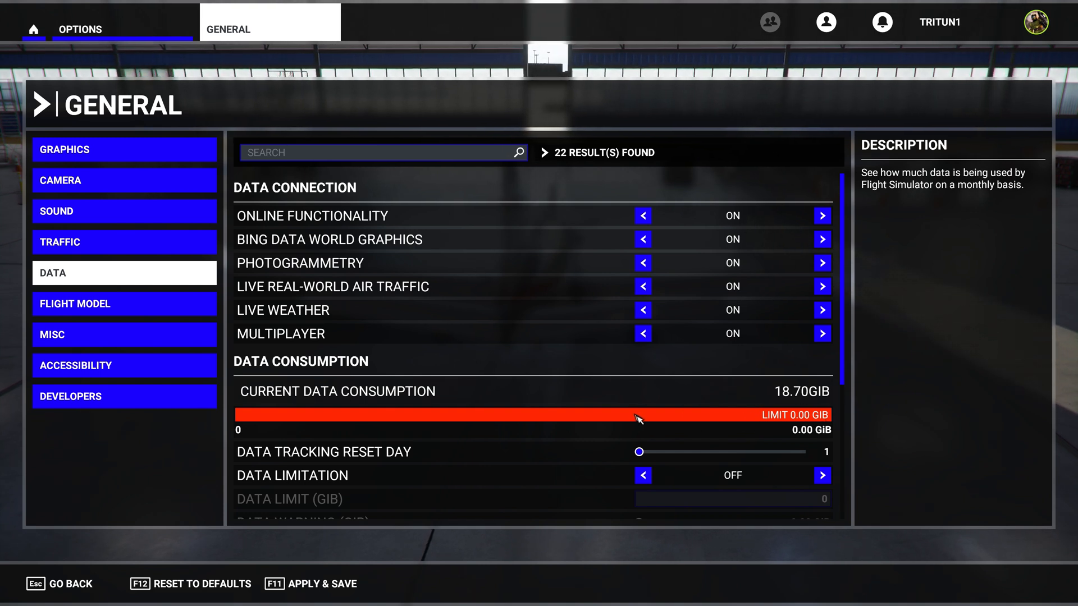
mouse_move(479, 220)
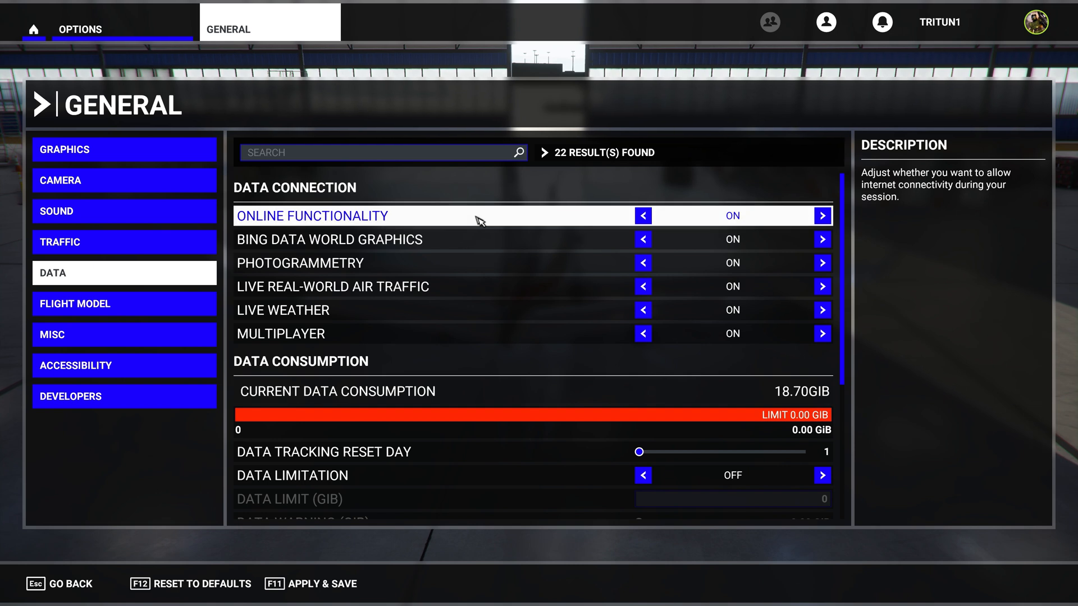
mouse_move(447, 310)
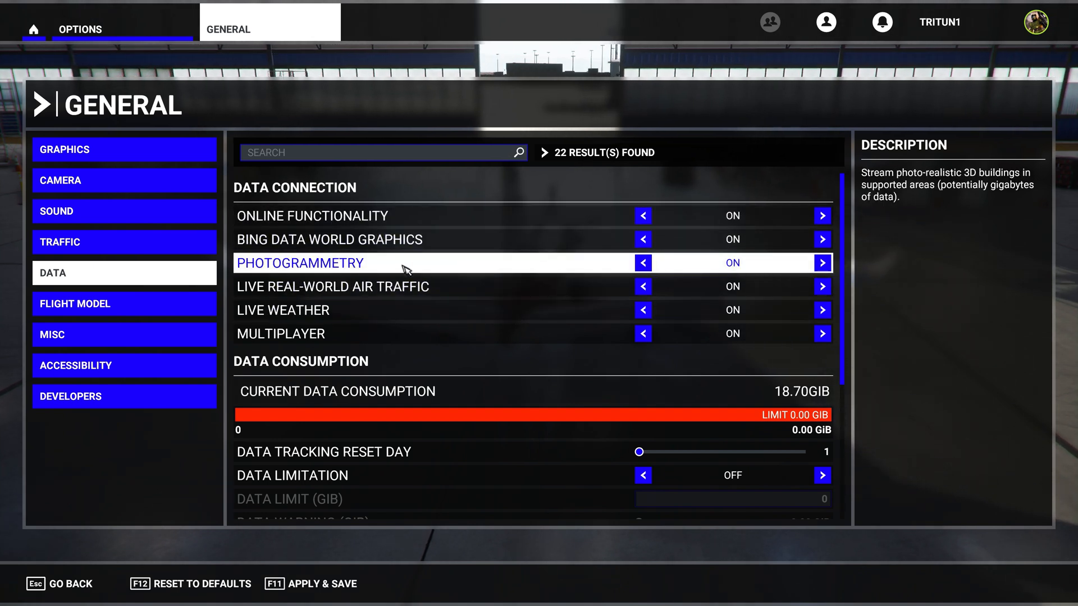
mouse_move(395, 268)
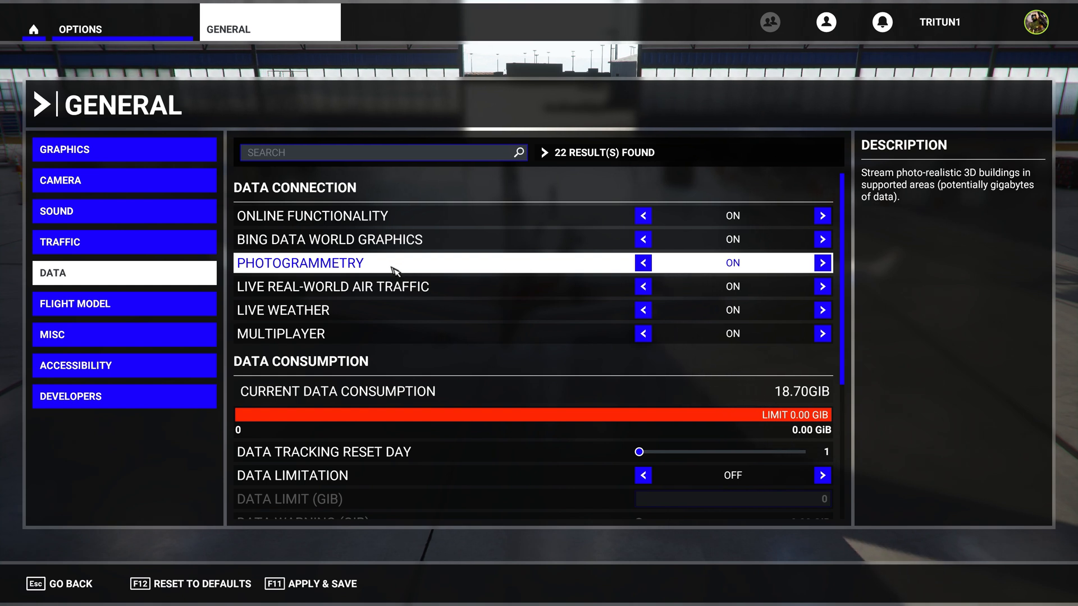
mouse_move(440, 271)
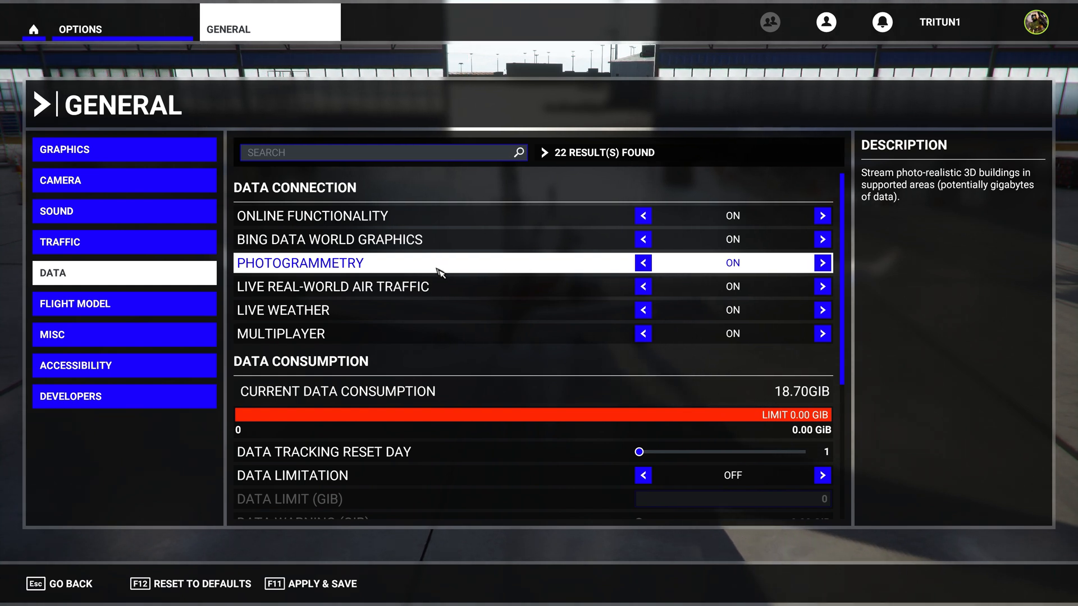
mouse_move(712, 263)
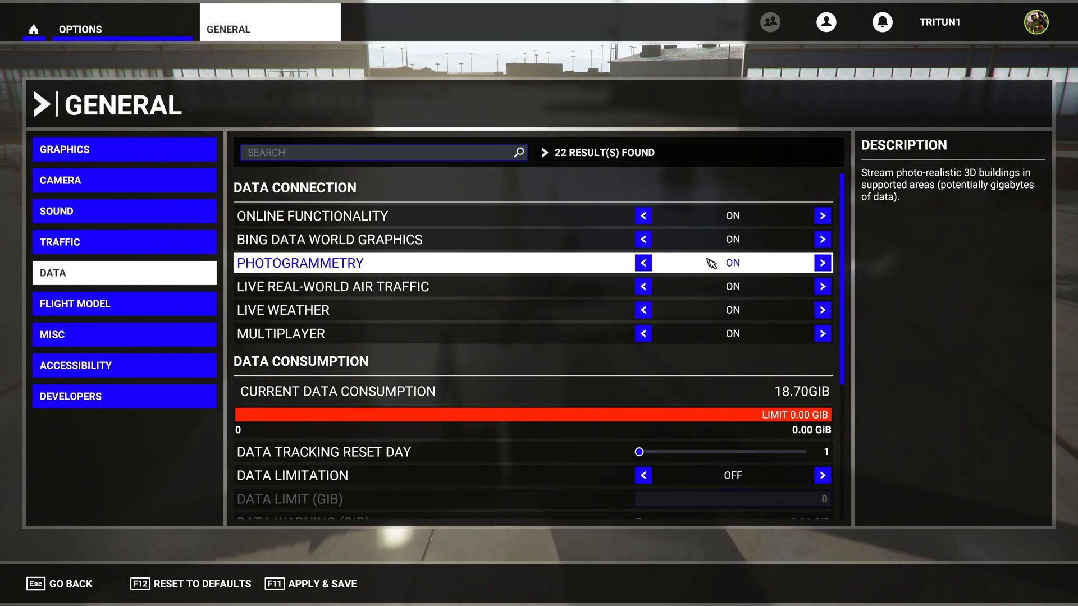
mouse_move(605, 289)
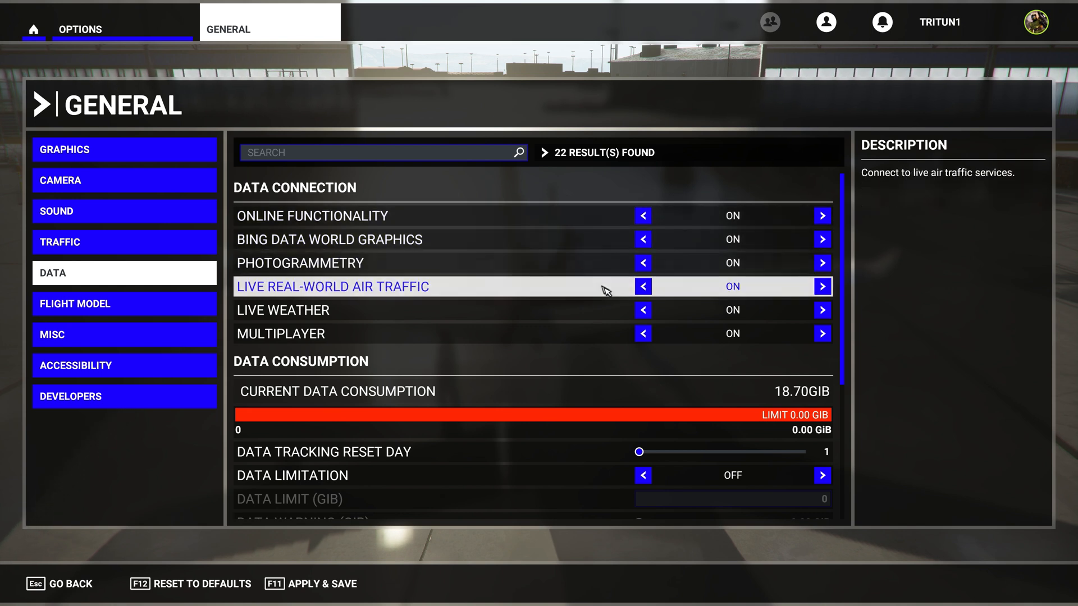
mouse_move(631, 263)
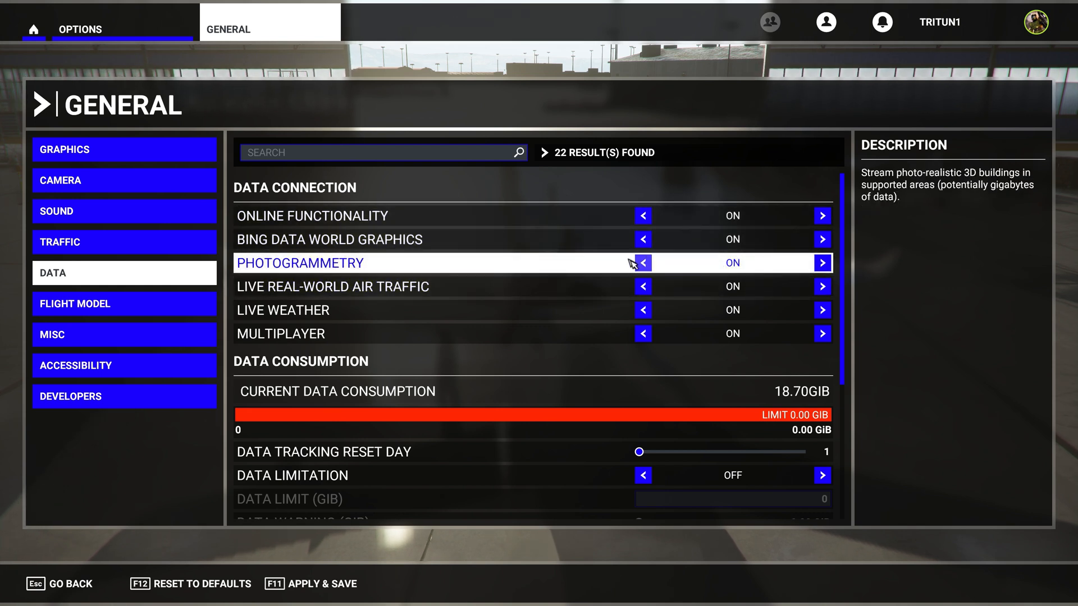
mouse_move(599, 333)
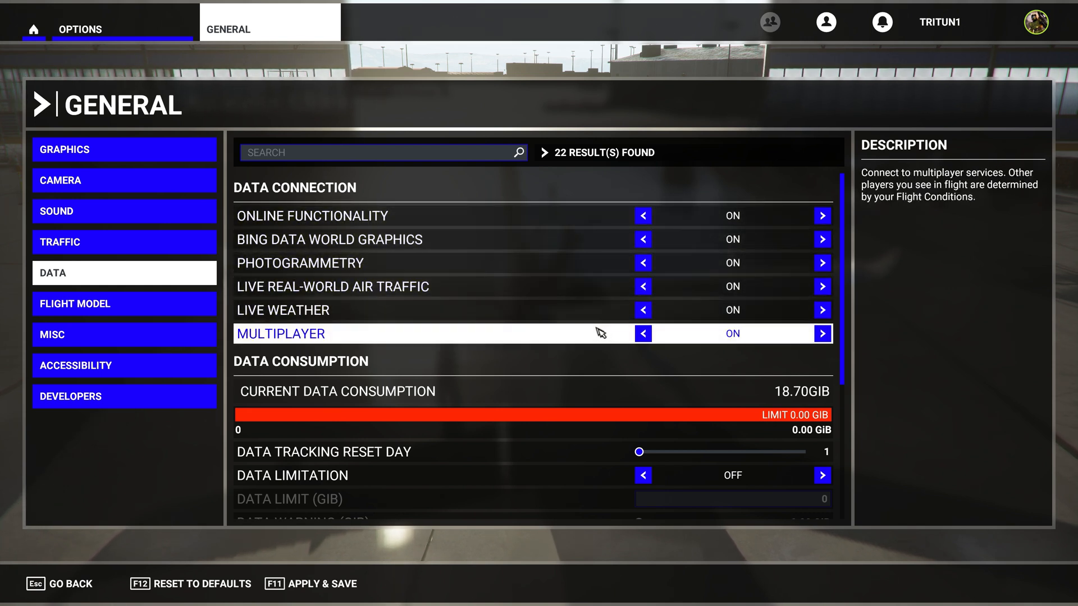
mouse_move(592, 332)
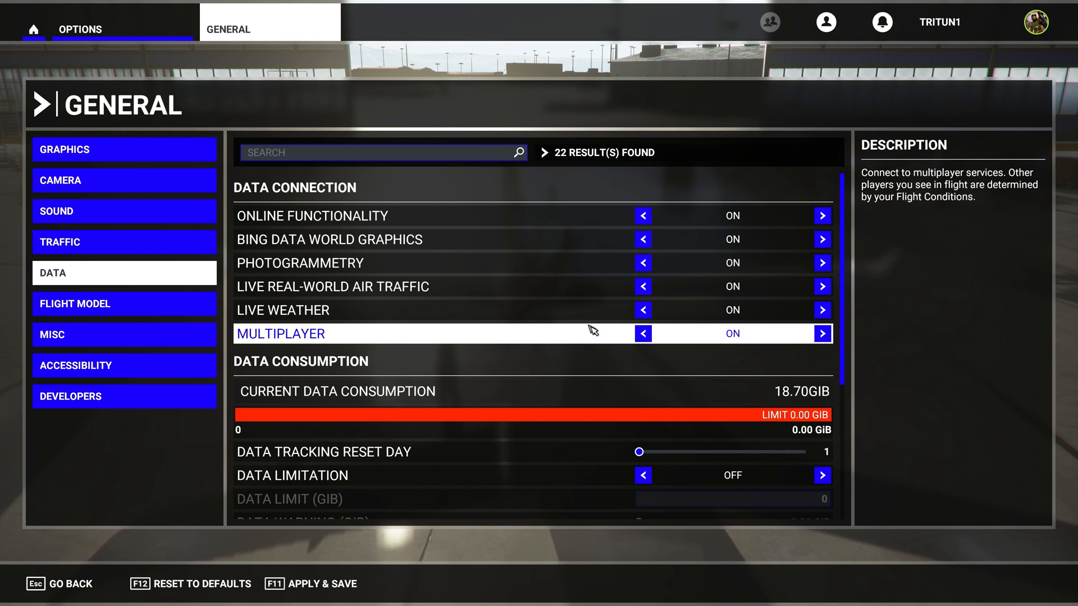
mouse_move(574, 333)
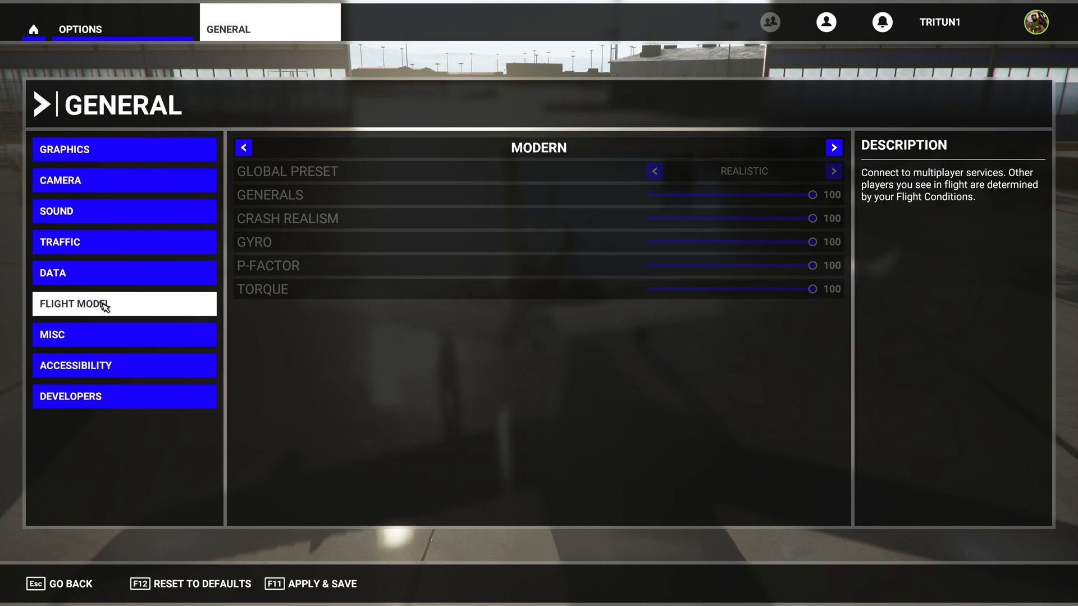
mouse_move(93, 305)
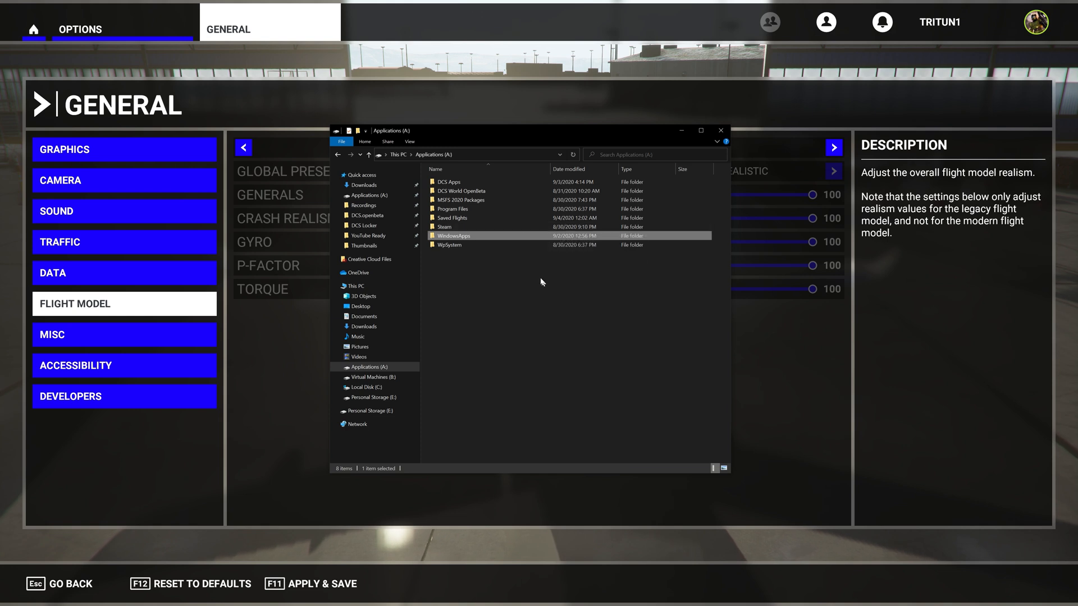
double_click(452, 234)
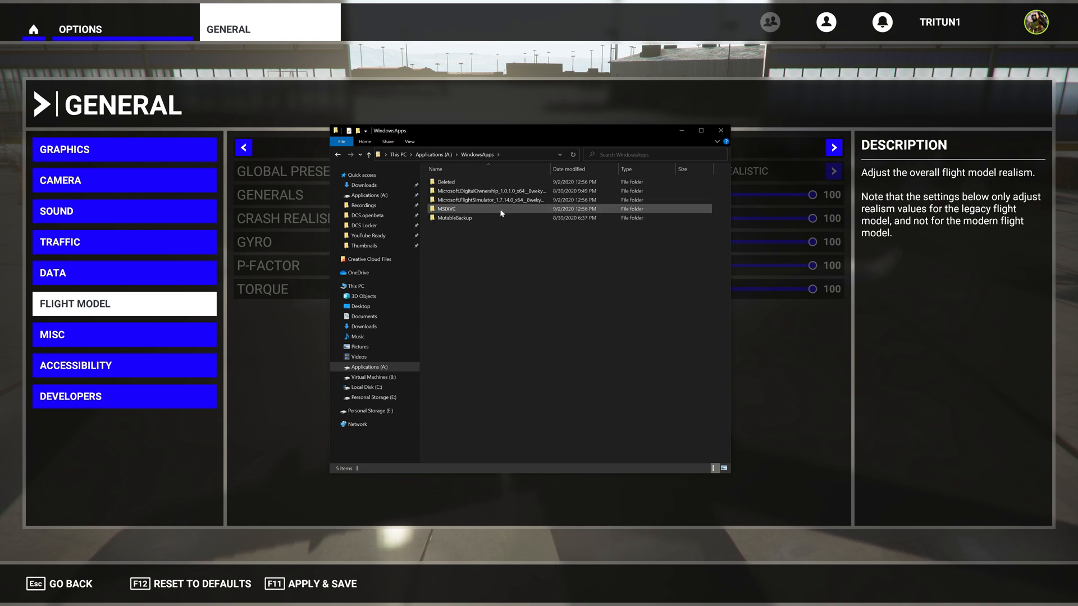
double_click(493, 199)
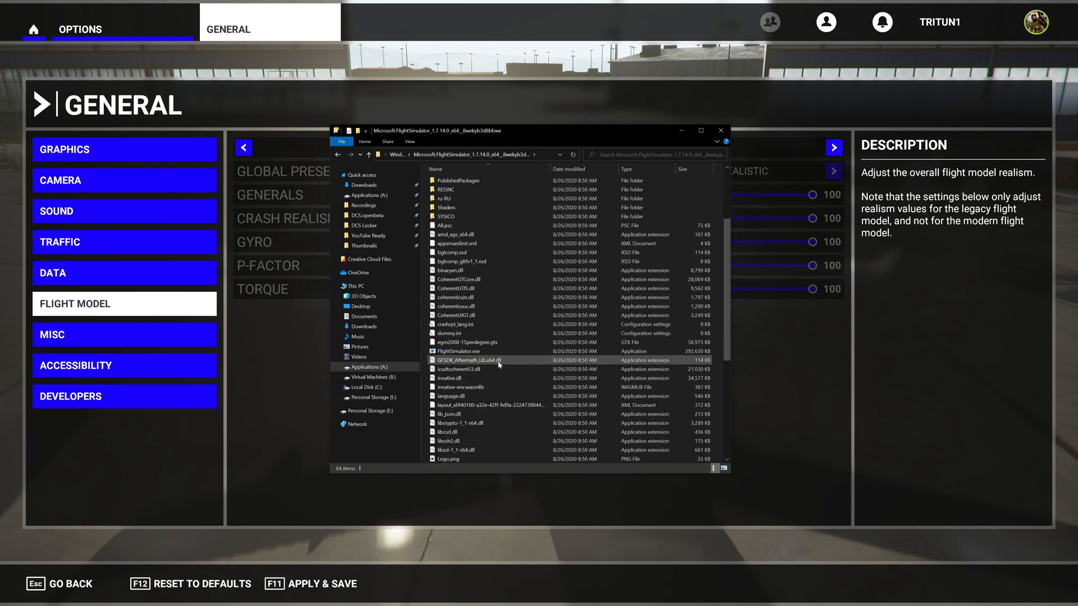
left_click(458, 352)
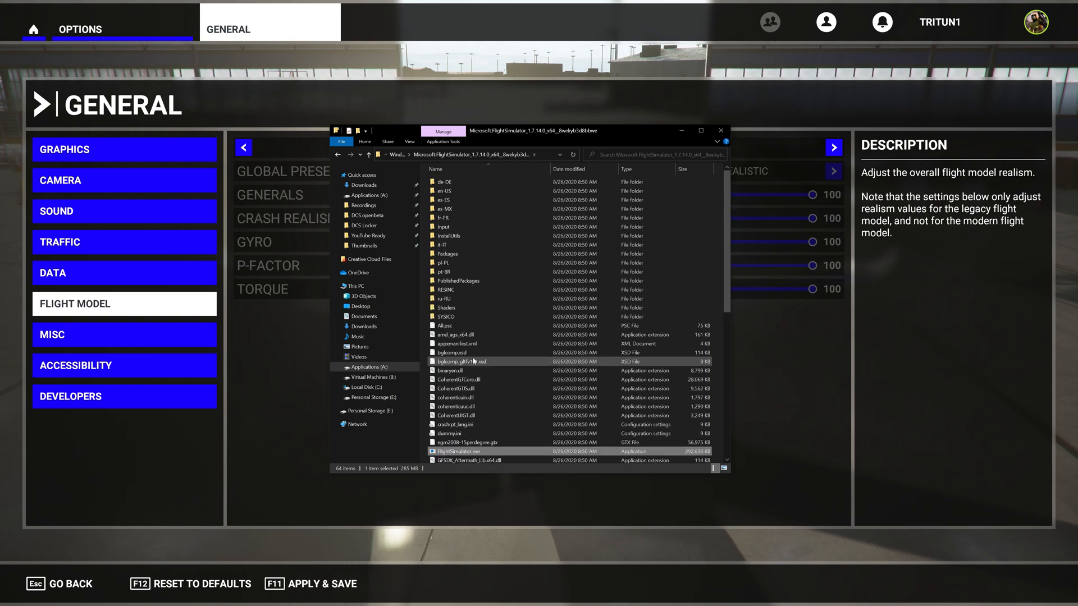
scroll("down", 3)
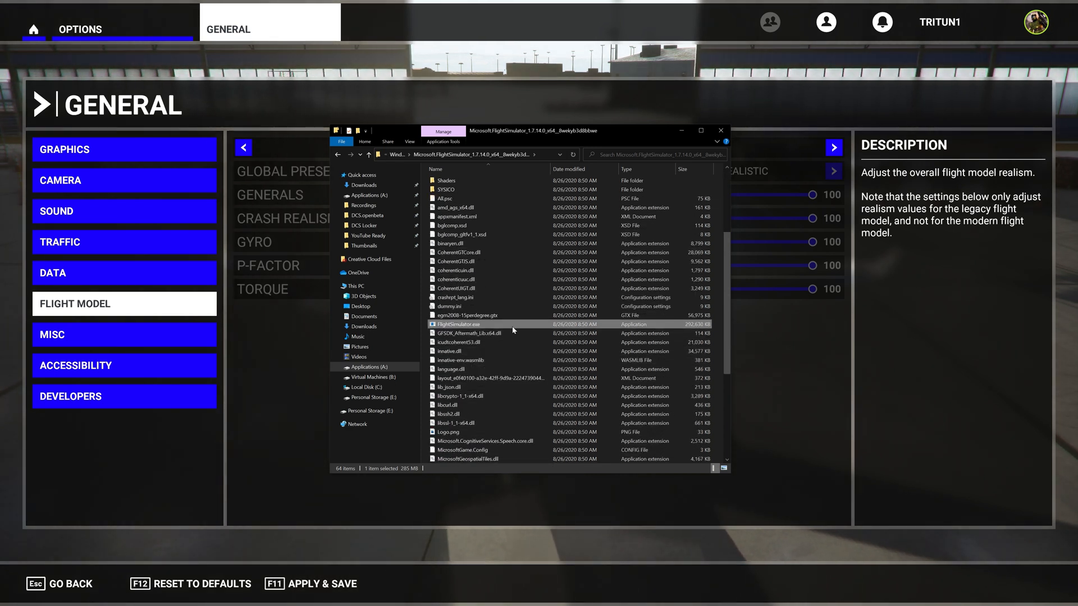
mouse_move(512, 330)
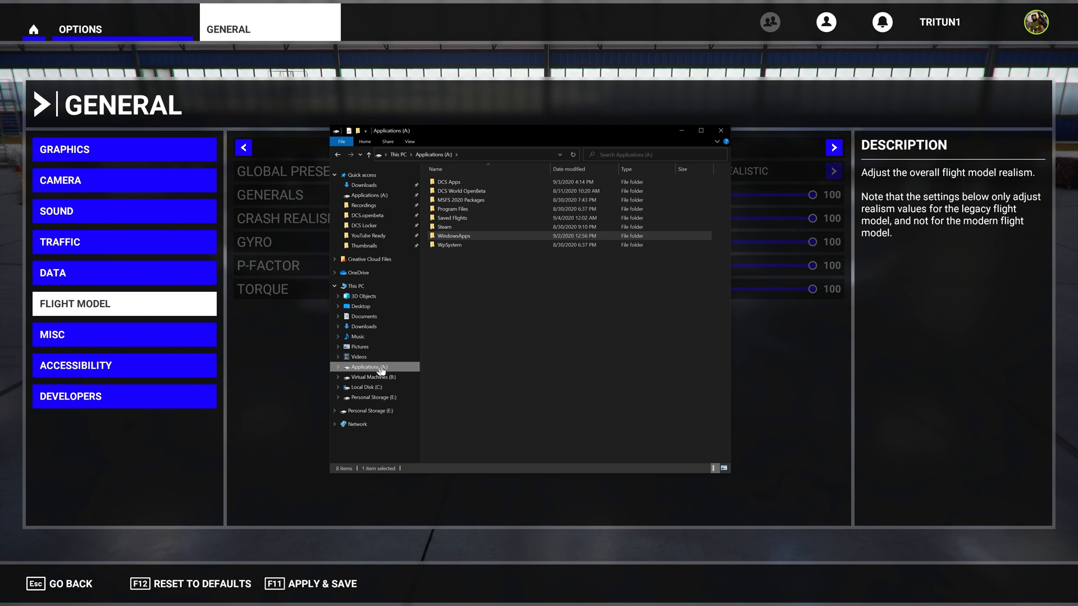
mouse_move(443, 368)
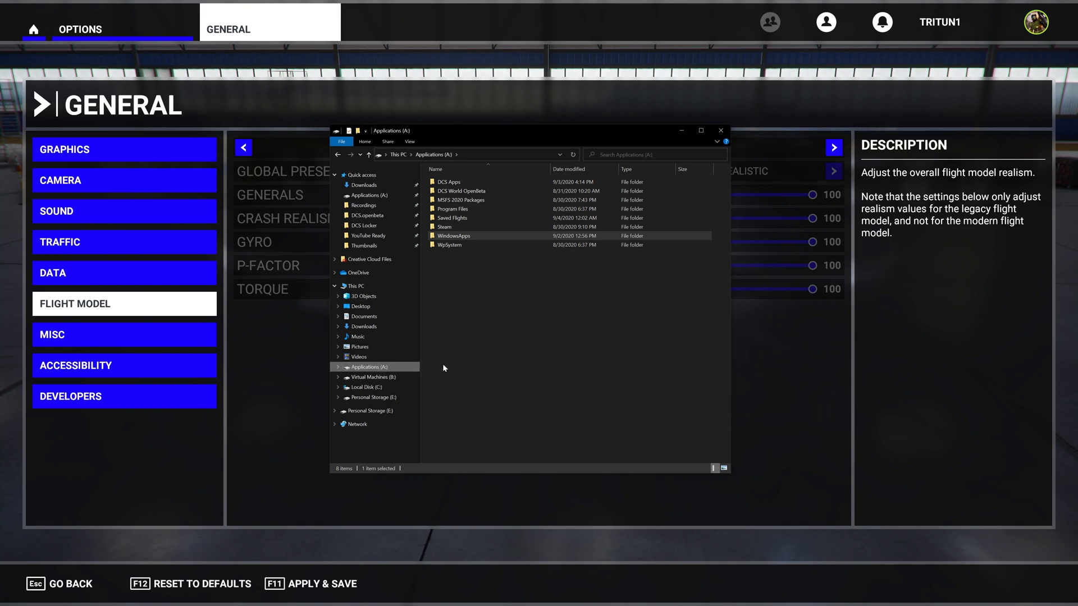
mouse_move(595, 376)
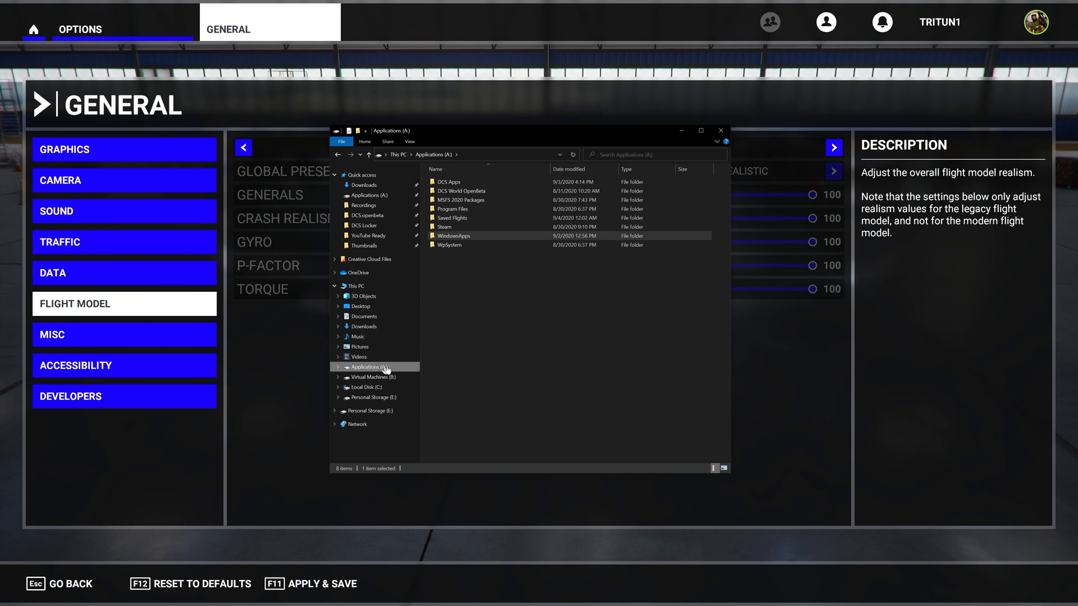
mouse_move(410, 372)
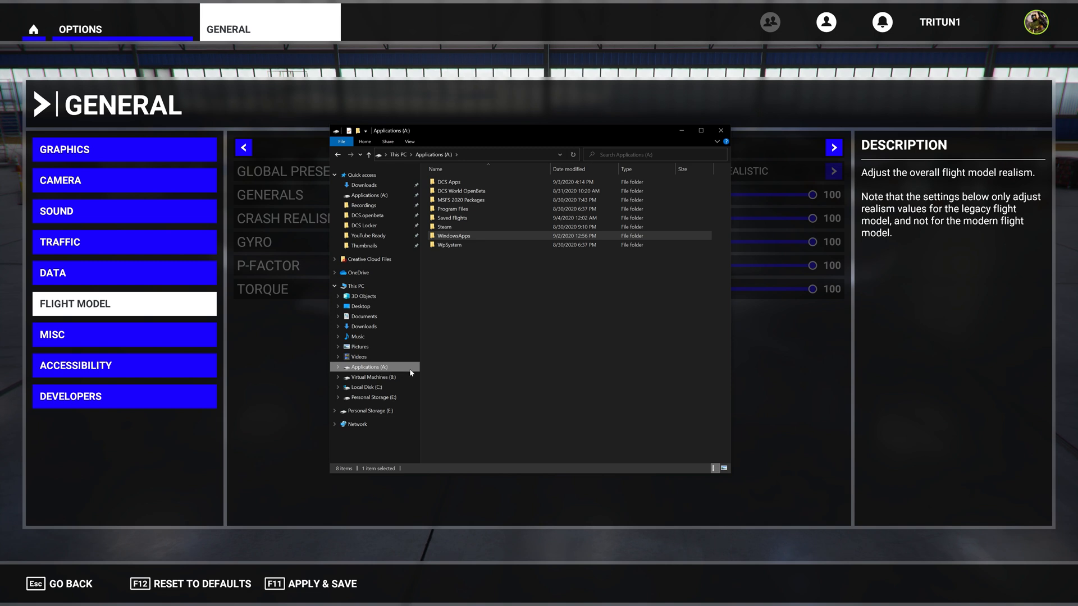
mouse_move(405, 370)
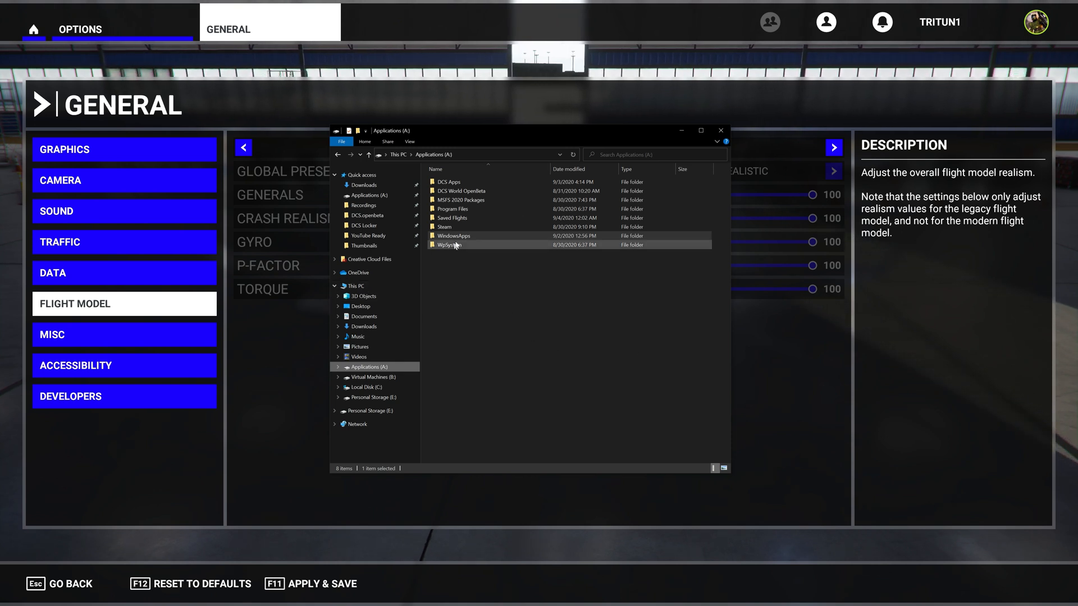
Step: Search This PC for 'Windows', then close File Explorer to return to the flight model settings
left_click(352, 286)
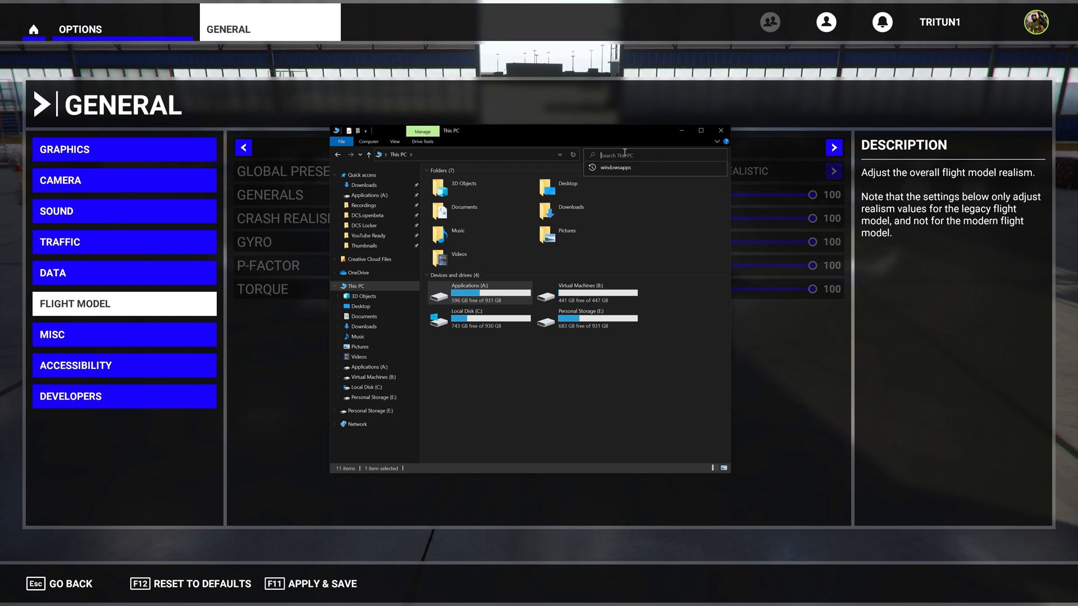
mouse_move(570, 207)
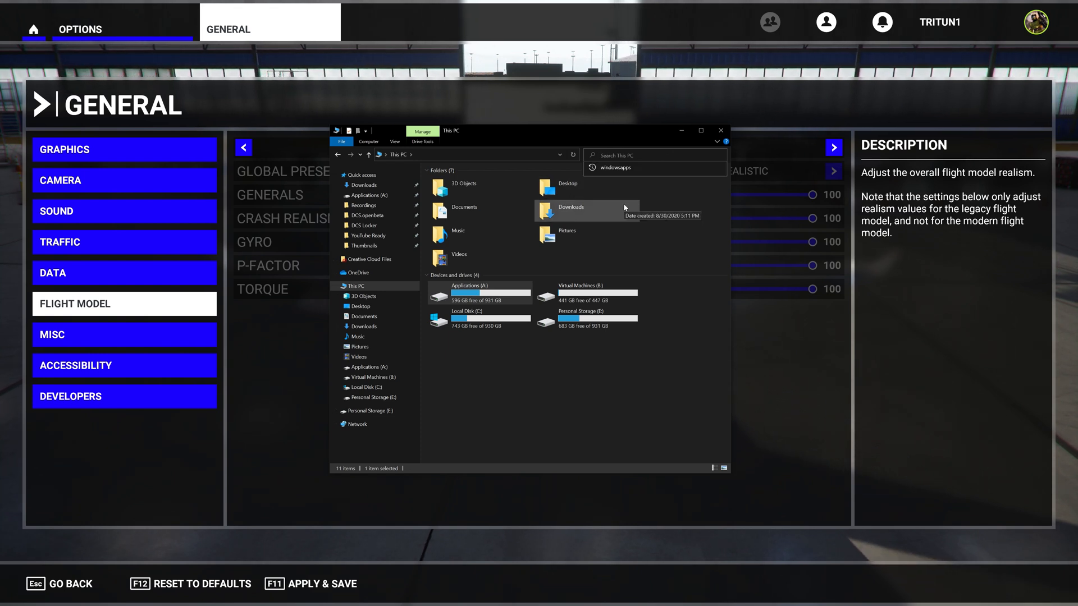
type("WindowsApps")
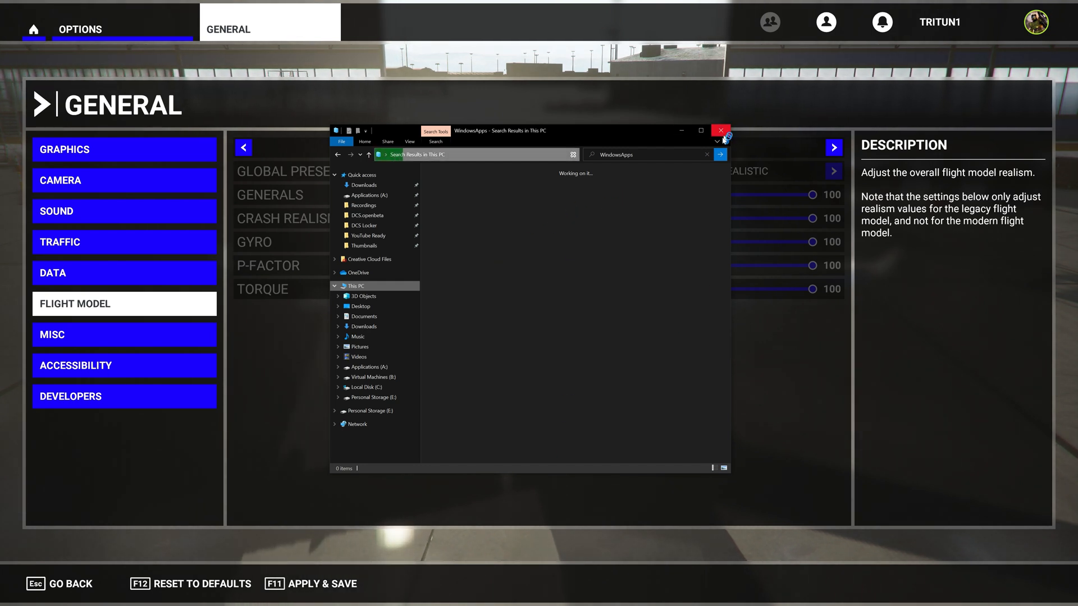
left_click(720, 131)
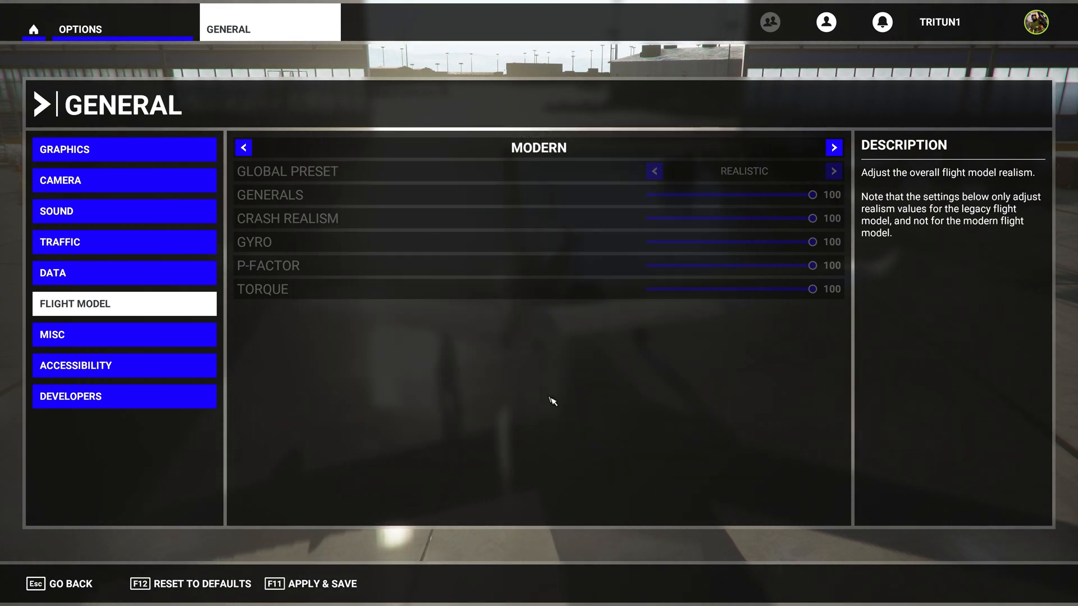
mouse_move(571, 392)
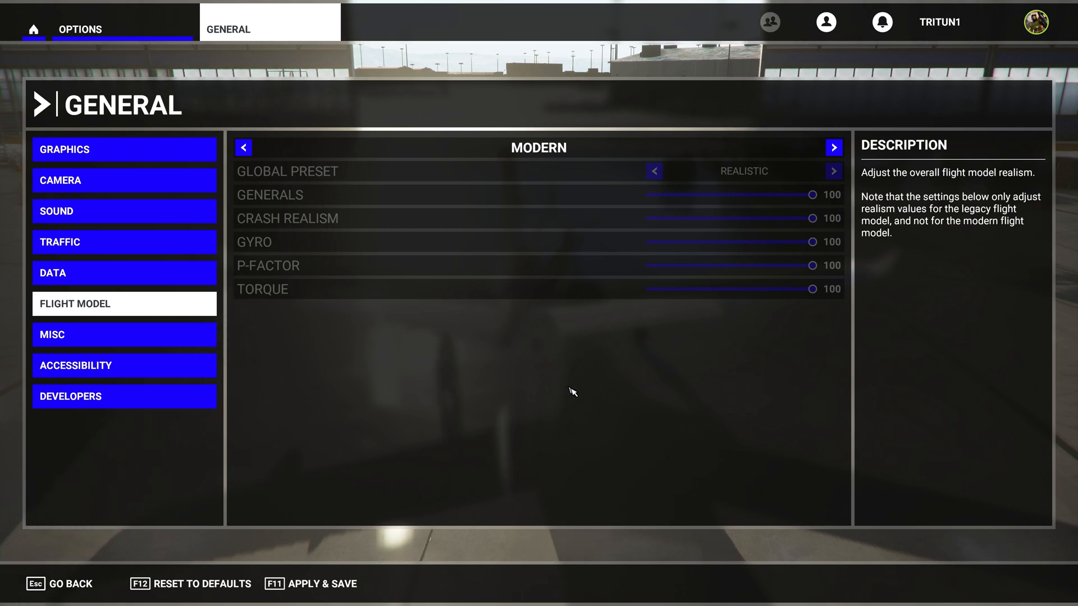
mouse_move(124, 150)
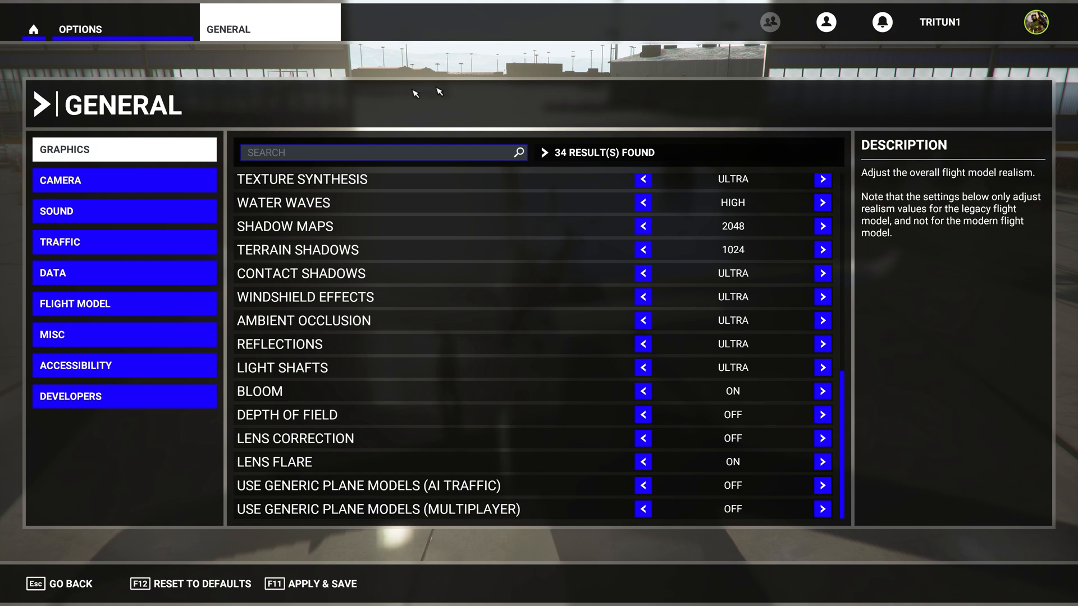
mouse_move(457, 105)
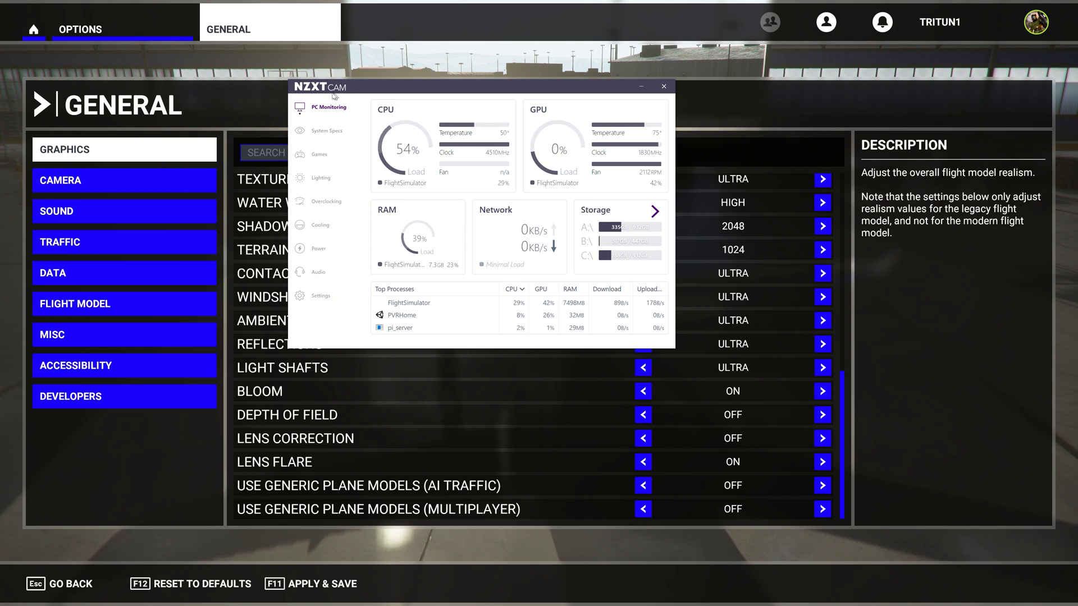
mouse_move(359, 79)
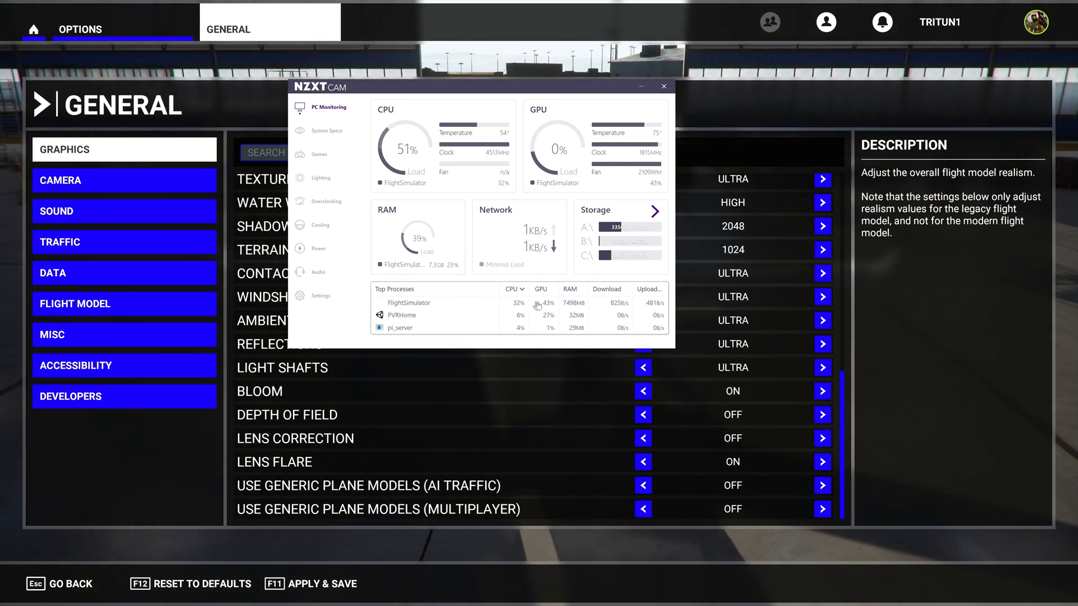
Step: Leave the NZXT CAM monitoring page for a new Chrome tab
left_click(663, 87)
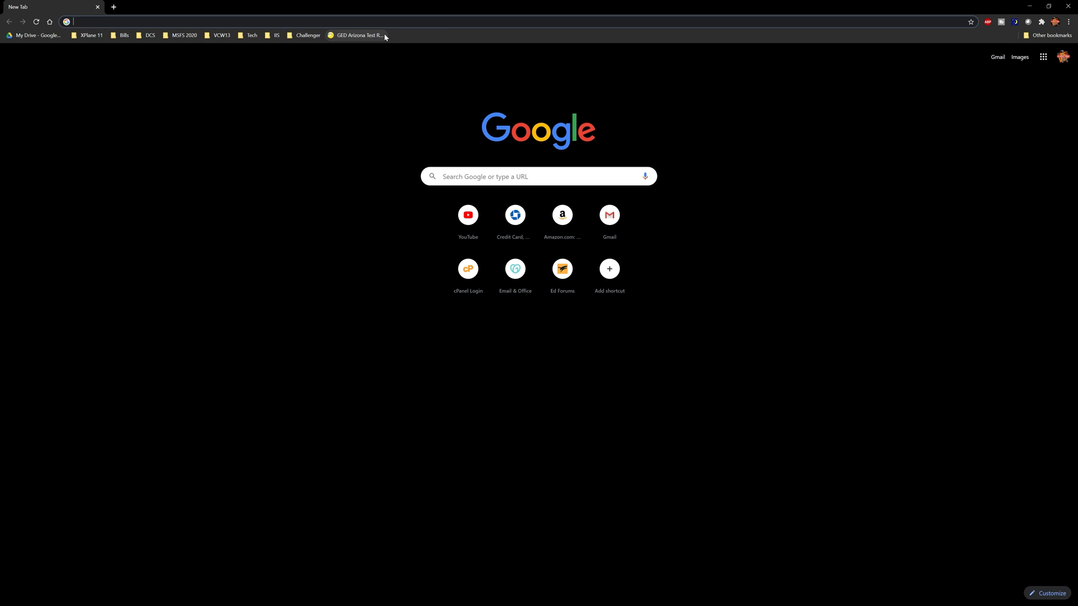
Step: From the MSFS 2020 bookmarks, reach MSFSaddons.org Reference articles and load the Maximise FPS guide
left_click(183, 35)
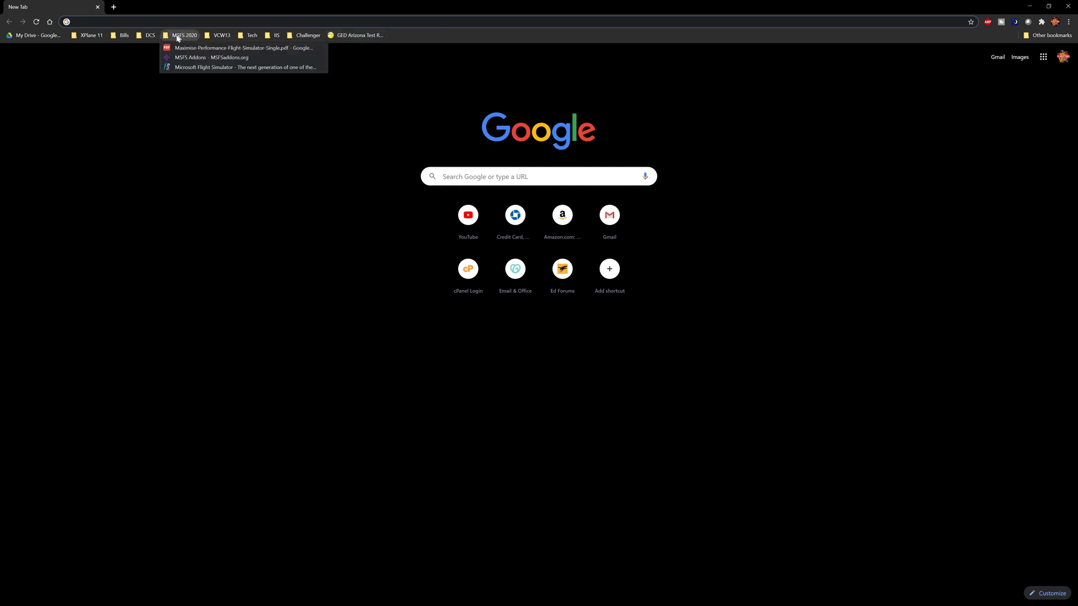
left_click(213, 57)
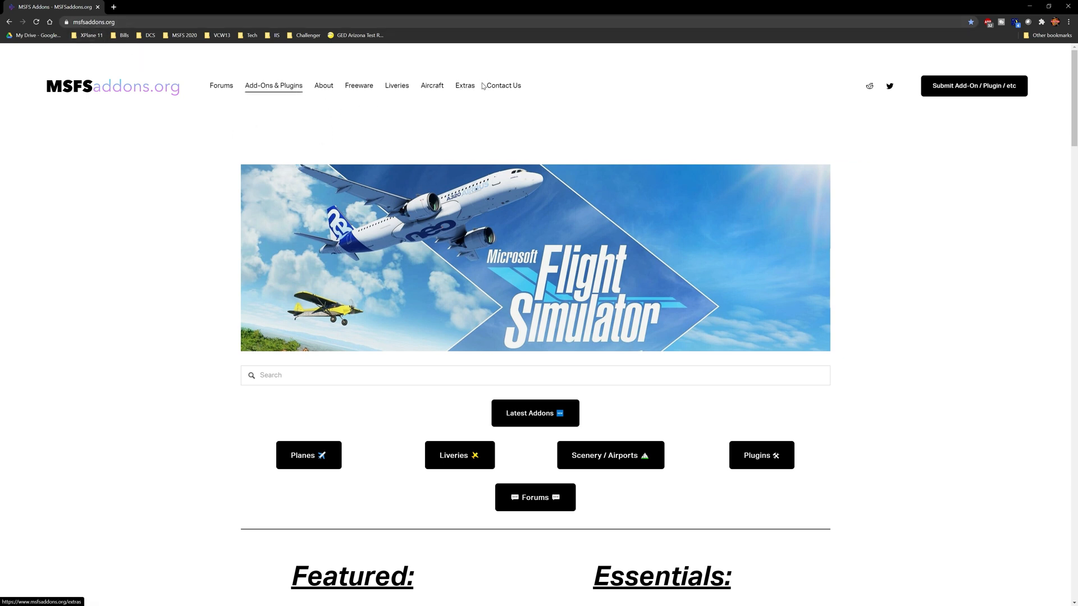
mouse_move(465, 85)
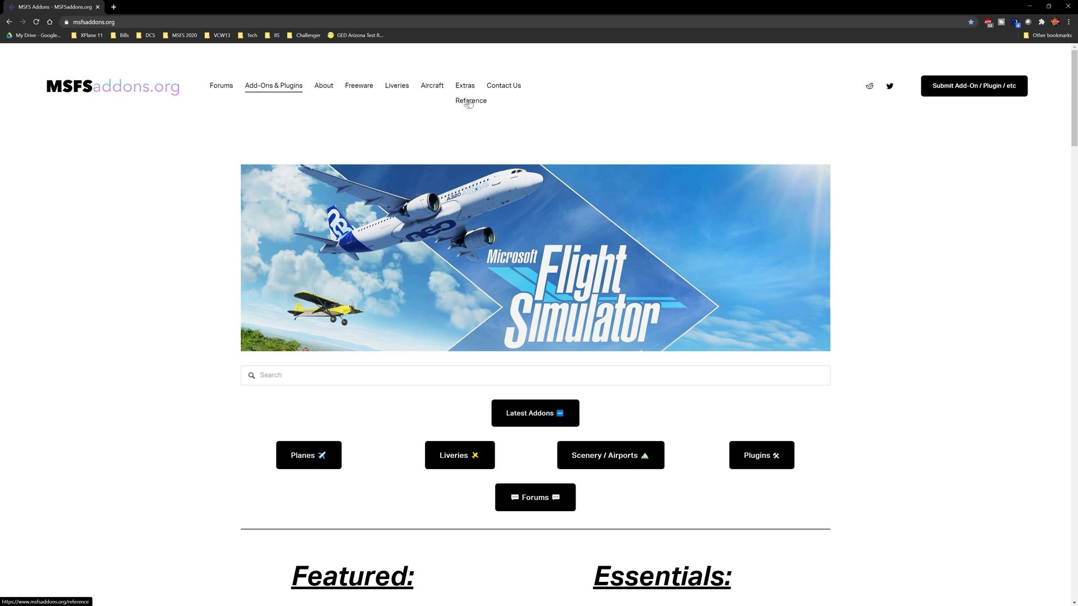
left_click(470, 101)
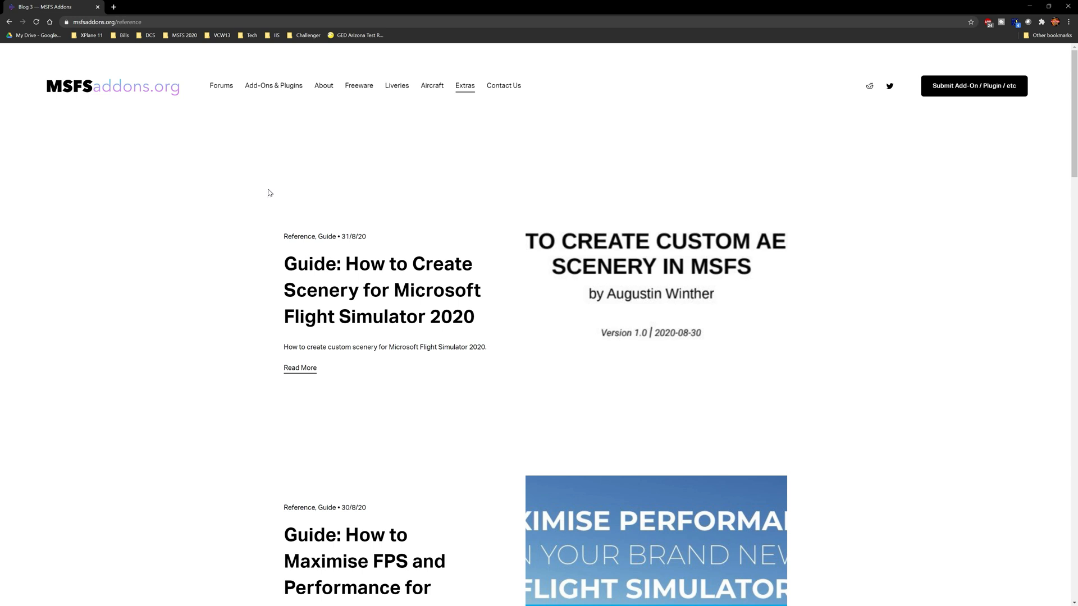
scroll("down", 3)
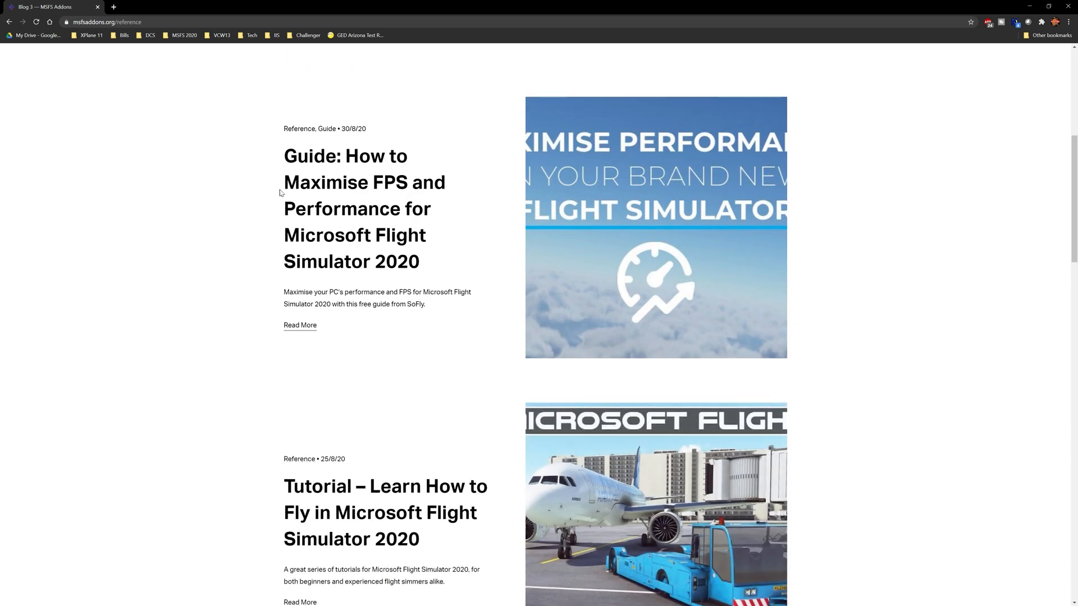
mouse_move(394, 222)
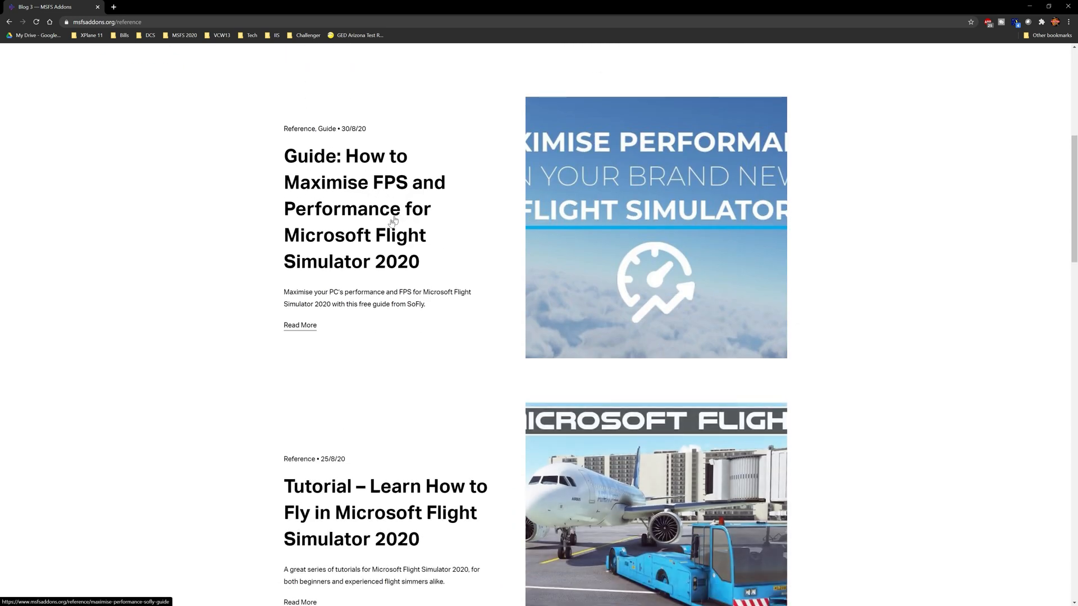
mouse_move(386, 213)
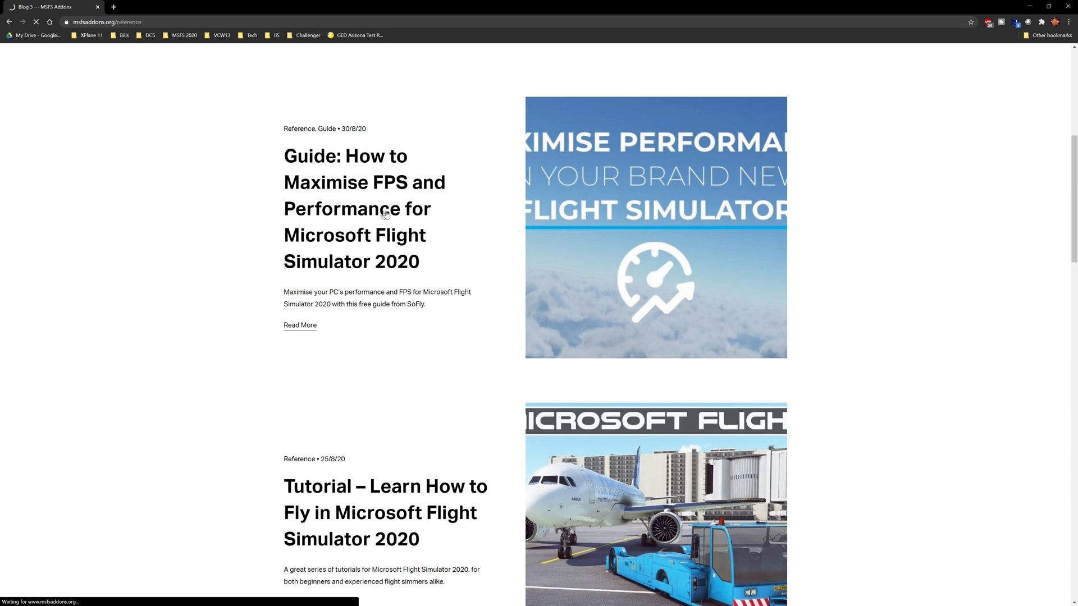
left_click(364, 209)
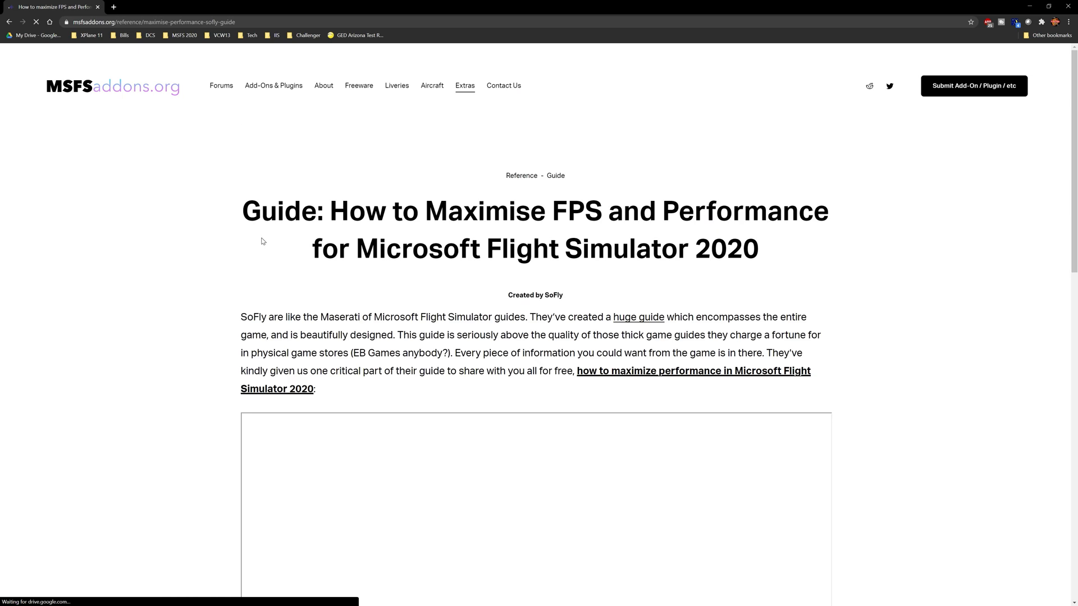
scroll("down", 3)
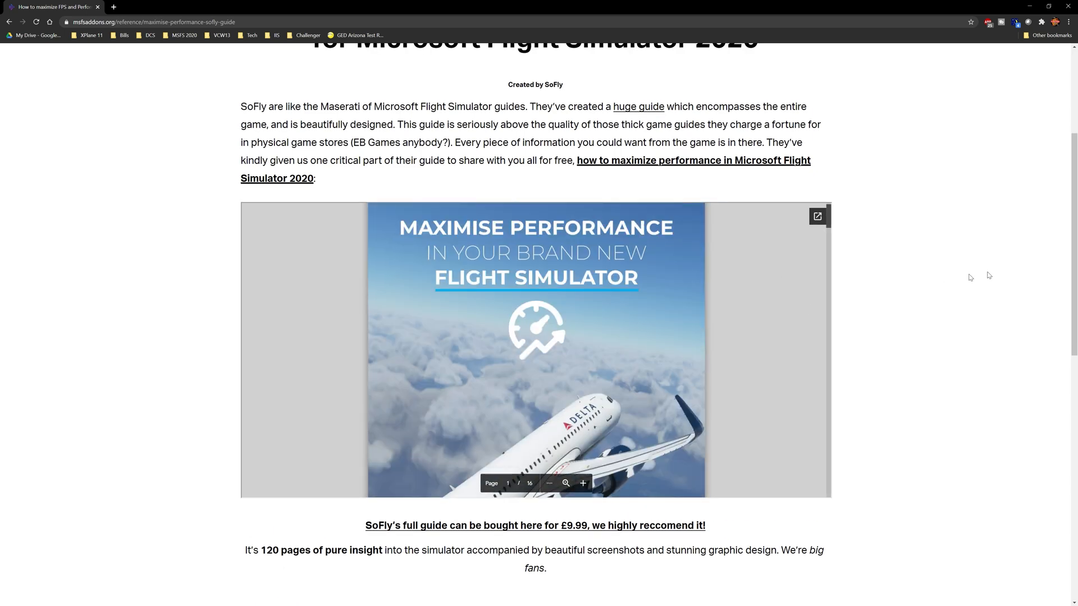
scroll("down", 3)
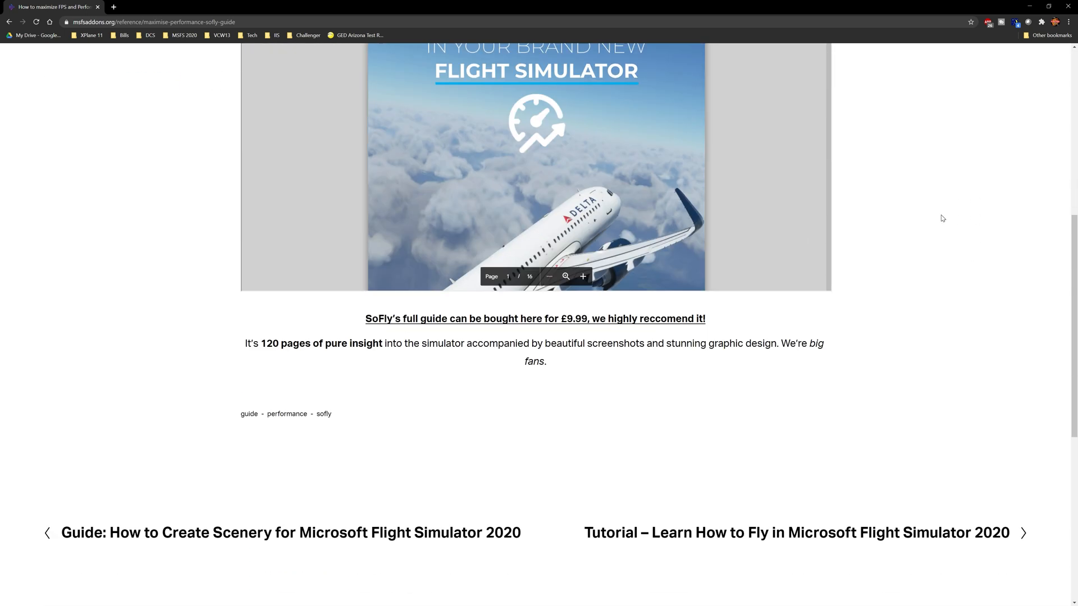
scroll("down", 3)
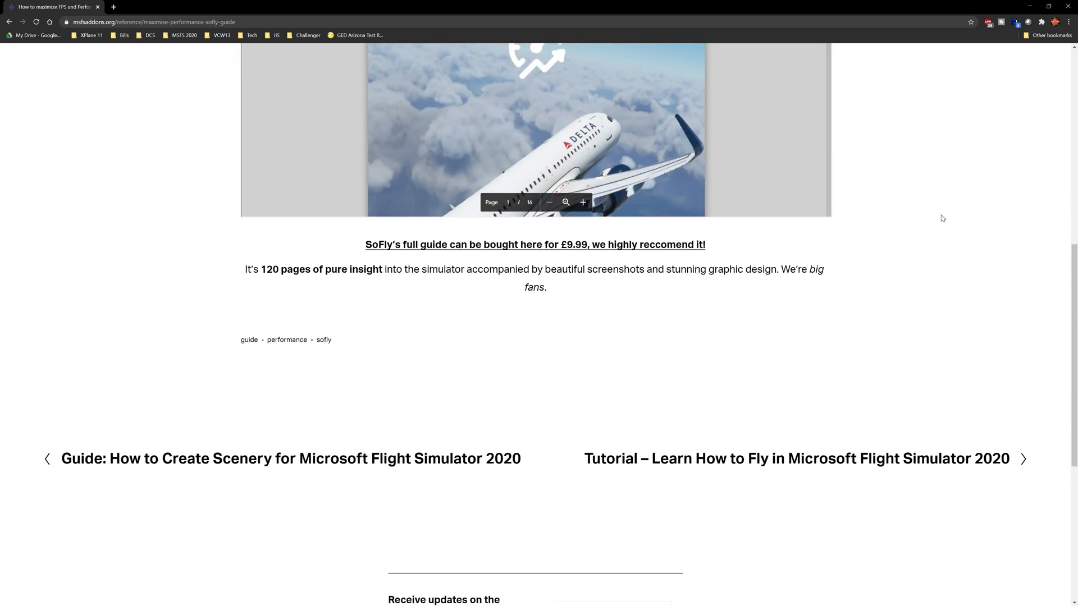
scroll("up", 3)
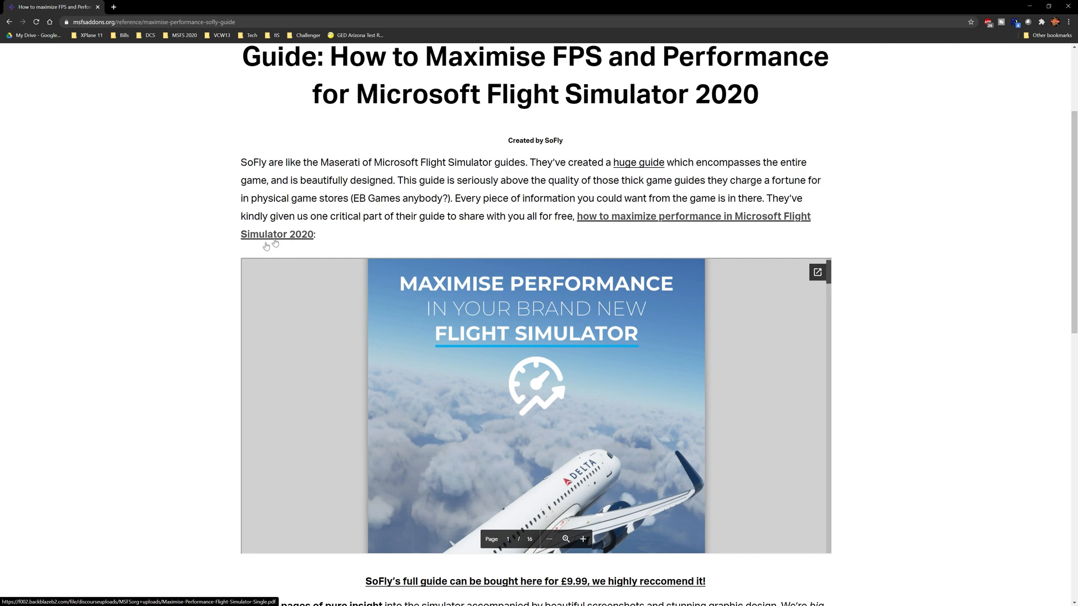
scroll("down", 3)
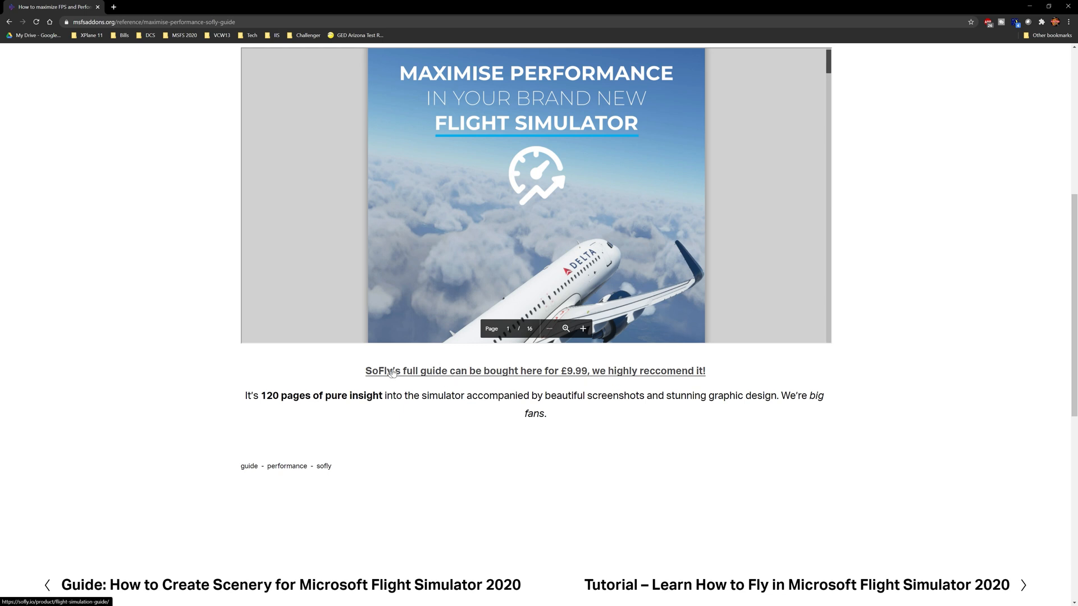
mouse_move(587, 373)
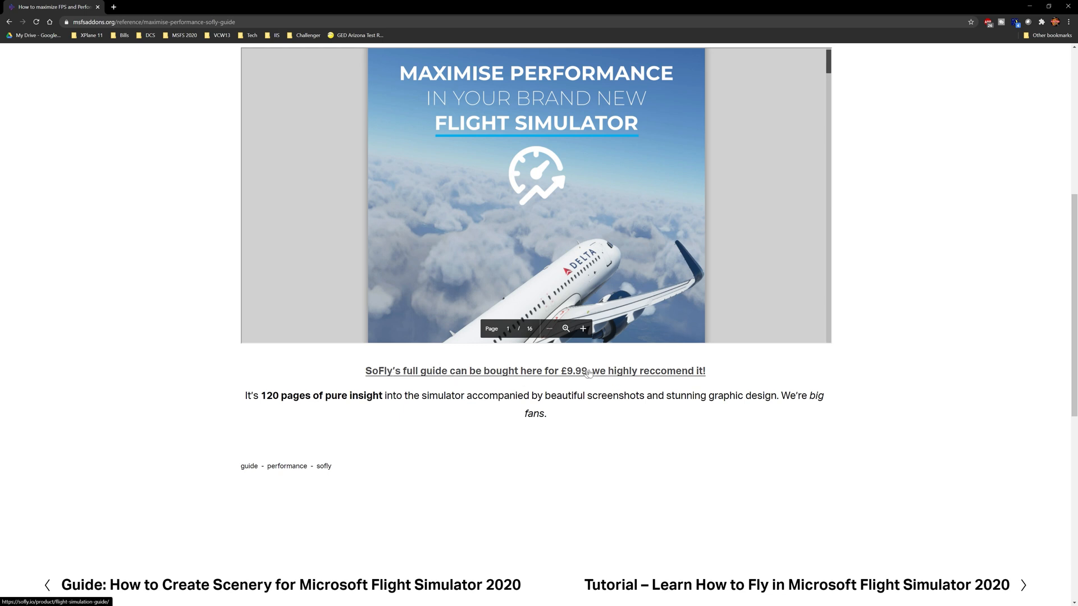
scroll("up", 3)
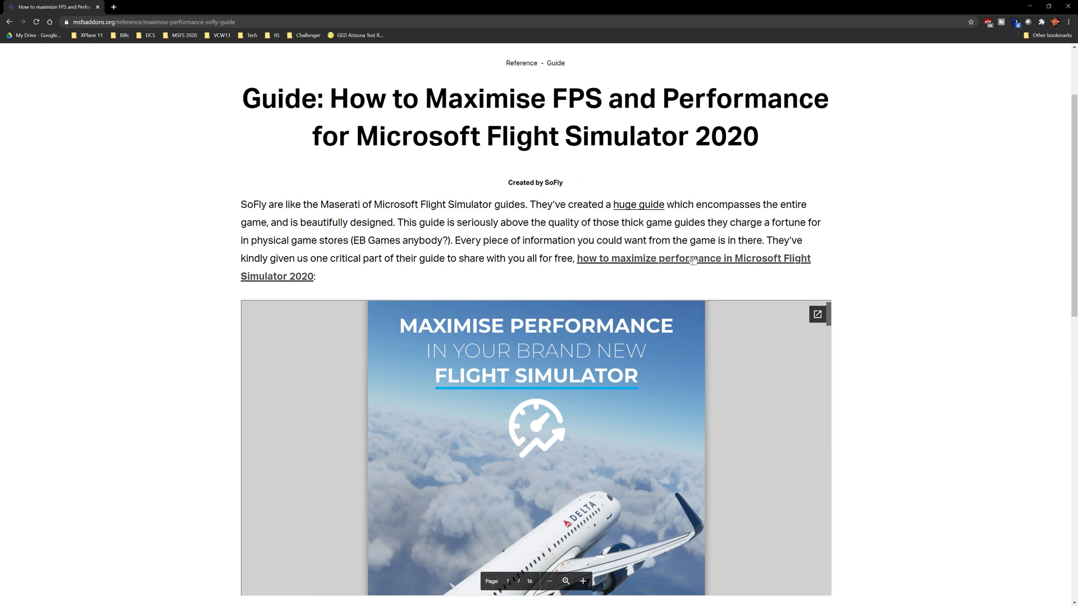
left_click(818, 314)
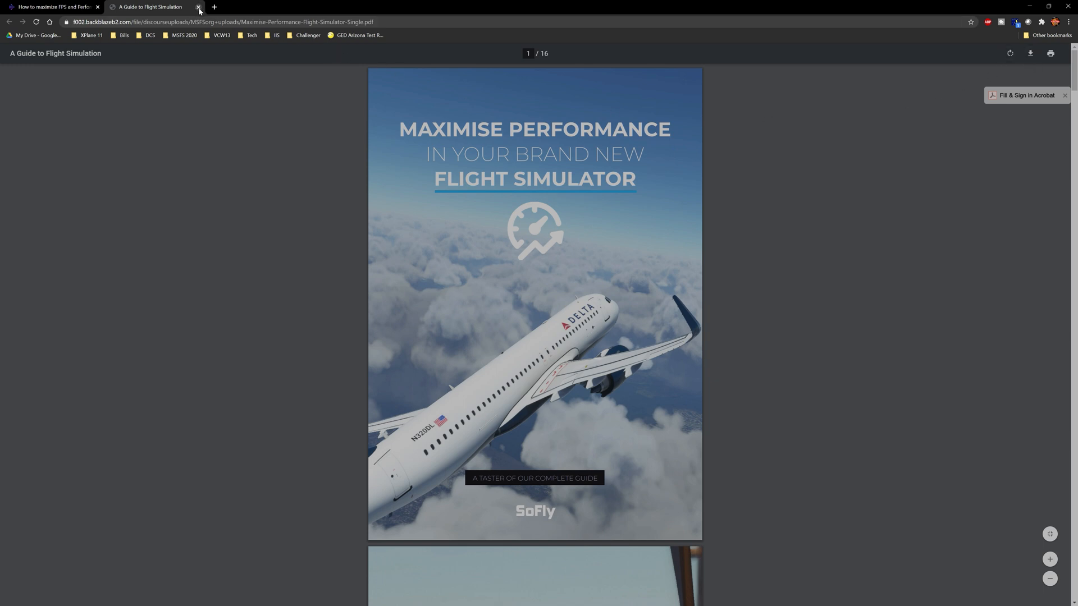
left_click(199, 7)
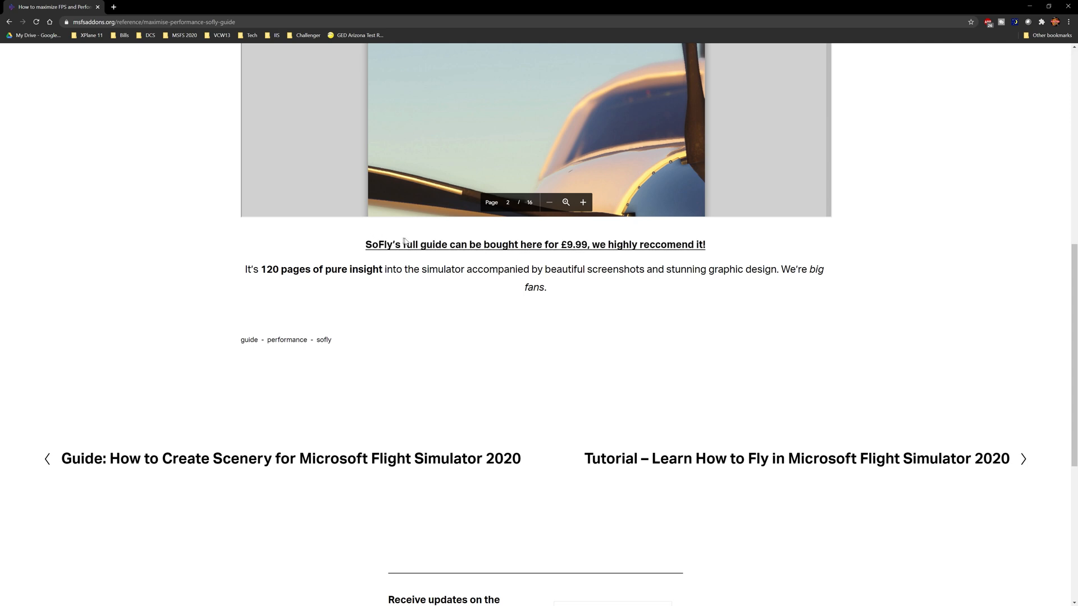
mouse_move(479, 256)
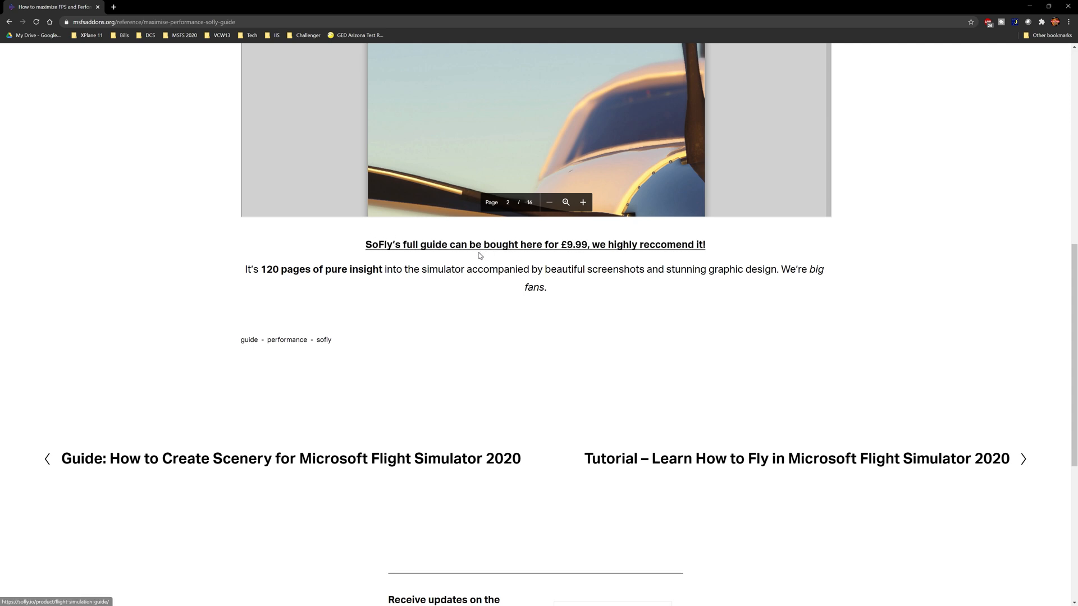
mouse_move(718, 233)
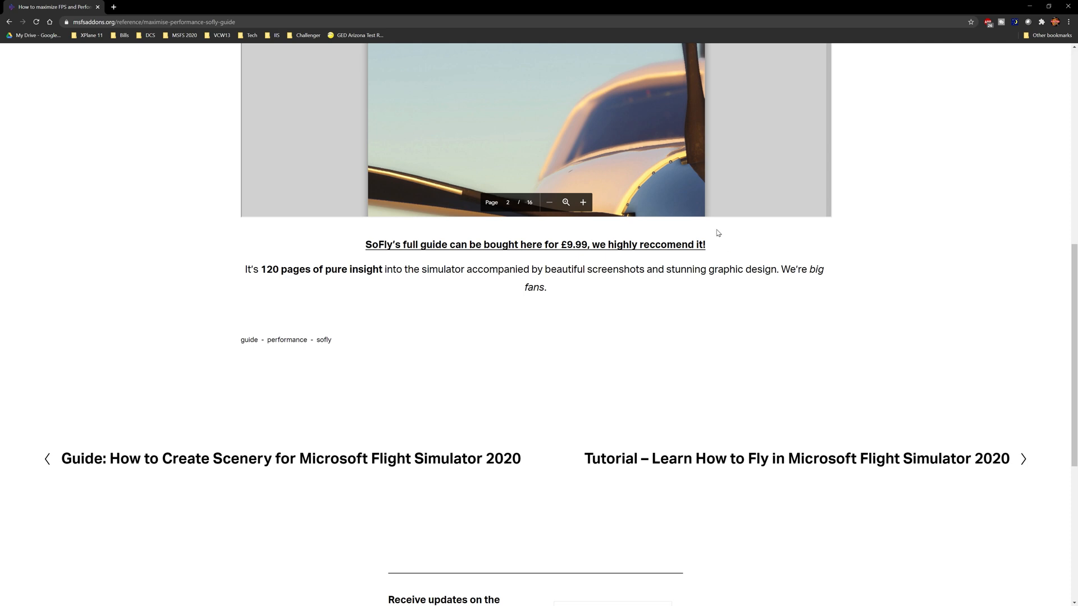
mouse_move(328, 246)
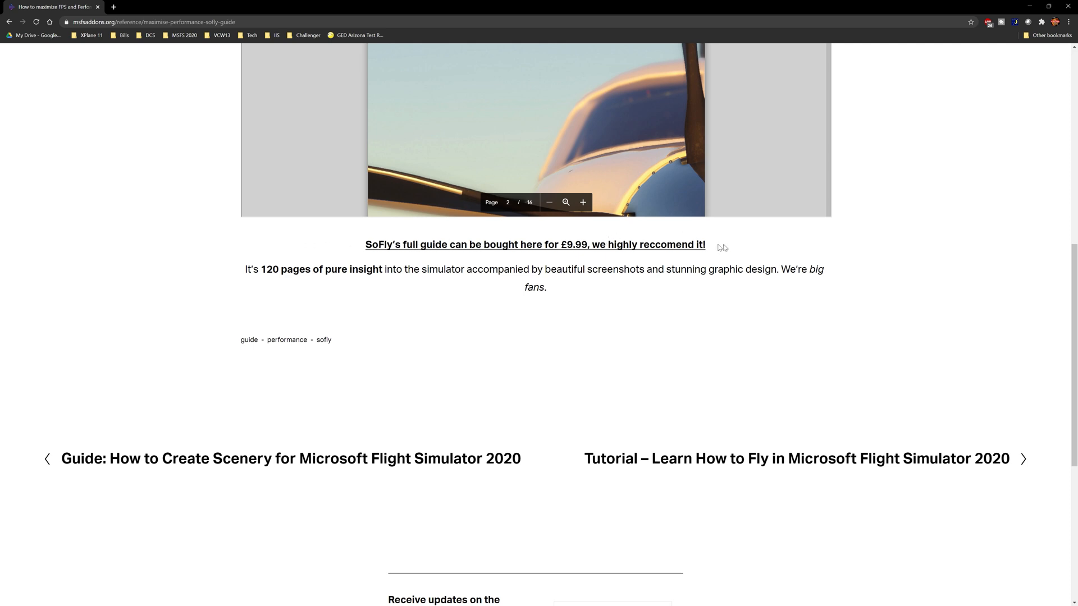
mouse_move(232, 289)
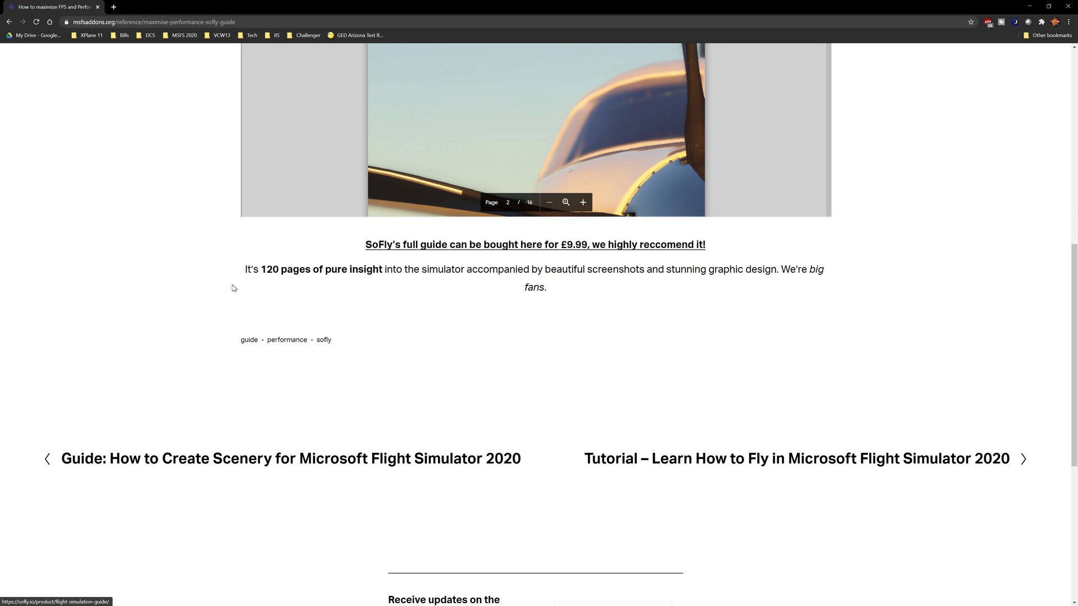
mouse_move(210, 262)
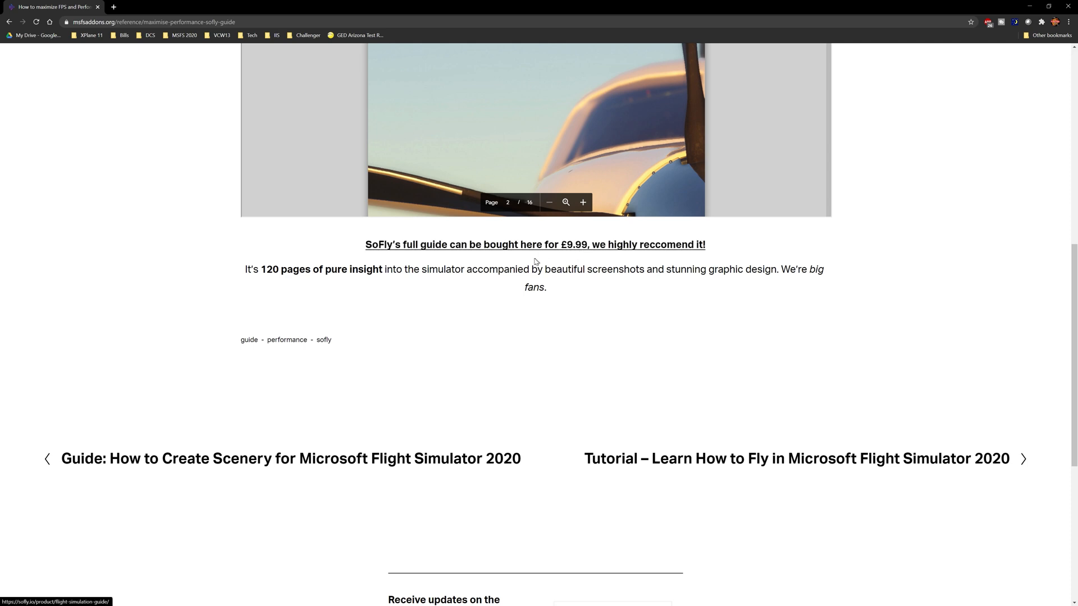
mouse_move(517, 278)
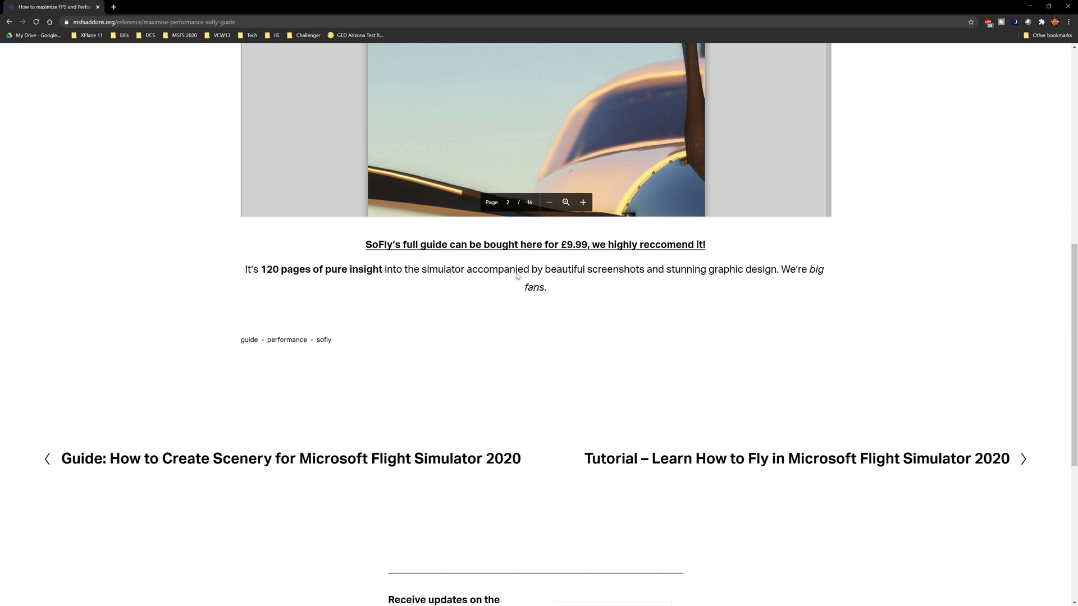
mouse_move(654, 257)
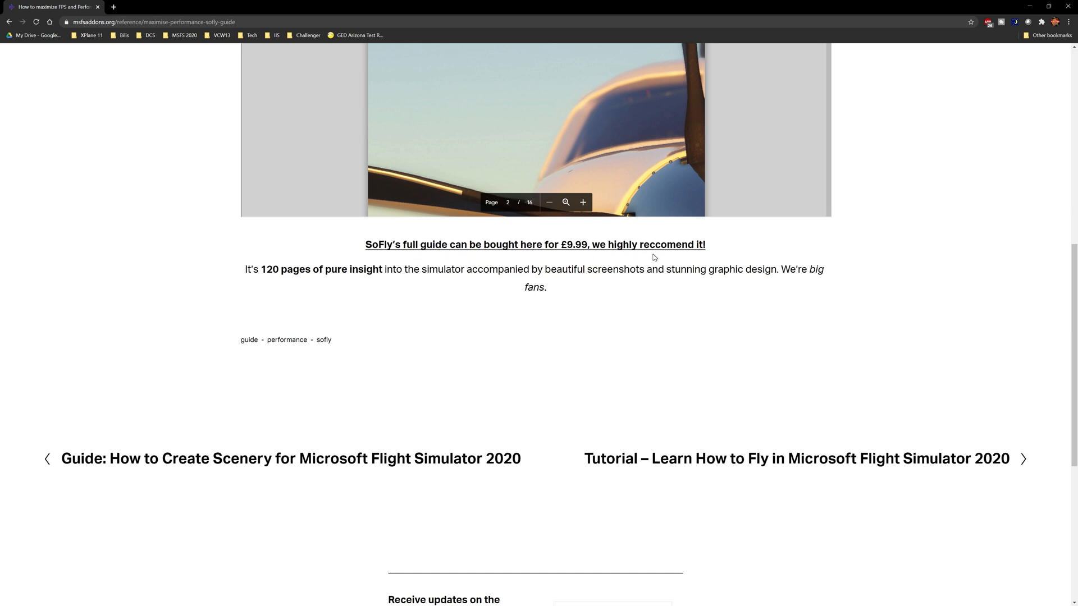
mouse_move(596, 261)
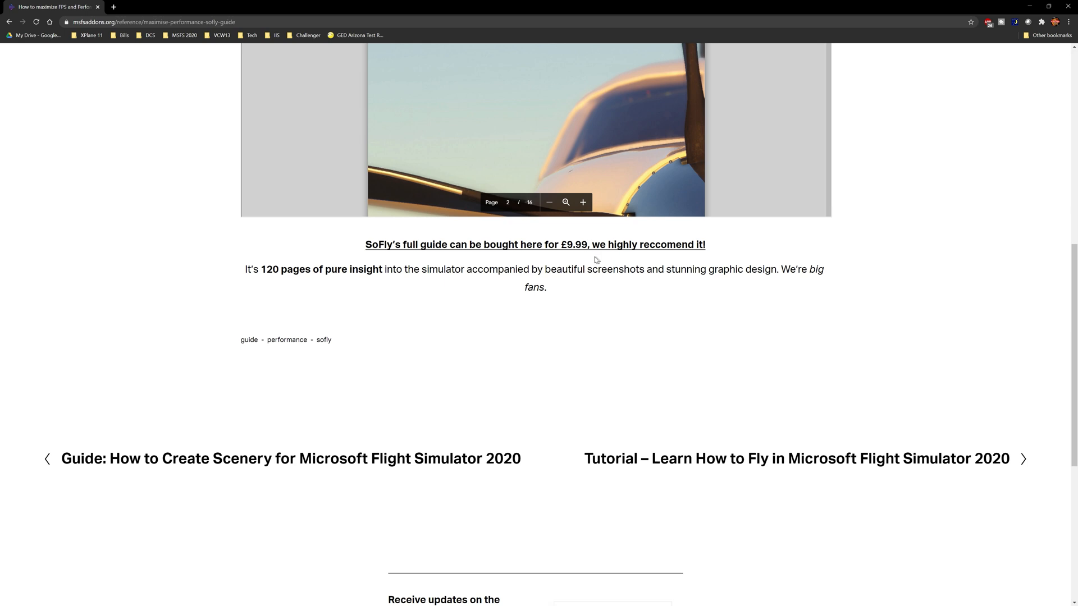
mouse_move(383, 246)
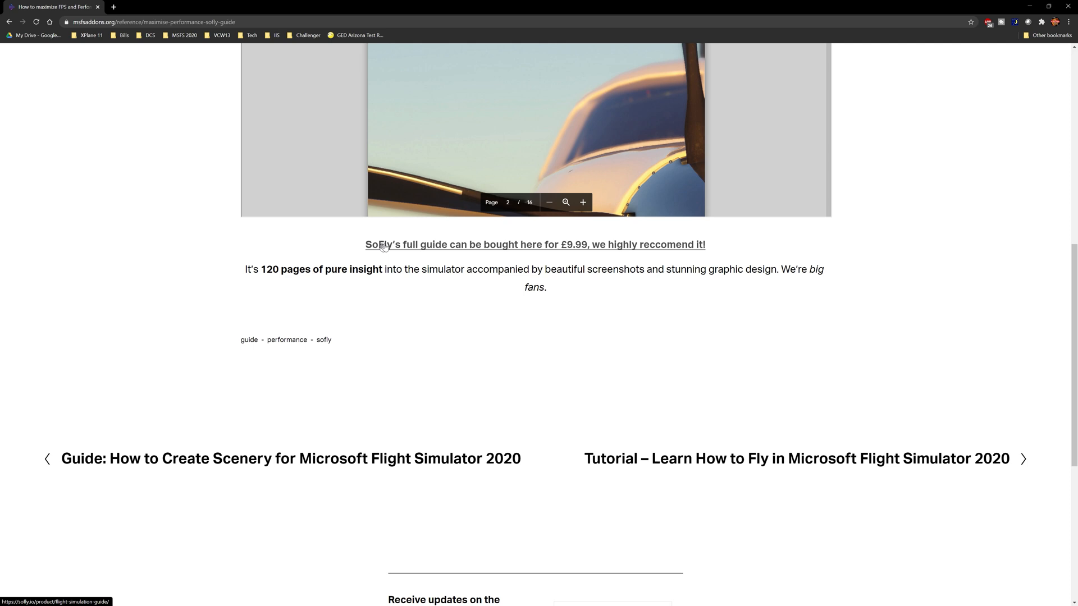
mouse_move(509, 228)
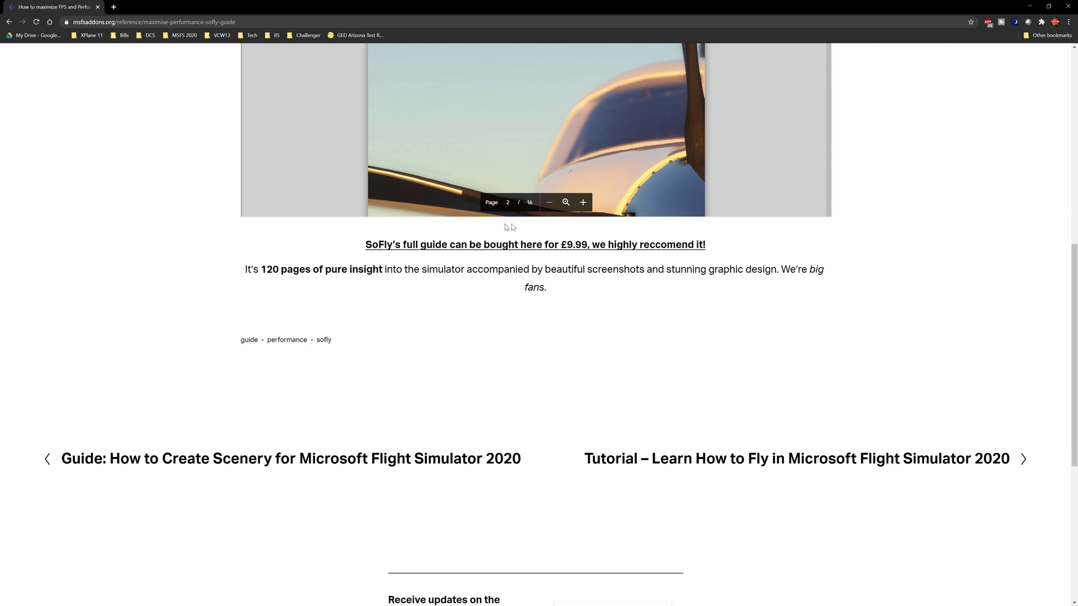
mouse_move(539, 303)
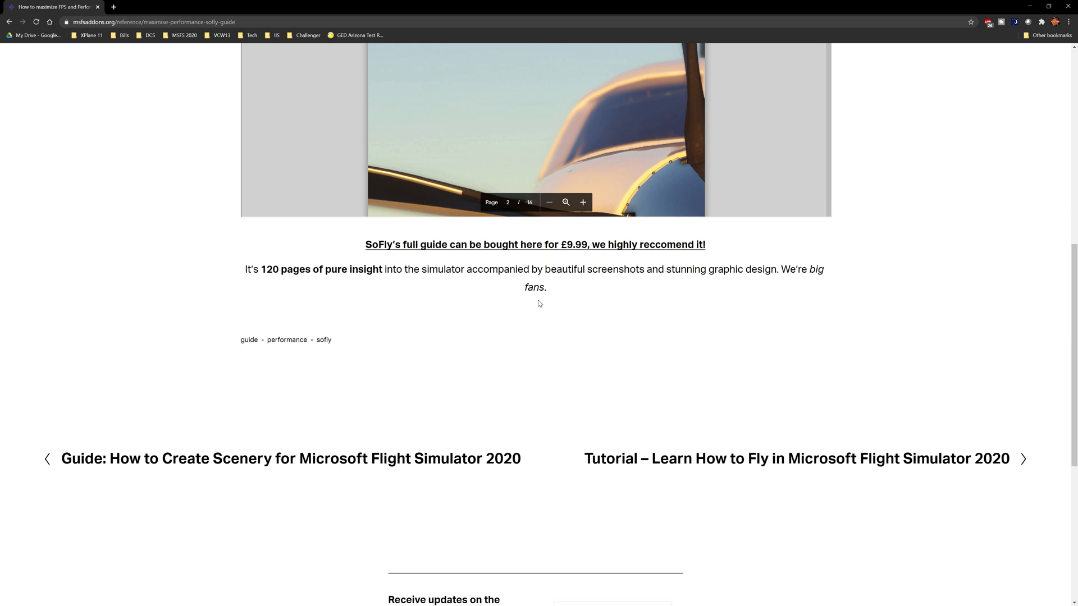
mouse_move(685, 311)
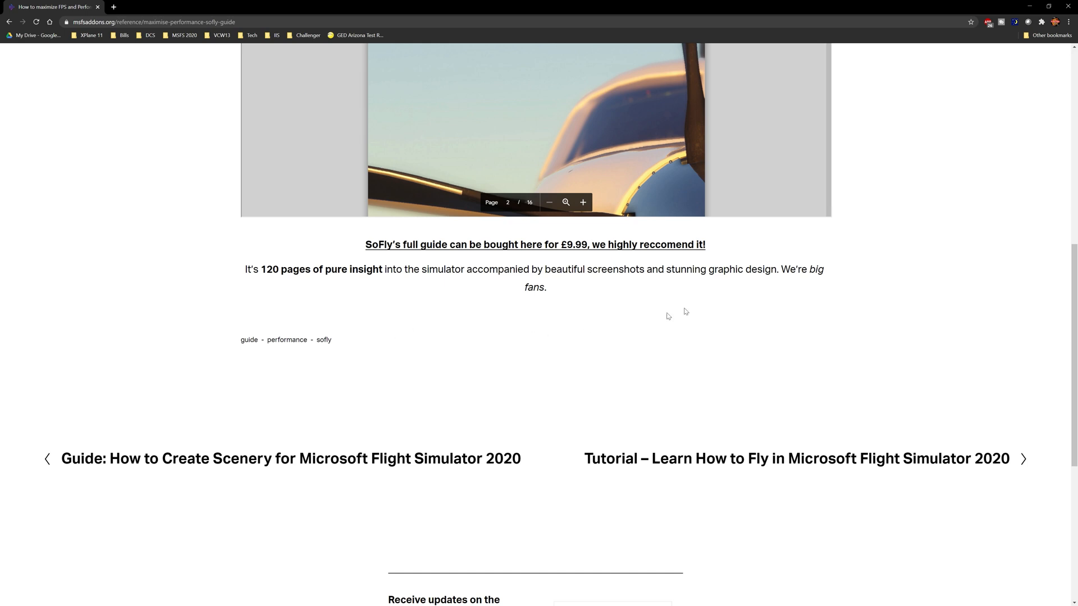
mouse_move(850, 234)
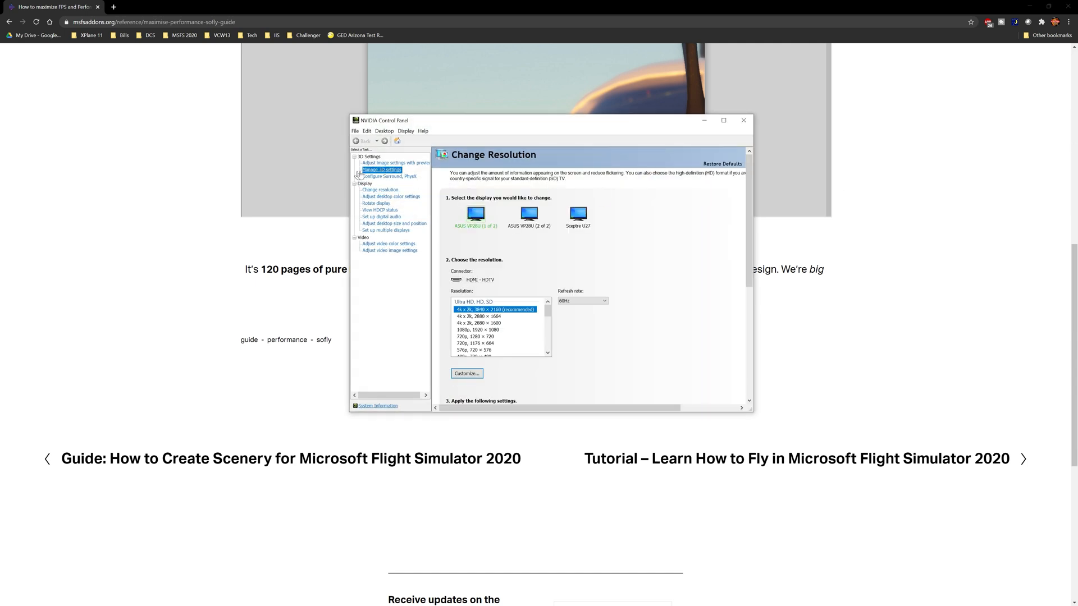
Step: Show Manage 3D Settings with the Threaded optimization list (Auto, Off, On) open at Auto
left_click(380, 169)
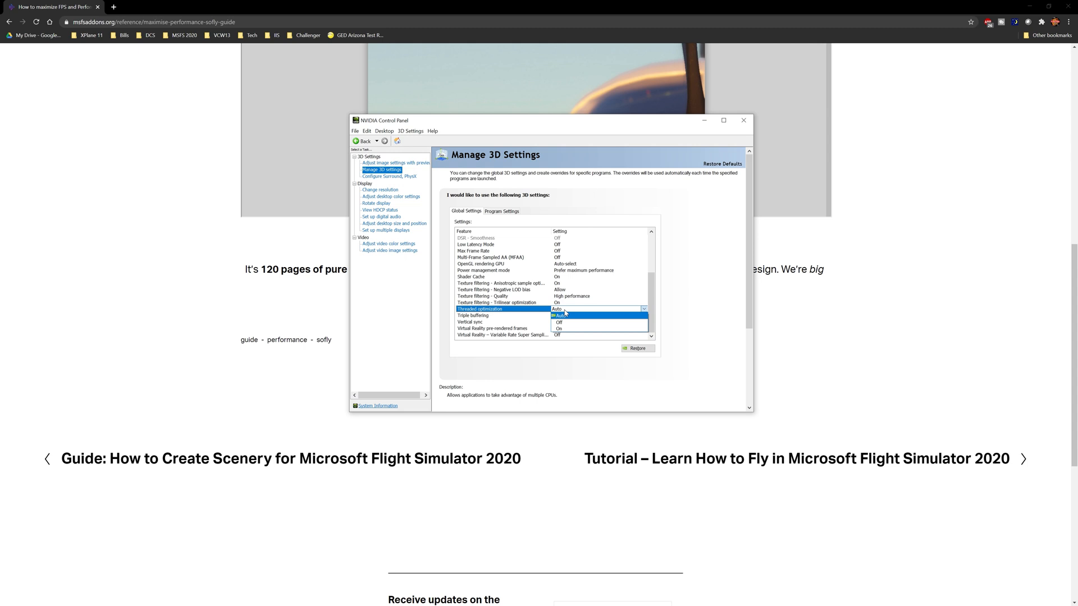
mouse_move(587, 311)
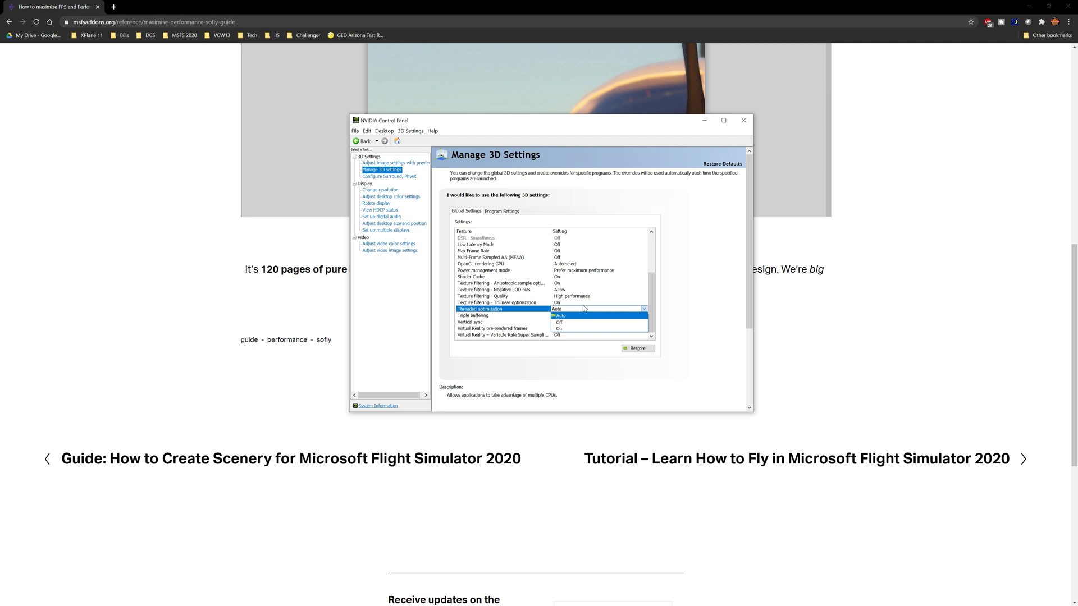
mouse_move(585, 274)
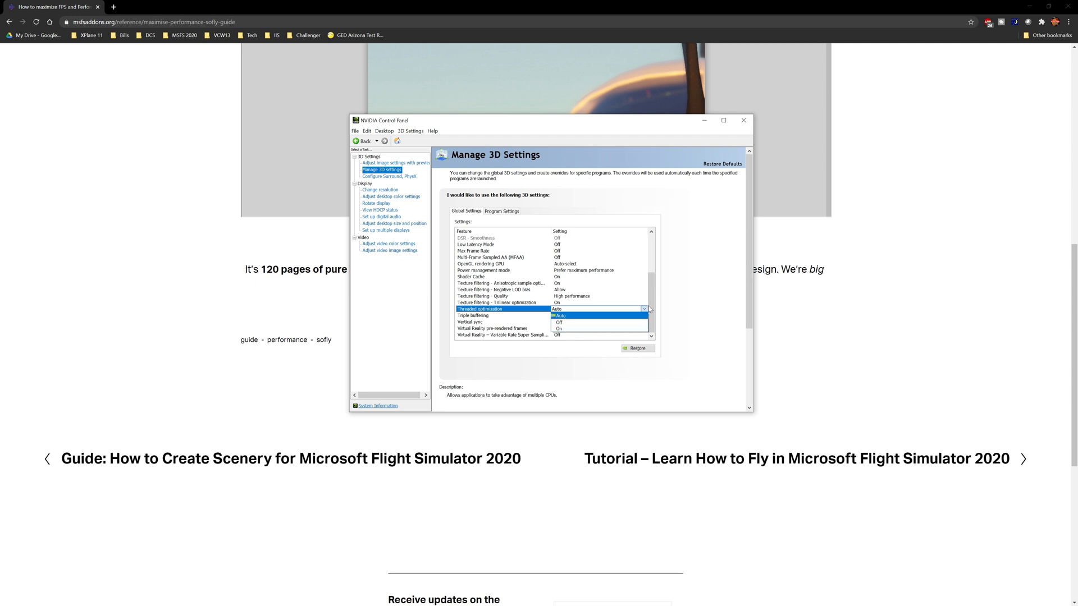
mouse_move(755, 266)
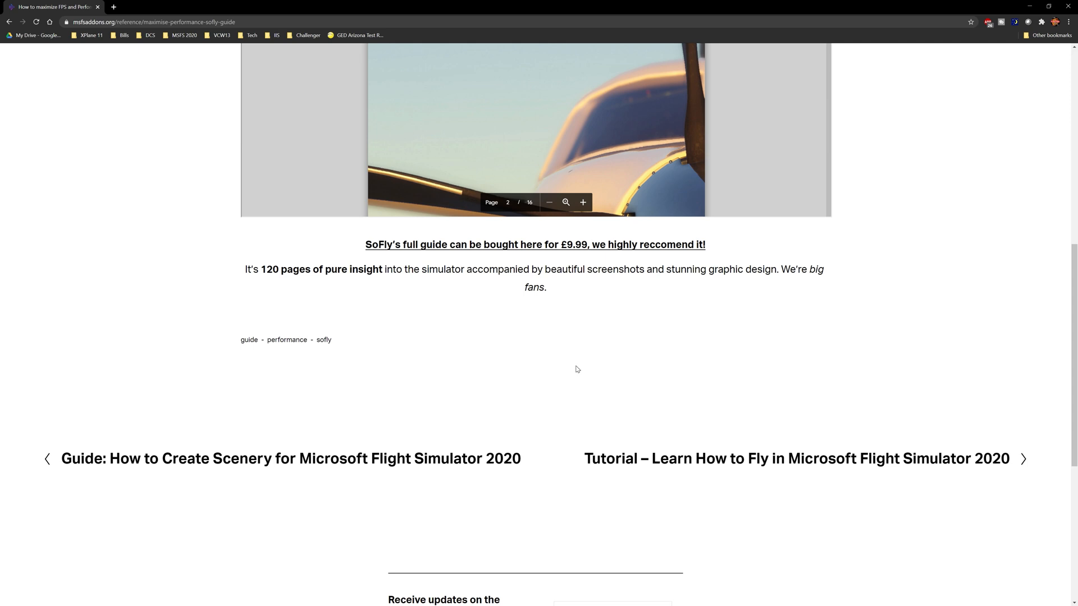
mouse_move(541, 377)
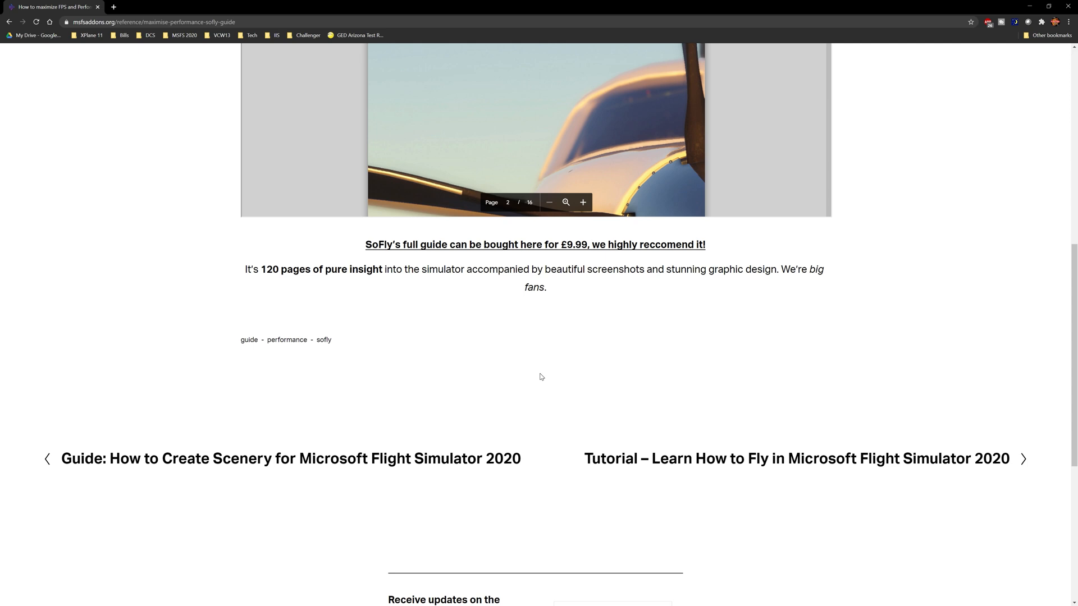
mouse_move(499, 387)
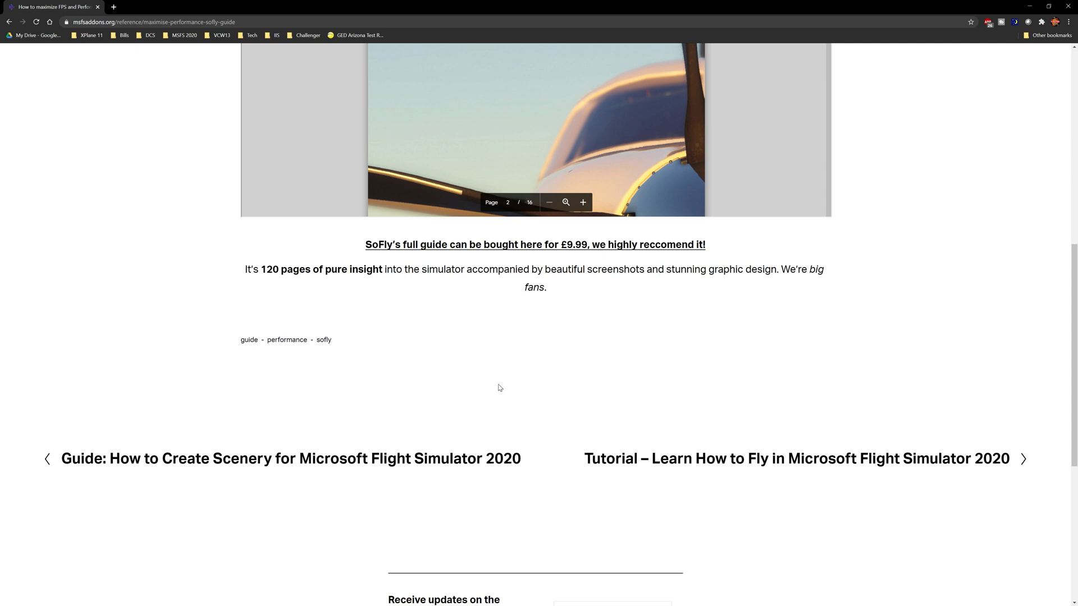
mouse_move(477, 388)
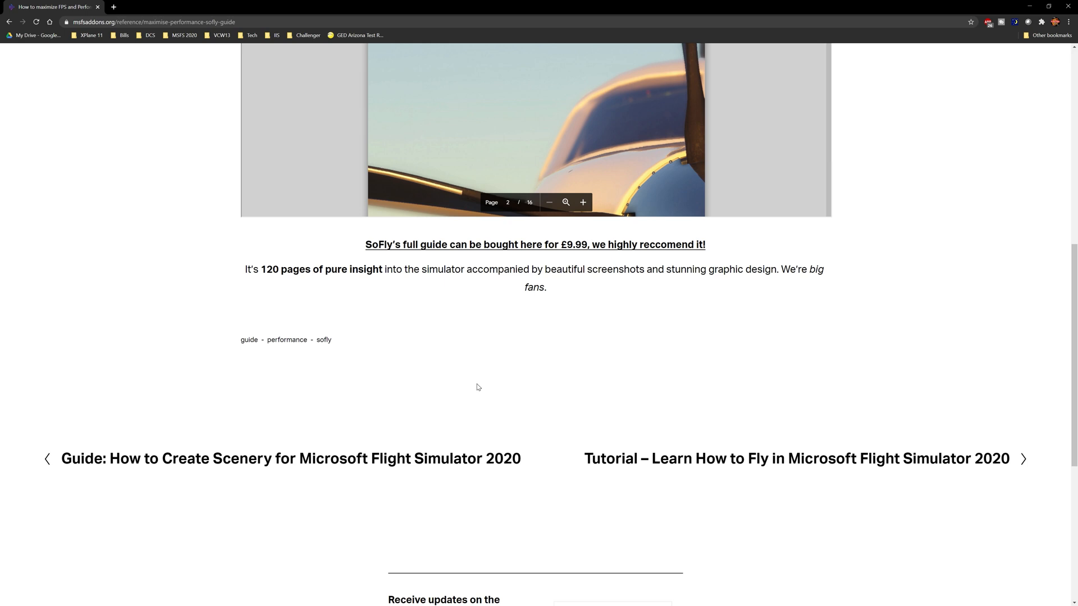
mouse_move(558, 397)
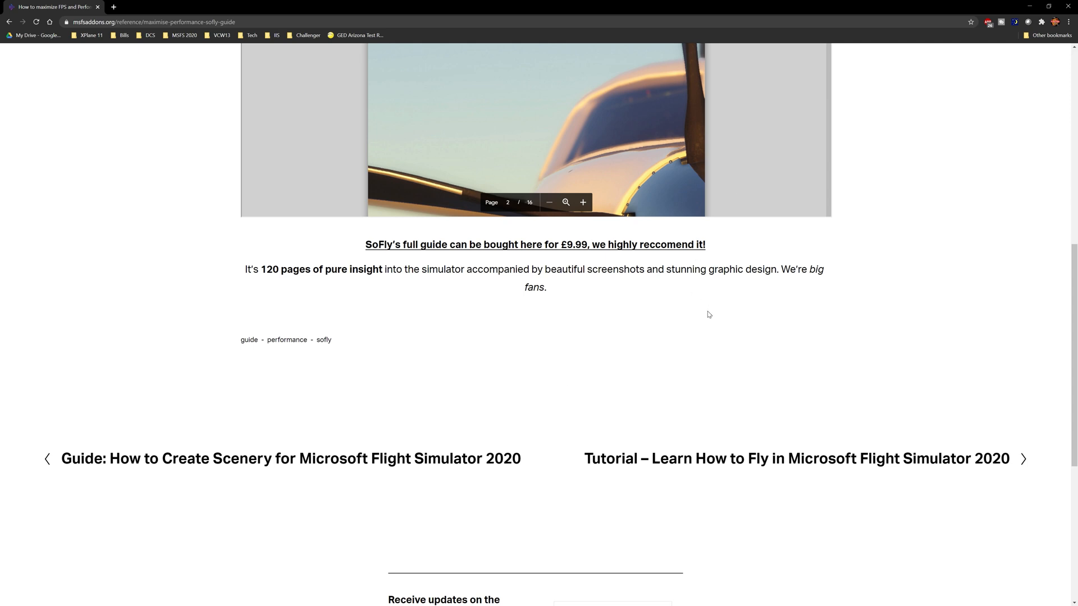
mouse_move(625, 328)
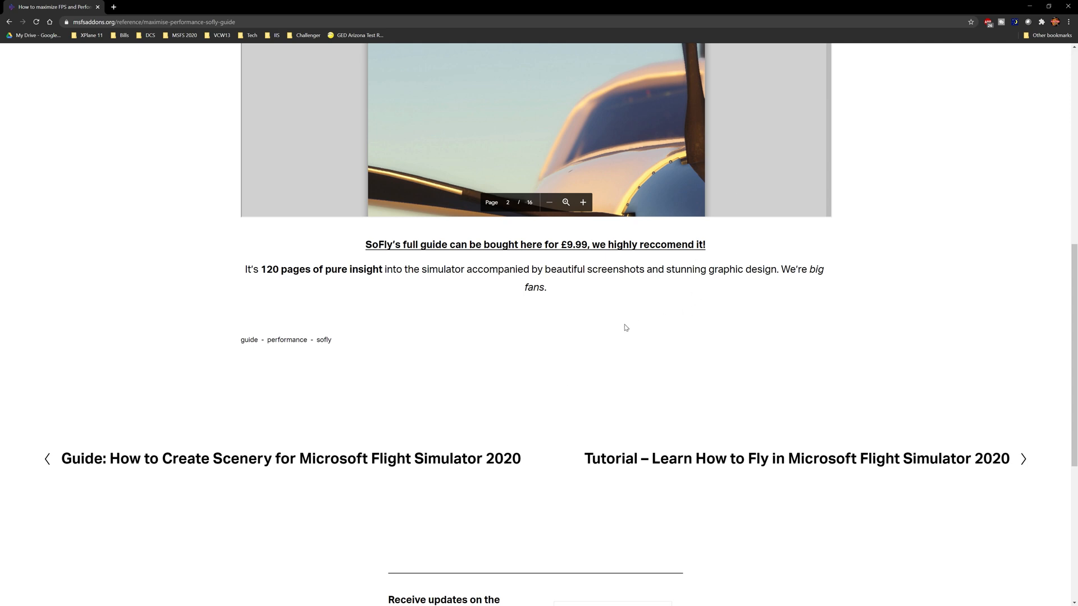
mouse_move(560, 299)
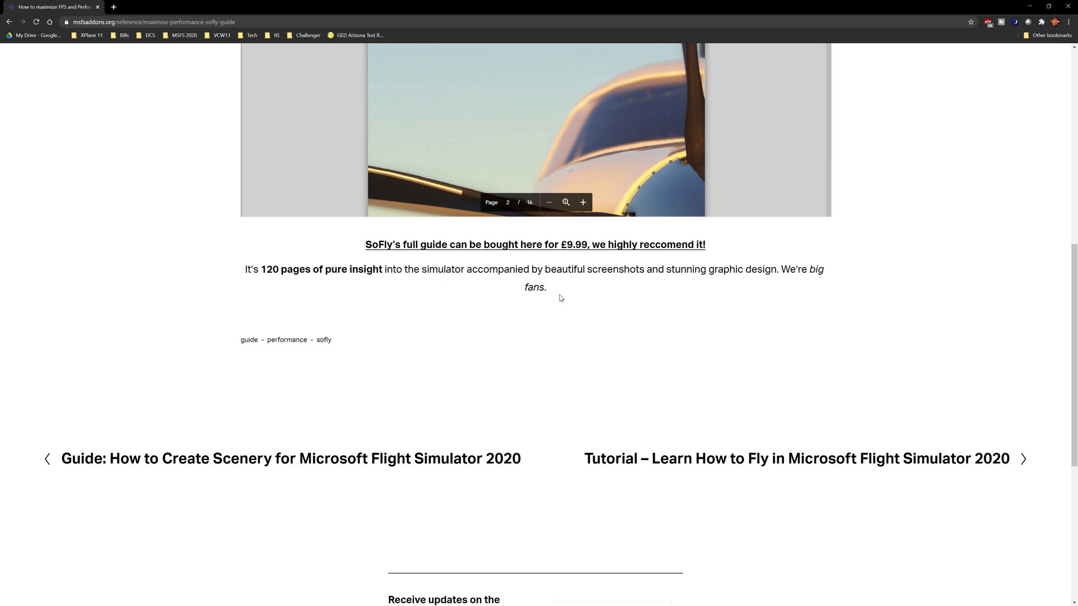
mouse_move(556, 293)
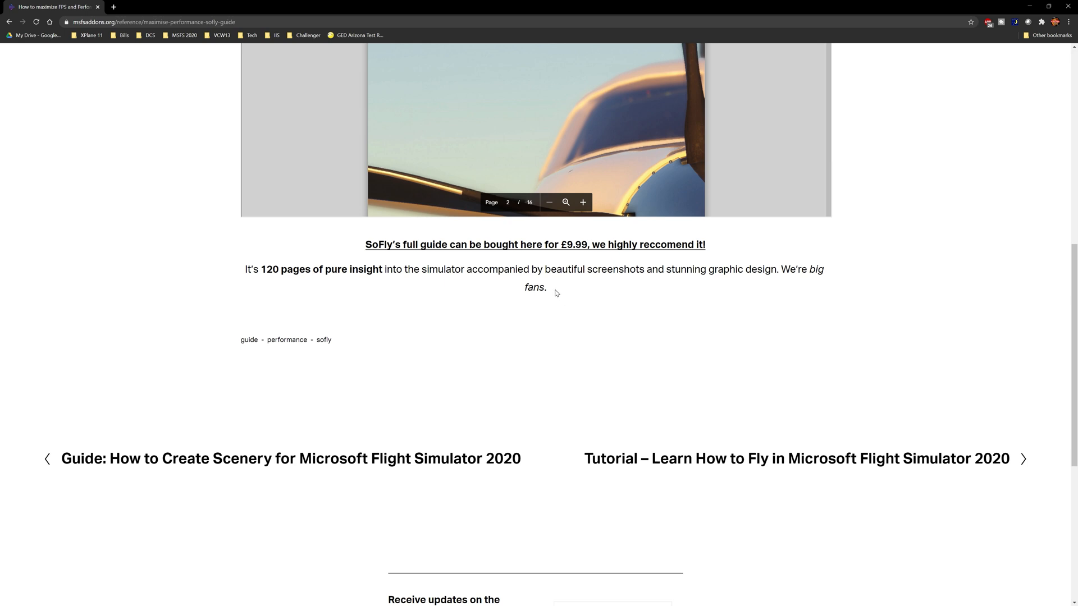
mouse_move(568, 294)
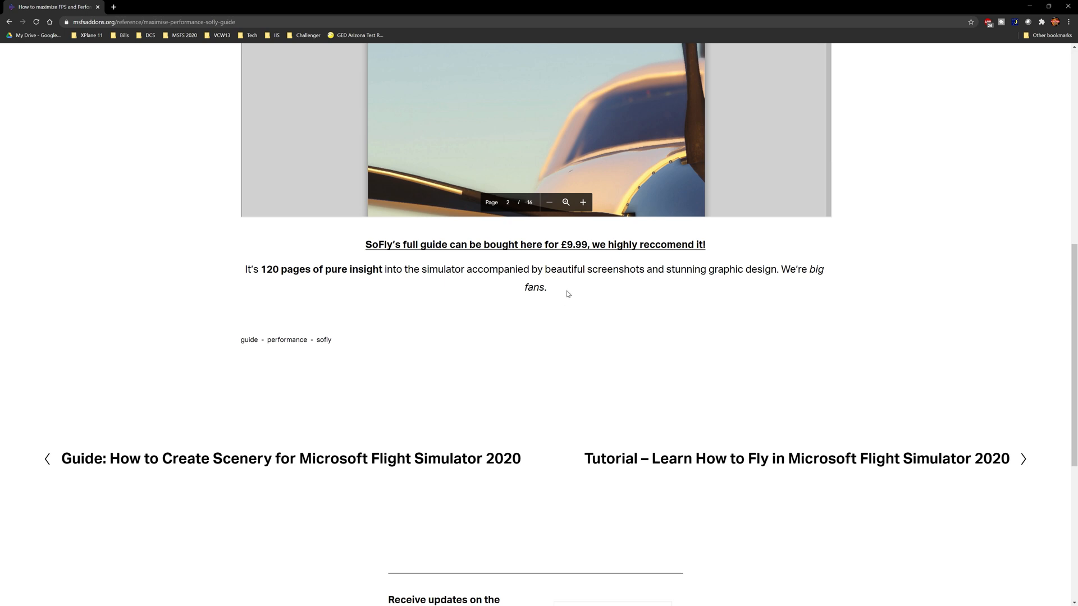